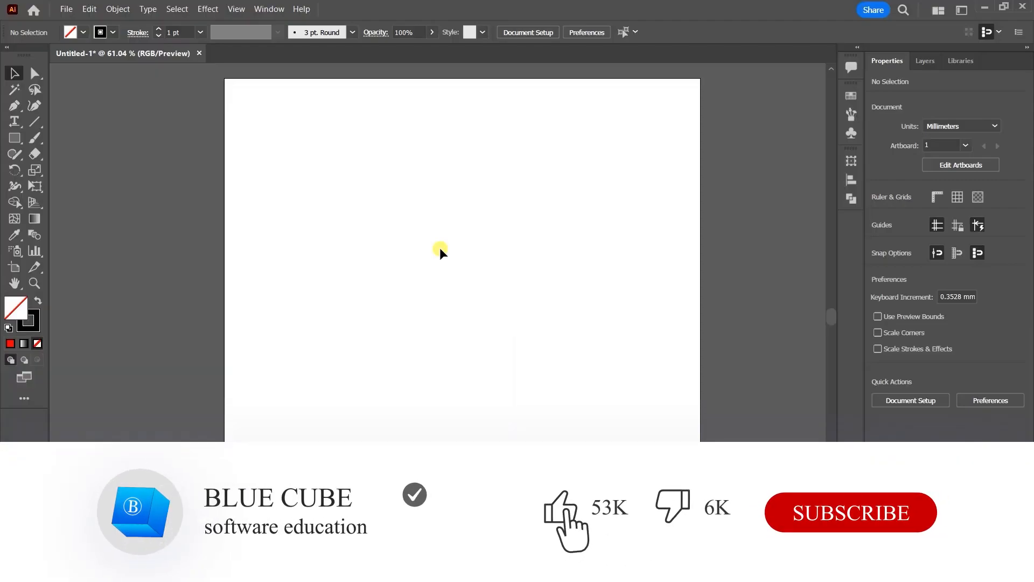
# Step: Draw an unfilled rectangle near the artboard's top left
pyautogui.click(850, 512)
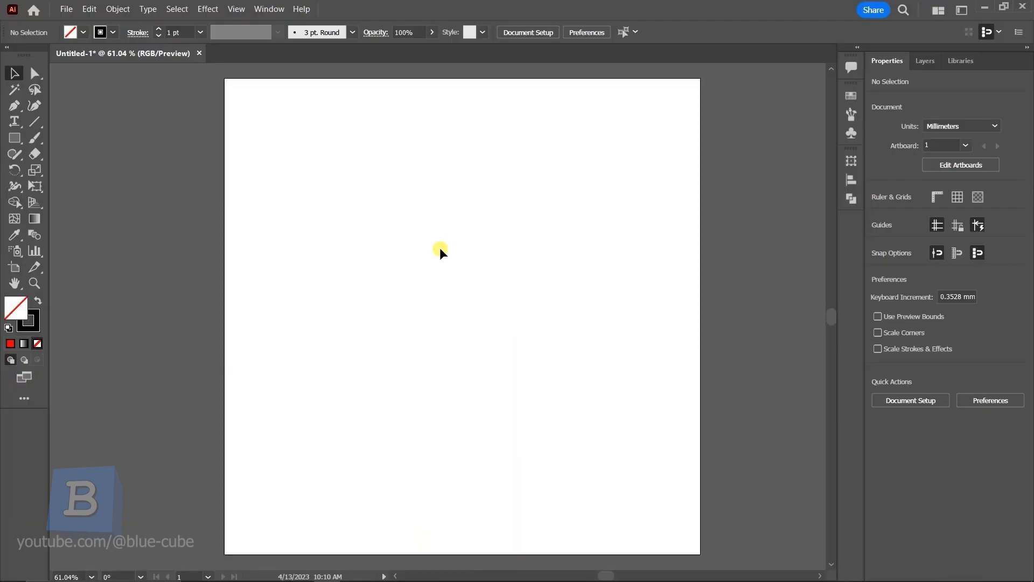
pyautogui.click(15, 138)
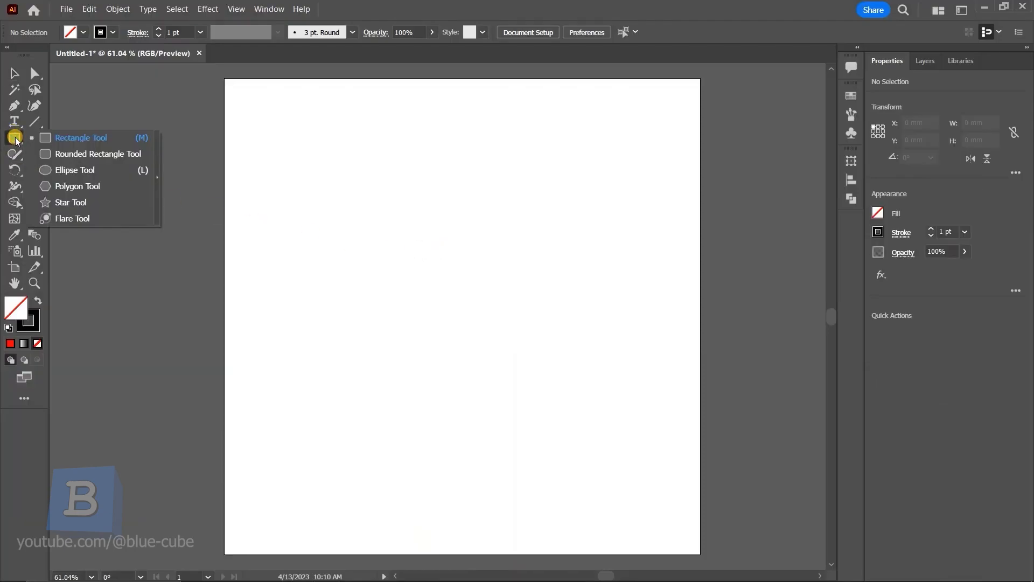
pyautogui.moveTo(267, 109); pyautogui.dragTo(280, 139)
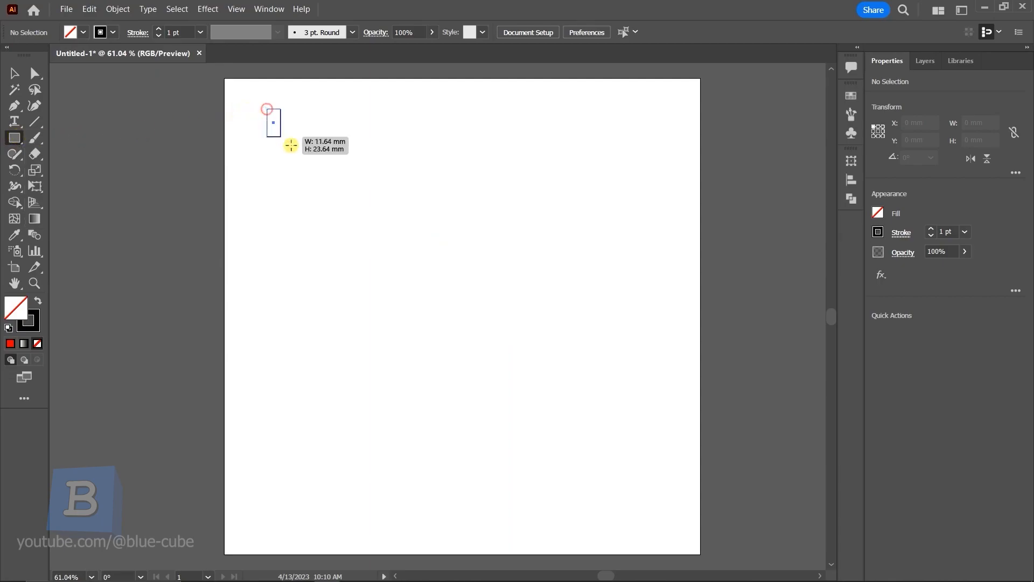
pyautogui.moveTo(267, 109); pyautogui.dragTo(438, 208)
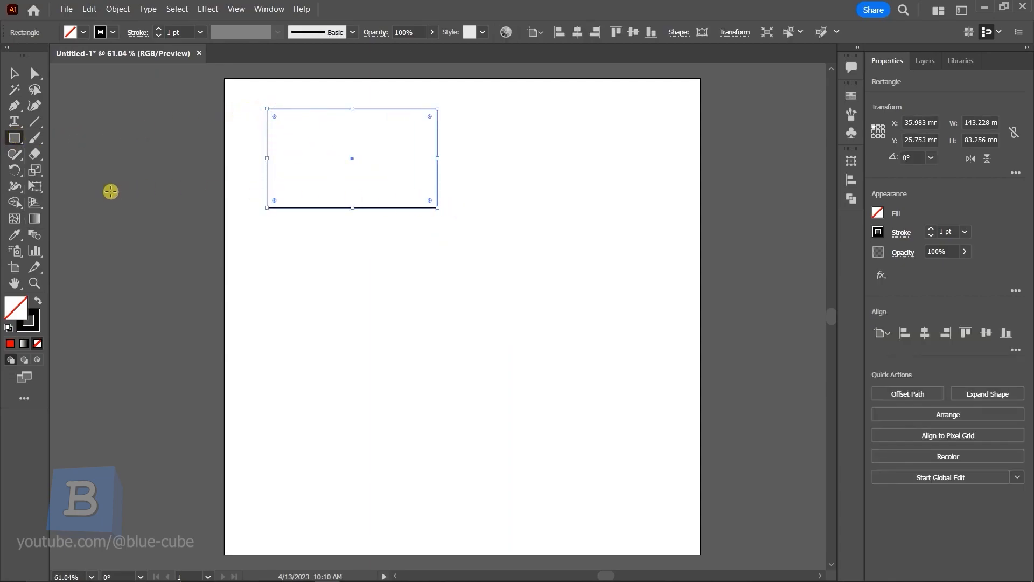
# Step: Add a circle at the lower right and fill it red
pyautogui.click(14, 138)
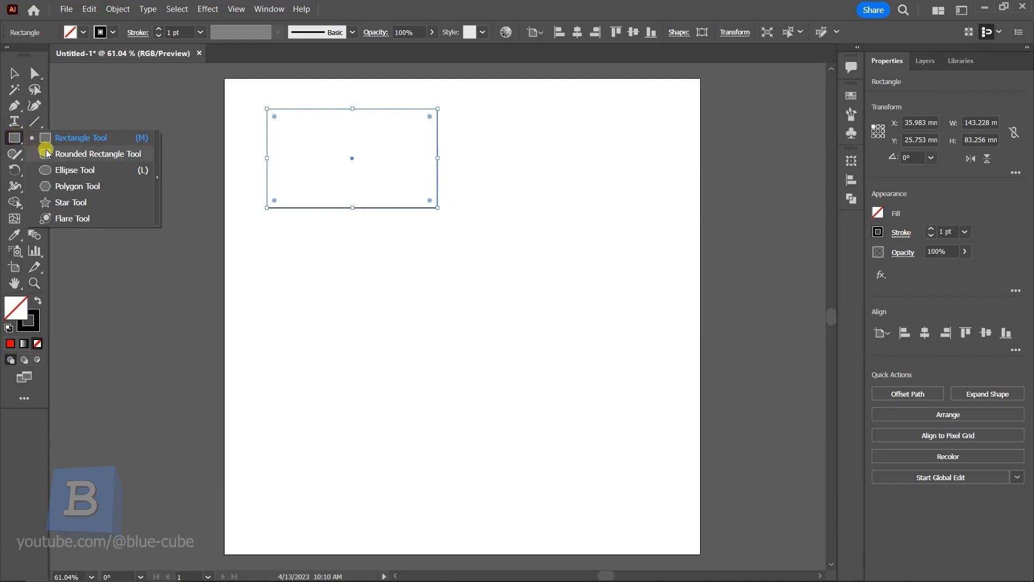
pyautogui.click(75, 170)
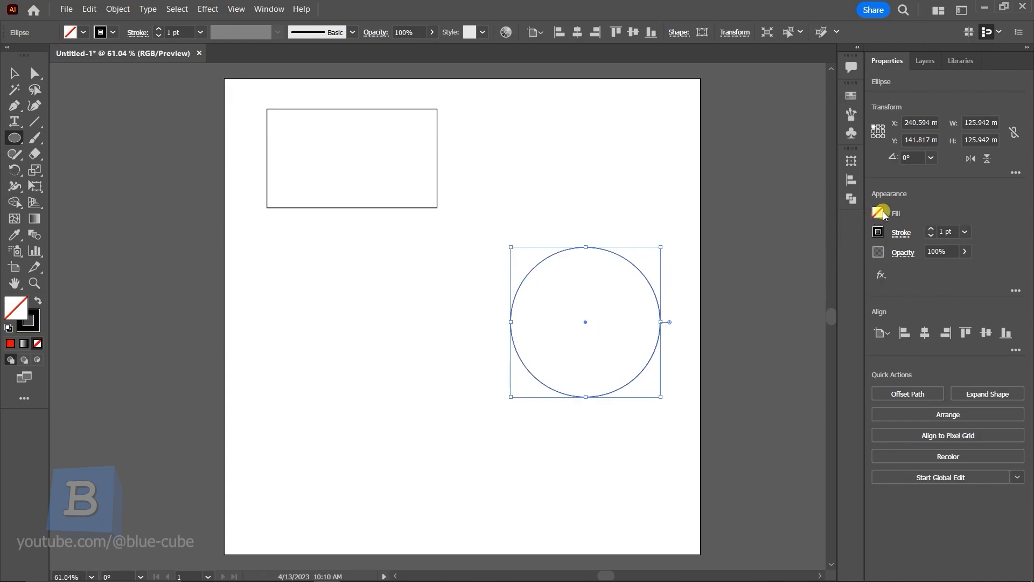
pyautogui.click(881, 212)
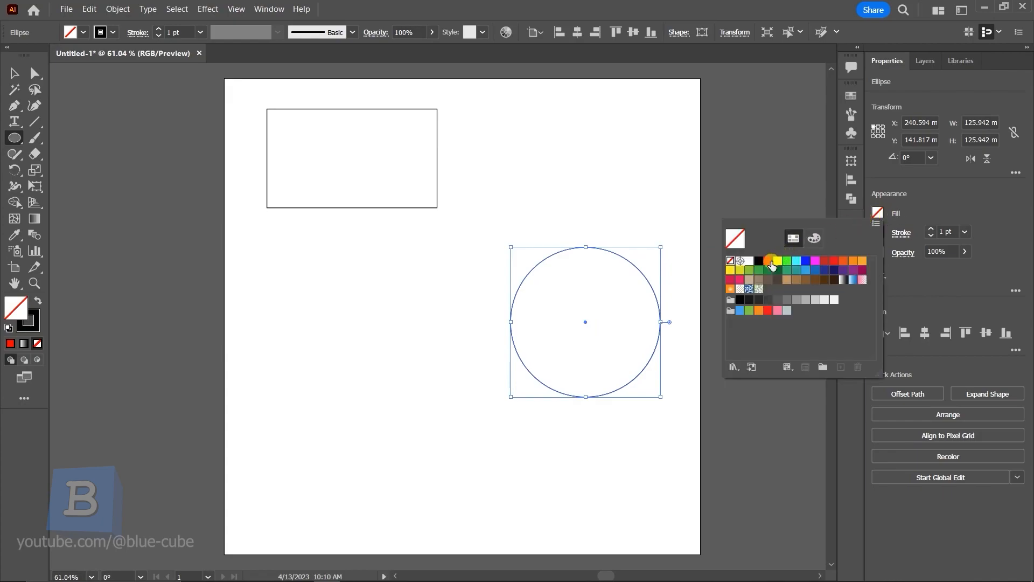
pyautogui.click(767, 260)
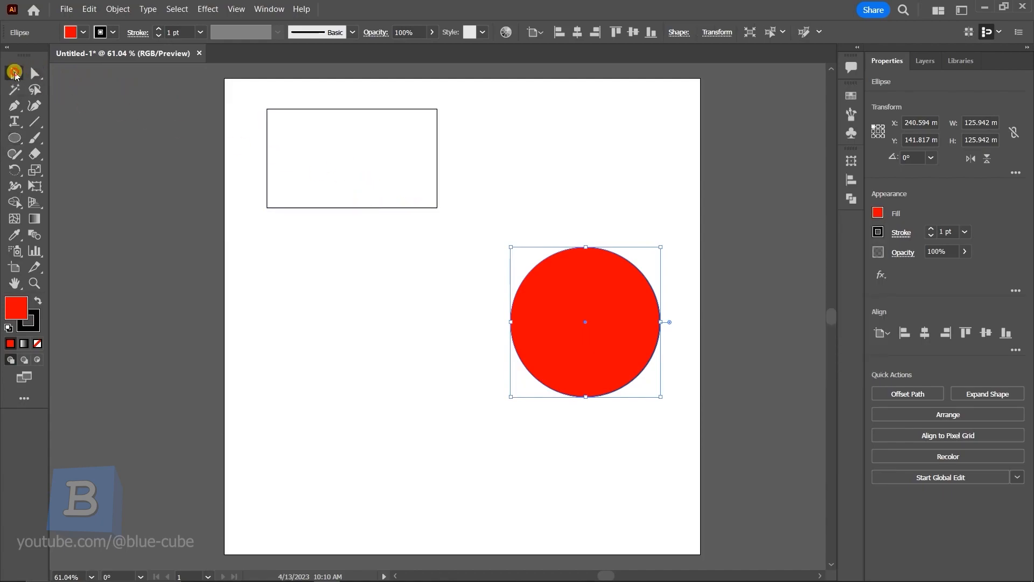
pyautogui.click(352, 205)
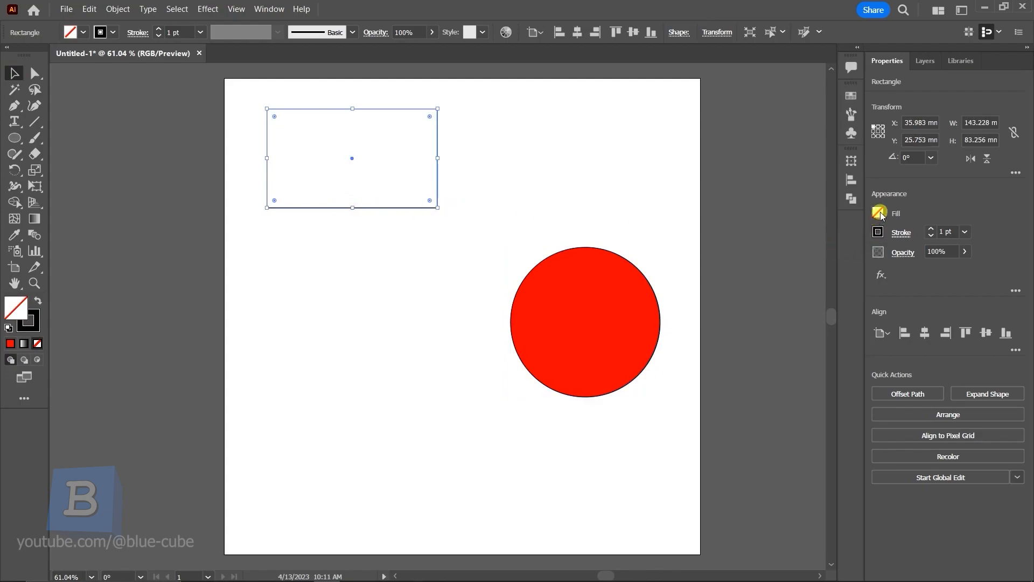
# Step: Fill the rectangle green and nudge both shapes down and to the right
pyautogui.click(878, 213)
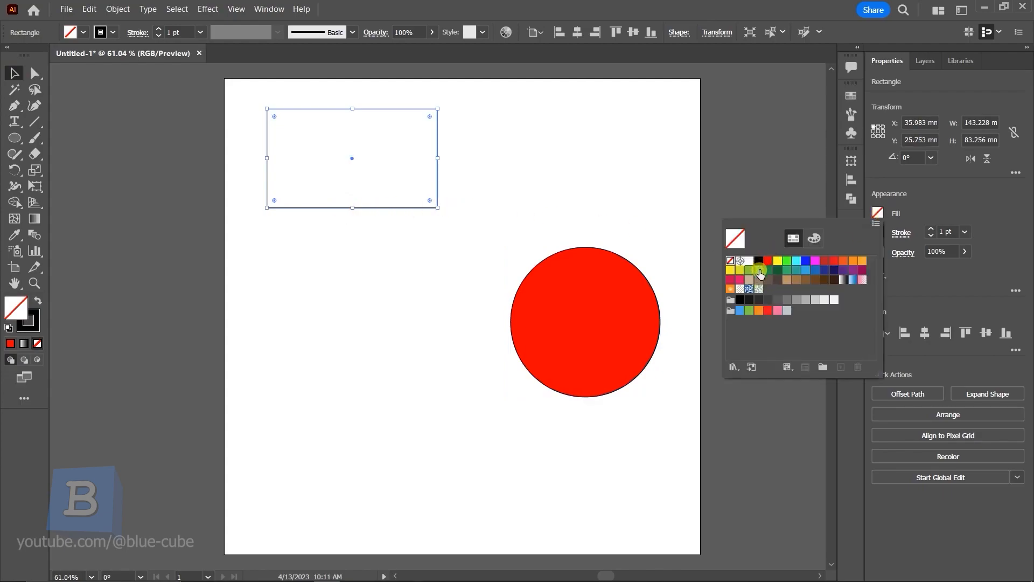
pyautogui.click(759, 269)
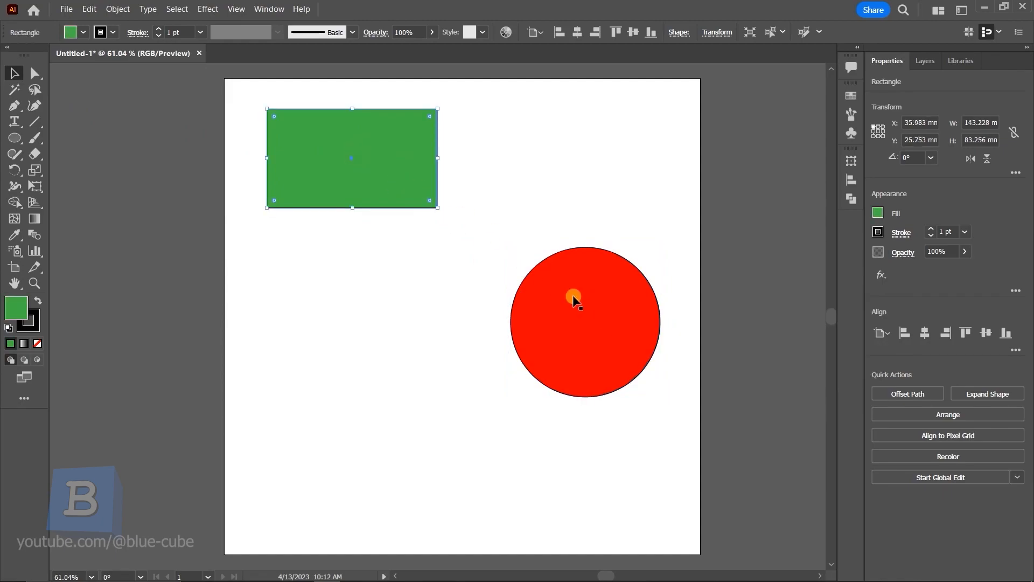
pyautogui.moveTo(574, 297); pyautogui.dragTo(564, 340)
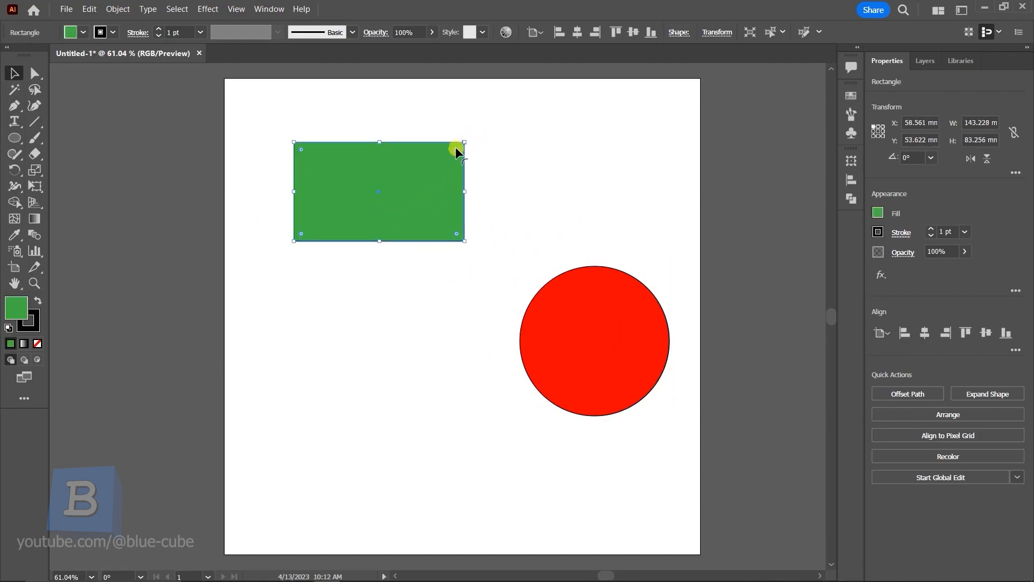
pyautogui.moveTo(467, 141)
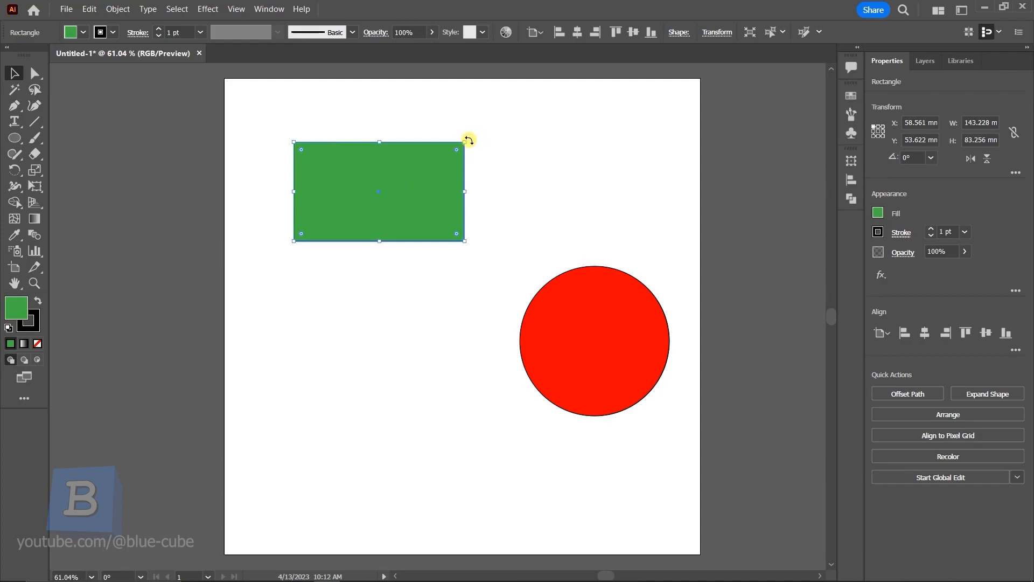
# Step: Rotate the green rectangle through several angles, finishing upright at 90°
pyautogui.moveTo(464, 140); pyautogui.dragTo(447, 226)
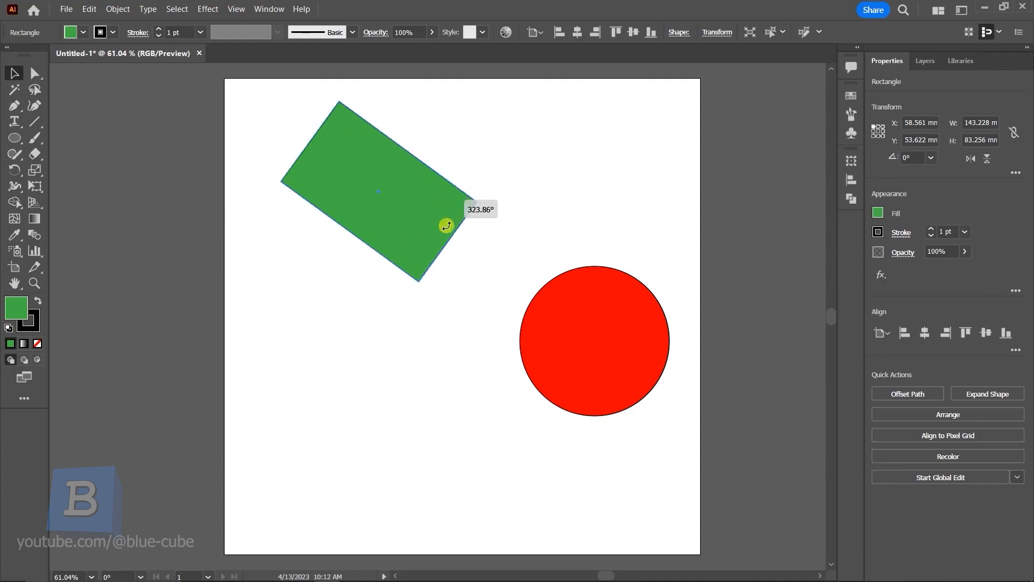
pyautogui.moveTo(446, 225); pyautogui.dragTo(379, 191)
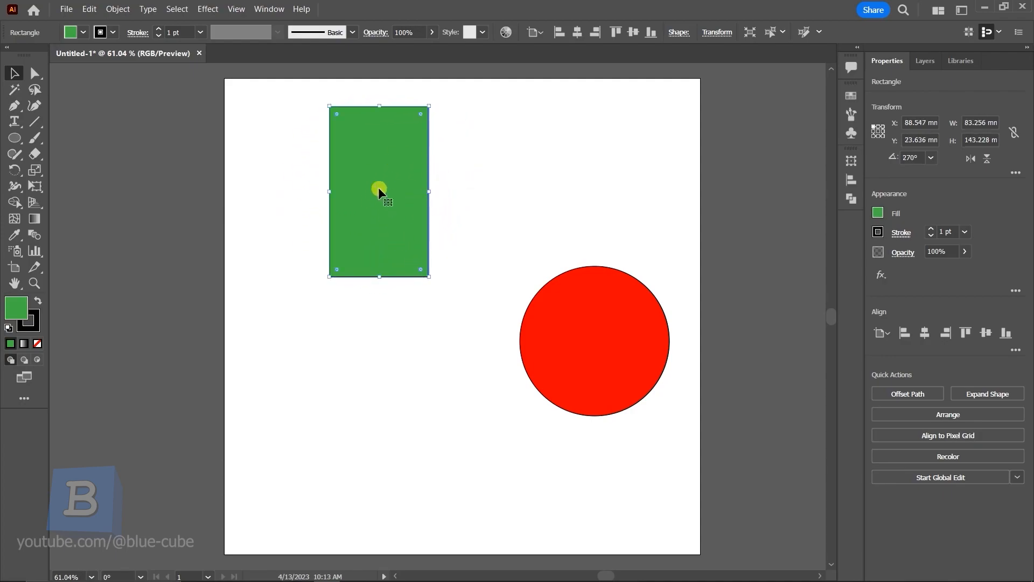
pyautogui.moveTo(429, 279)
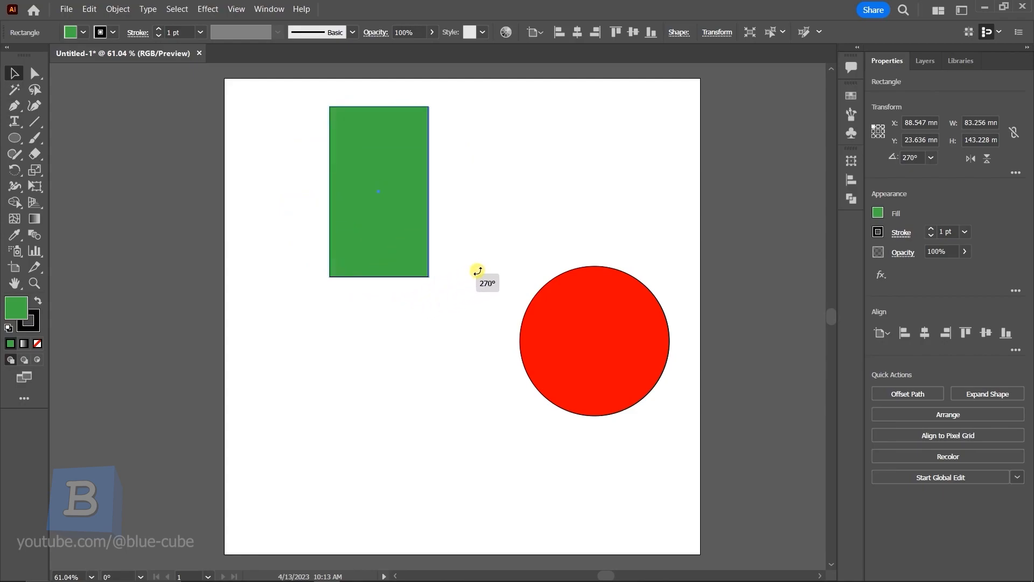
pyautogui.moveTo(478, 270); pyautogui.dragTo(526, 163)
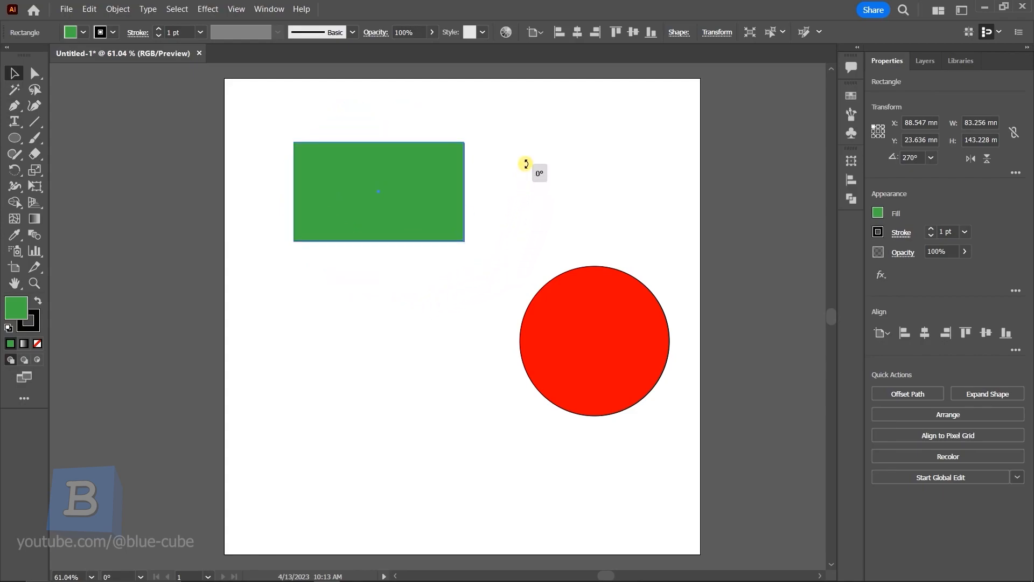
pyautogui.moveTo(526, 162); pyautogui.dragTo(446, 264)
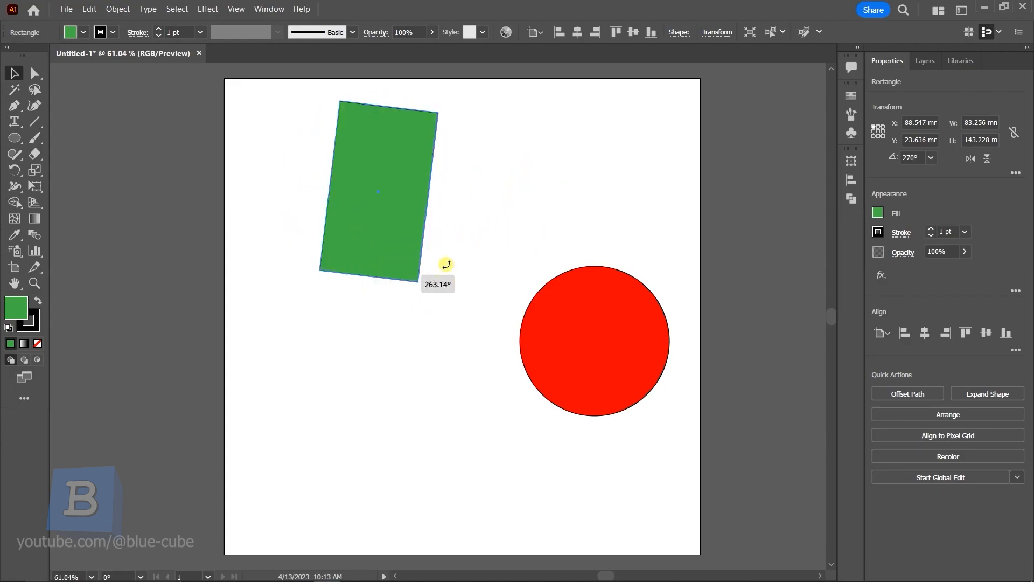
pyautogui.moveTo(447, 263); pyautogui.dragTo(427, 262)
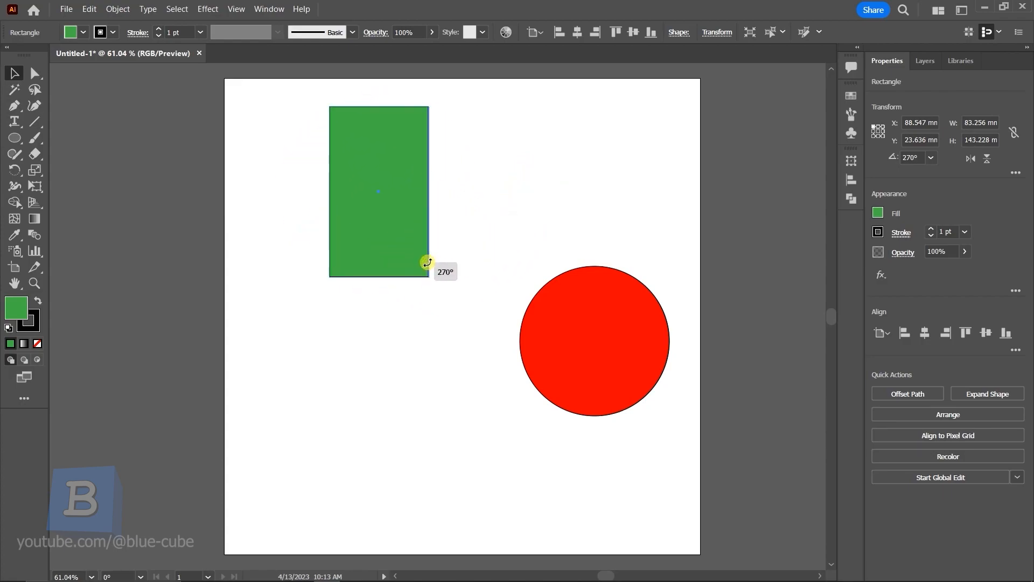
pyautogui.moveTo(425, 262); pyautogui.dragTo(513, 250)
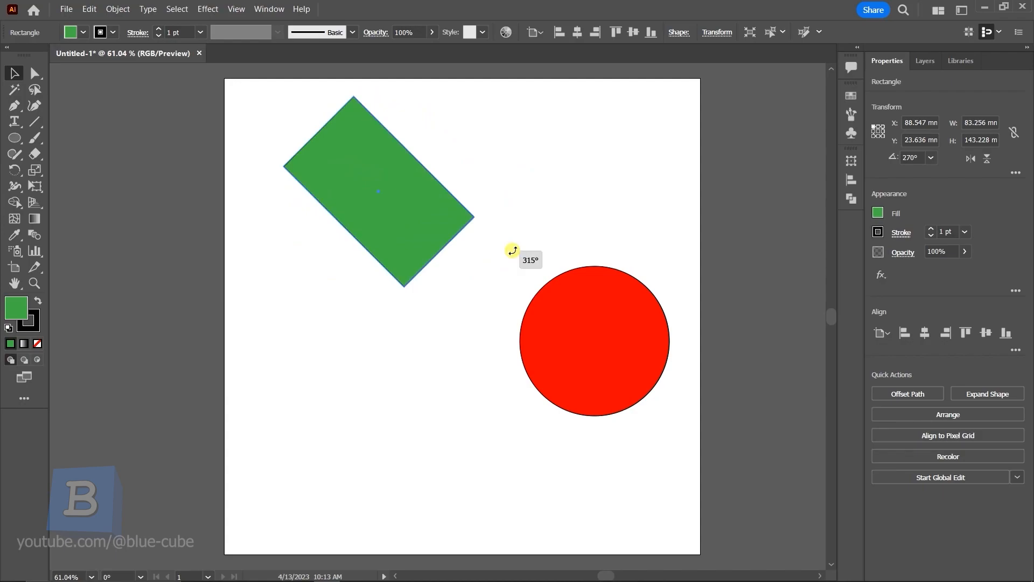
pyautogui.moveTo(513, 249); pyautogui.dragTo(304, 239)
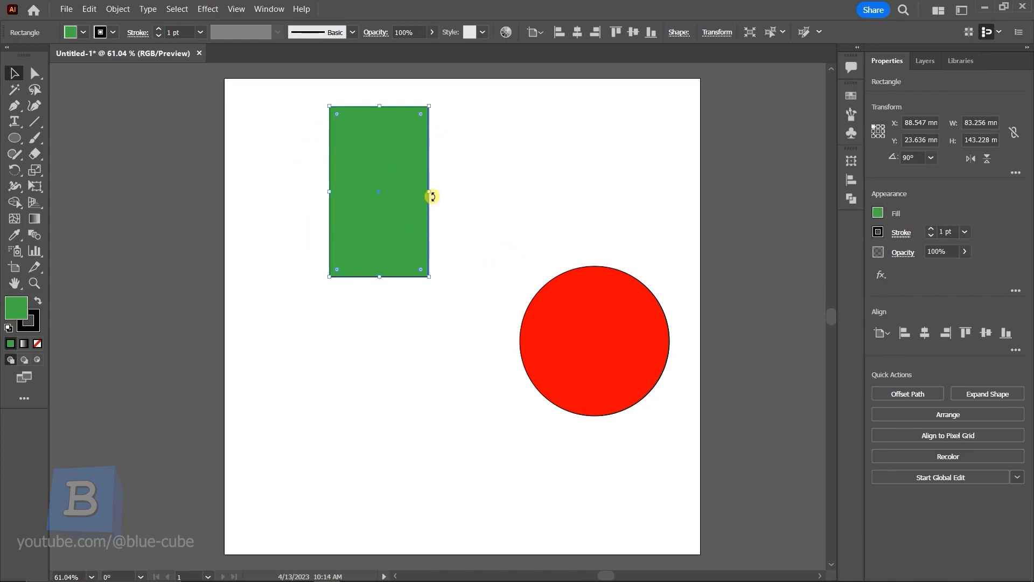
pyautogui.moveTo(427, 187)
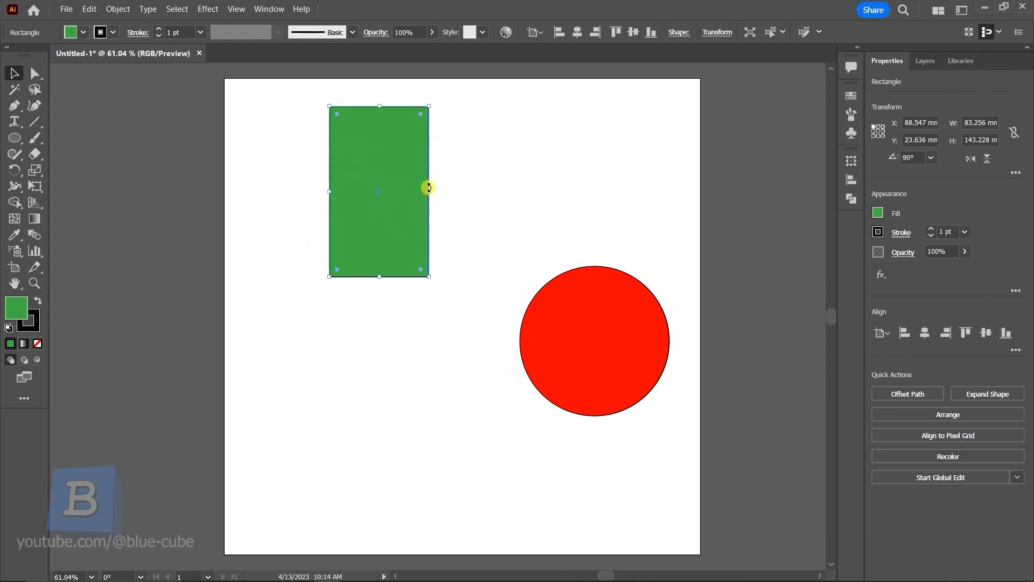
pyautogui.moveTo(427, 269)
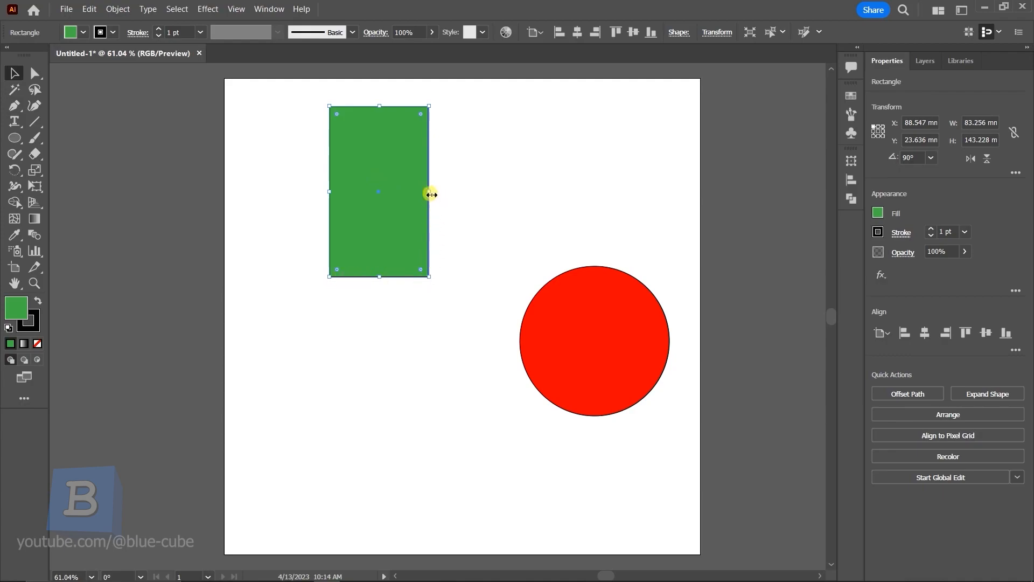
# Step: Stretch the green rectangle wider, resizing from its centre, into a large near-square
pyautogui.press('shift')
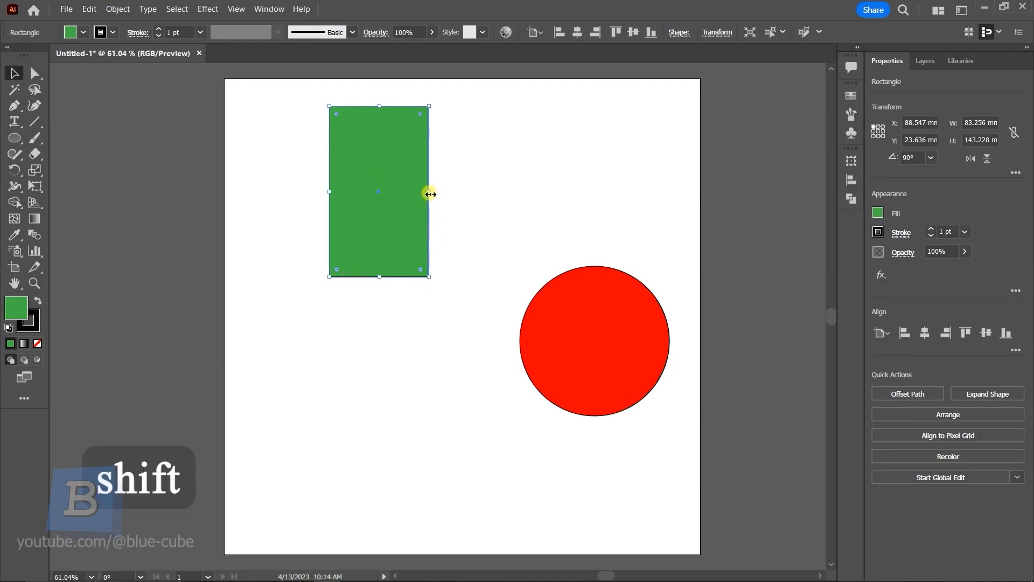
pyautogui.moveTo(429, 192); pyautogui.dragTo(498, 200)
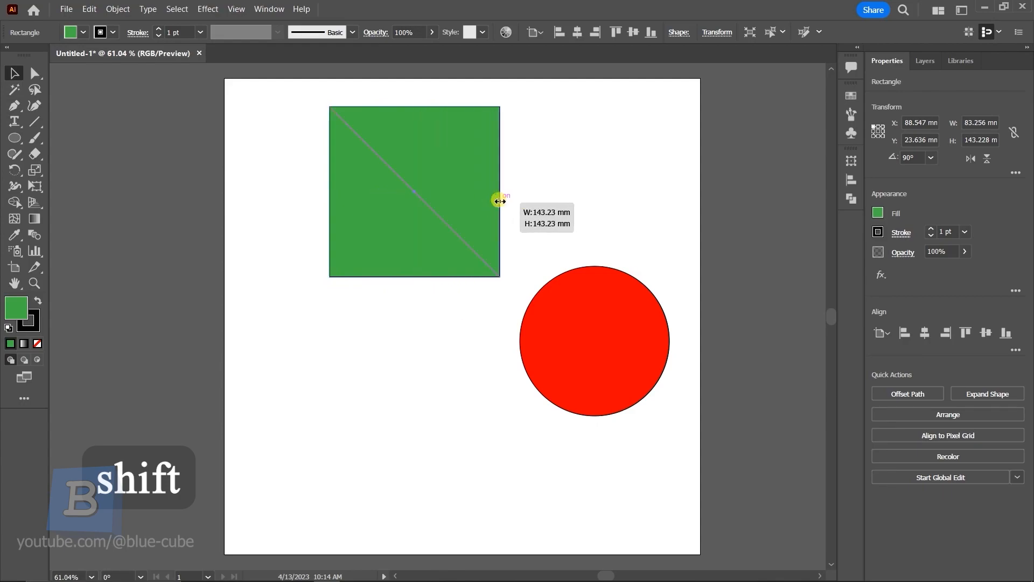
pyautogui.moveTo(499, 200); pyautogui.dragTo(506, 200)
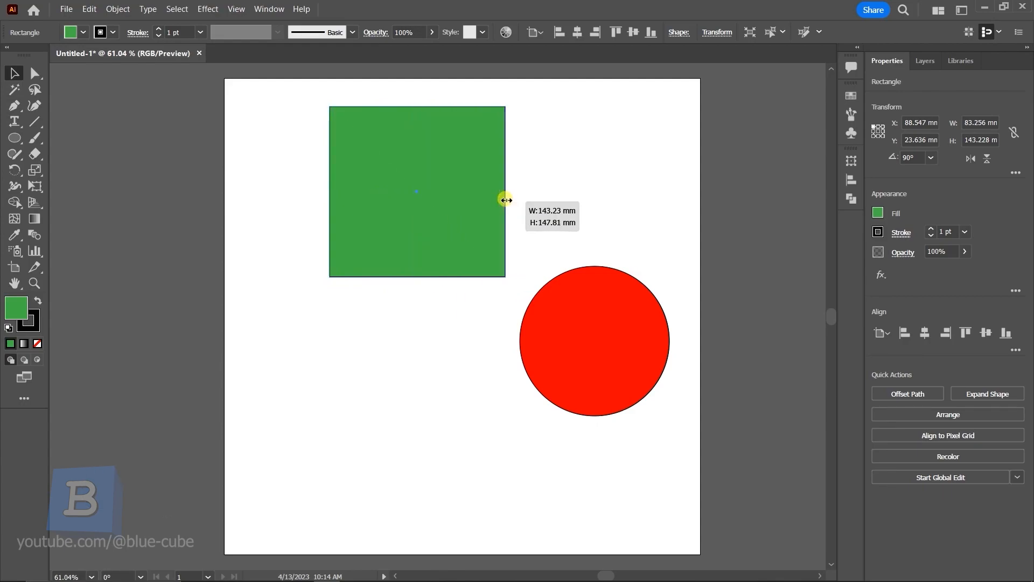
pyautogui.moveTo(505, 199); pyautogui.dragTo(532, 195)
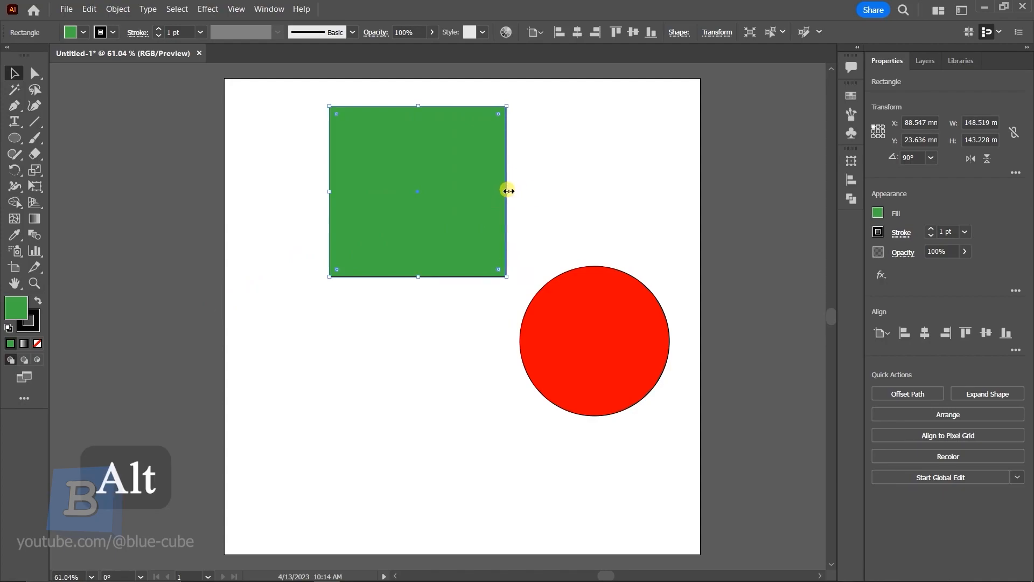
pyautogui.moveTo(507, 191); pyautogui.dragTo(503, 190)
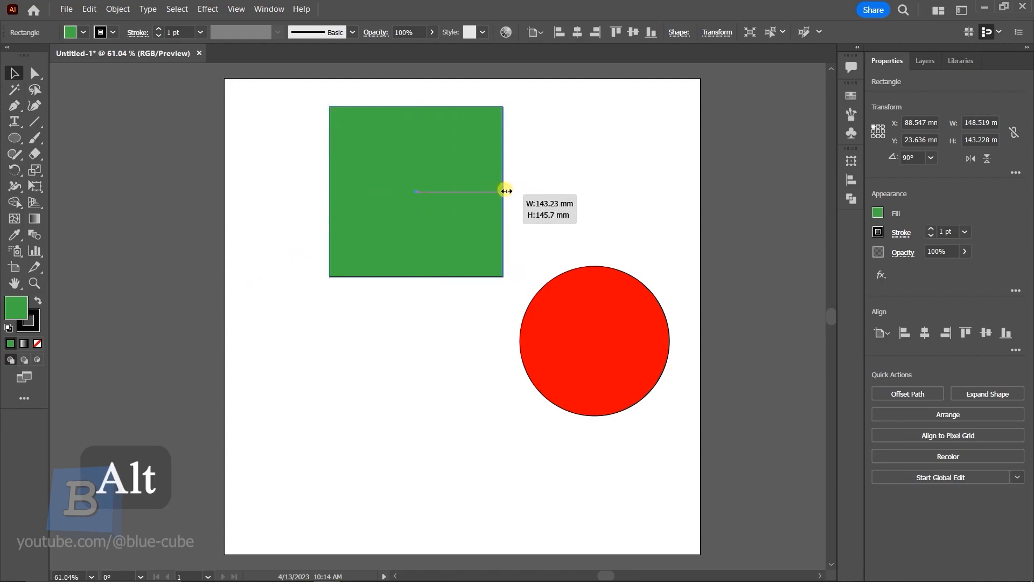
pyautogui.moveTo(506, 190); pyautogui.dragTo(491, 192)
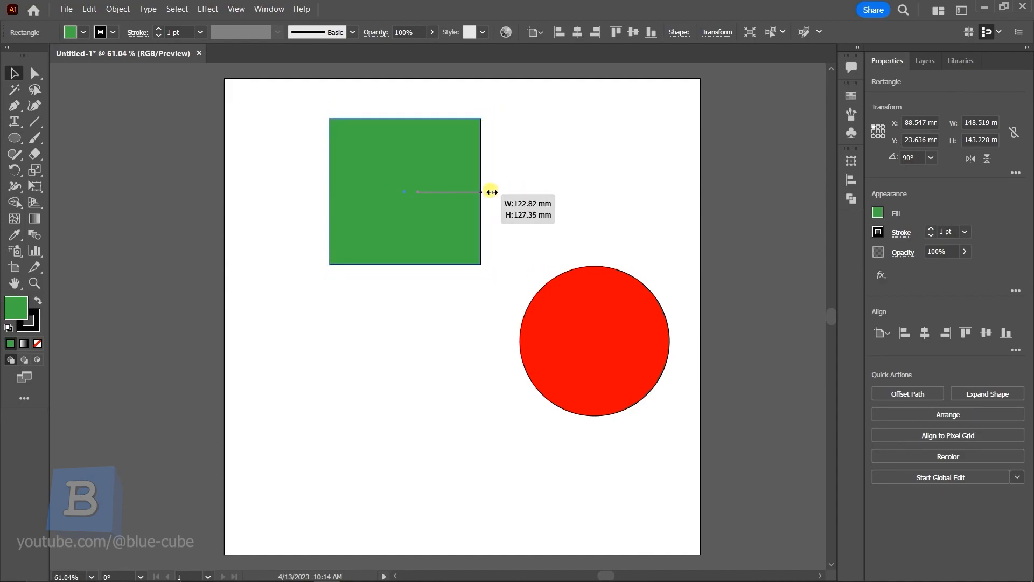
pyautogui.moveTo(480, 191); pyautogui.dragTo(533, 197)
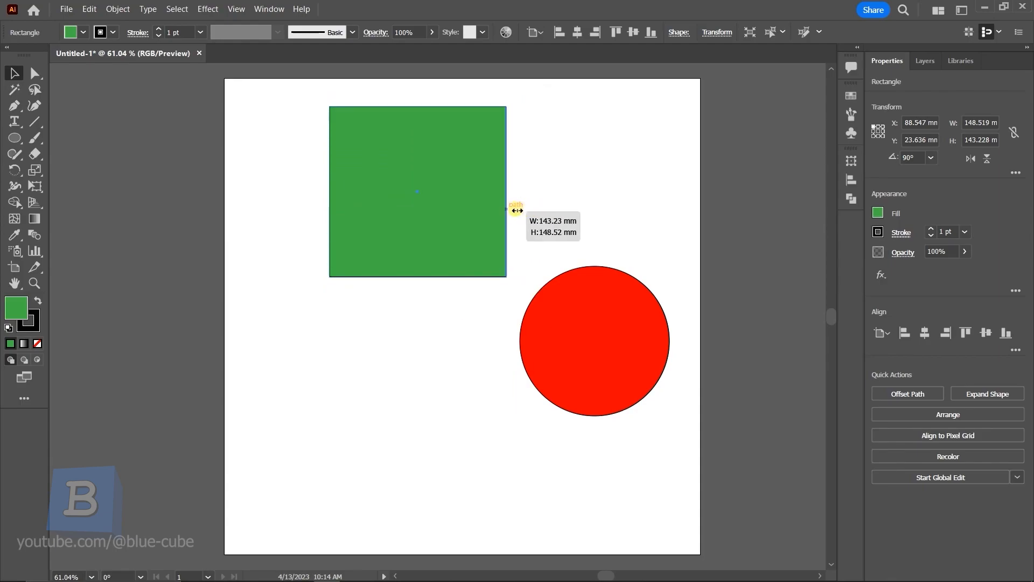
pyautogui.moveTo(516, 209); pyautogui.dragTo(485, 209)
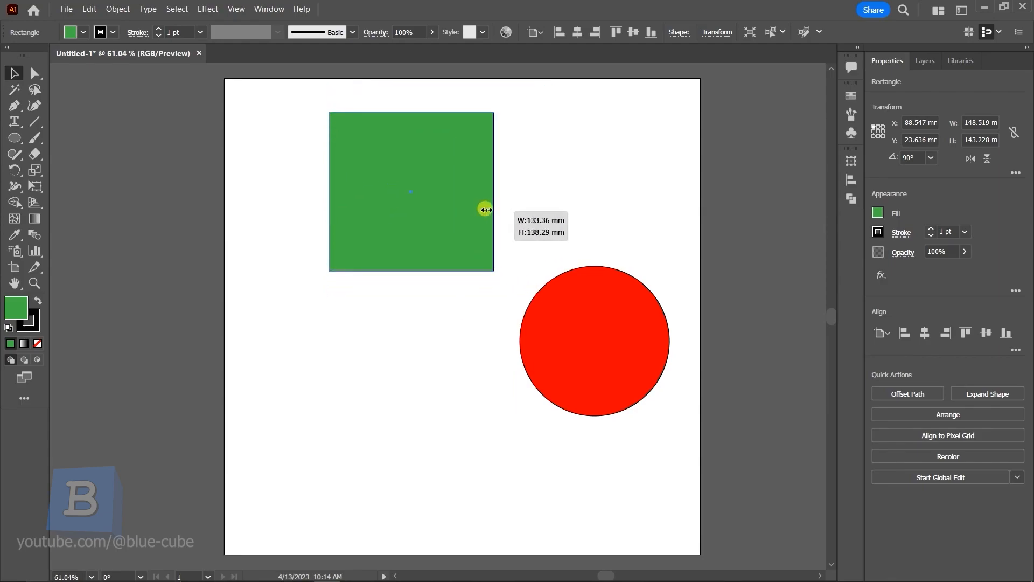
# Step: Resize the green rectangle repeatedly from its centre, ending as a narrow portrait shape
pyautogui.moveTo(484, 209); pyautogui.dragTo(493, 191)
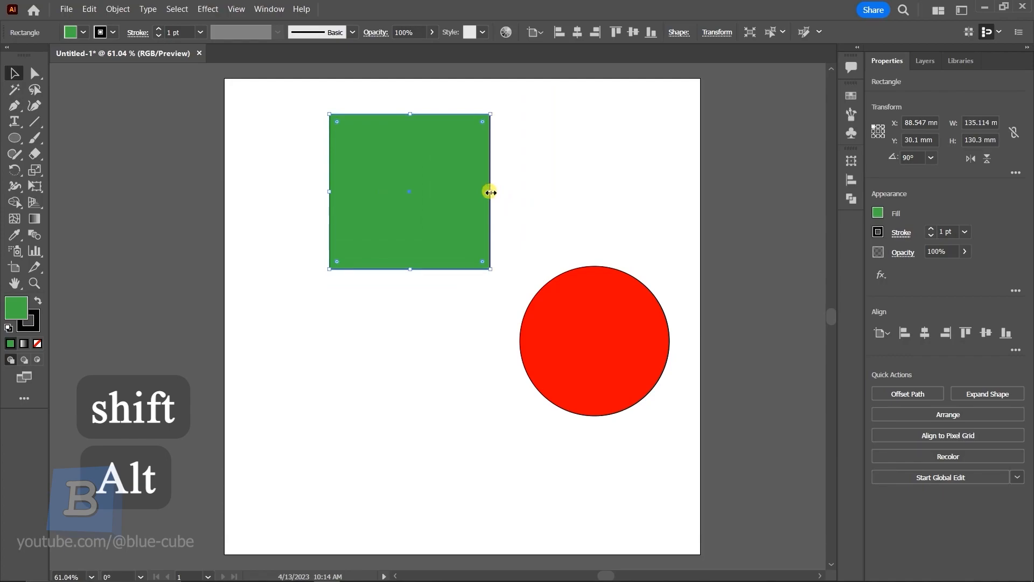
pyautogui.moveTo(491, 191); pyautogui.dragTo(520, 192)
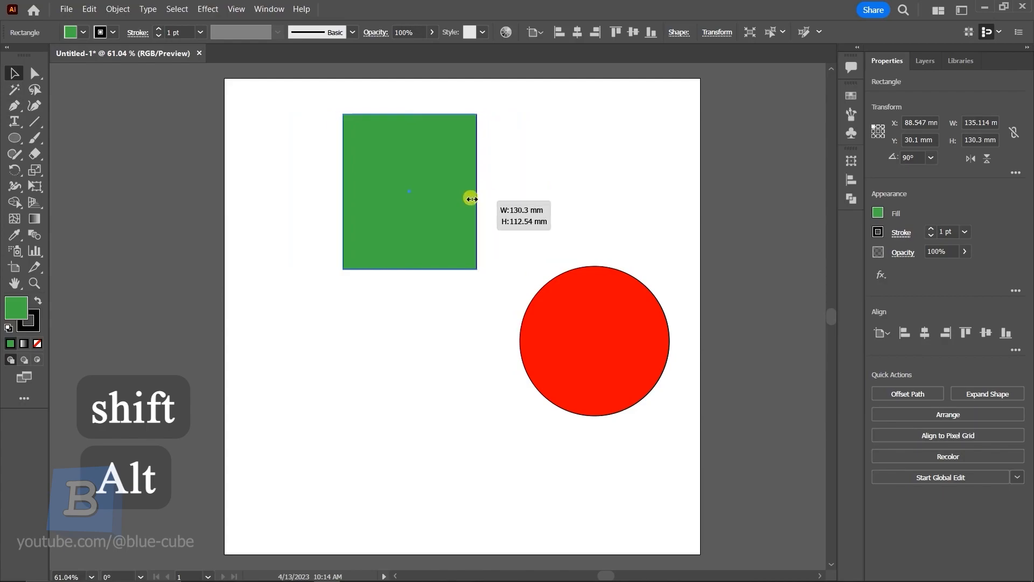
pyautogui.moveTo(471, 197); pyautogui.dragTo(524, 202)
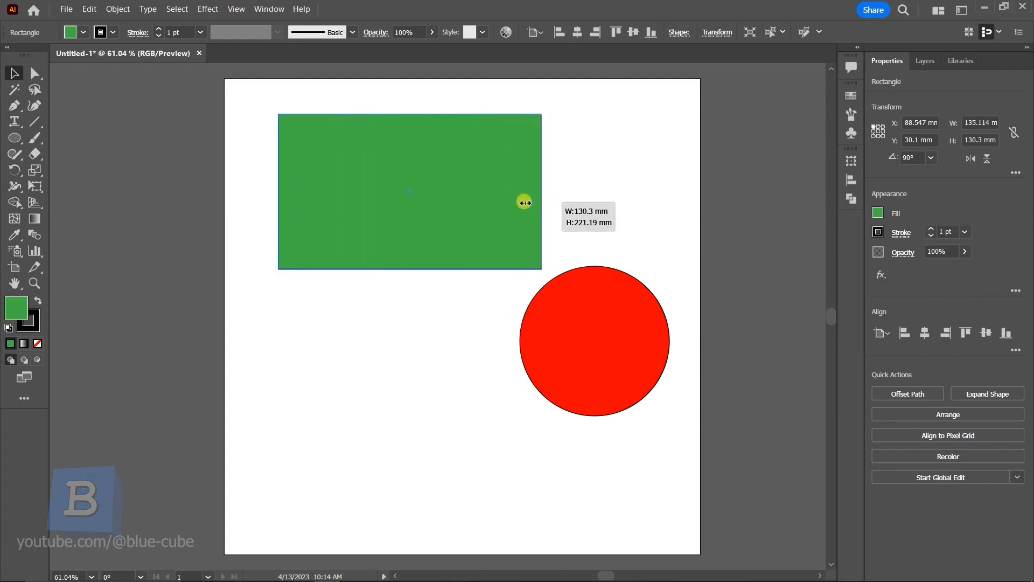
pyautogui.moveTo(524, 202); pyautogui.dragTo(434, 208)
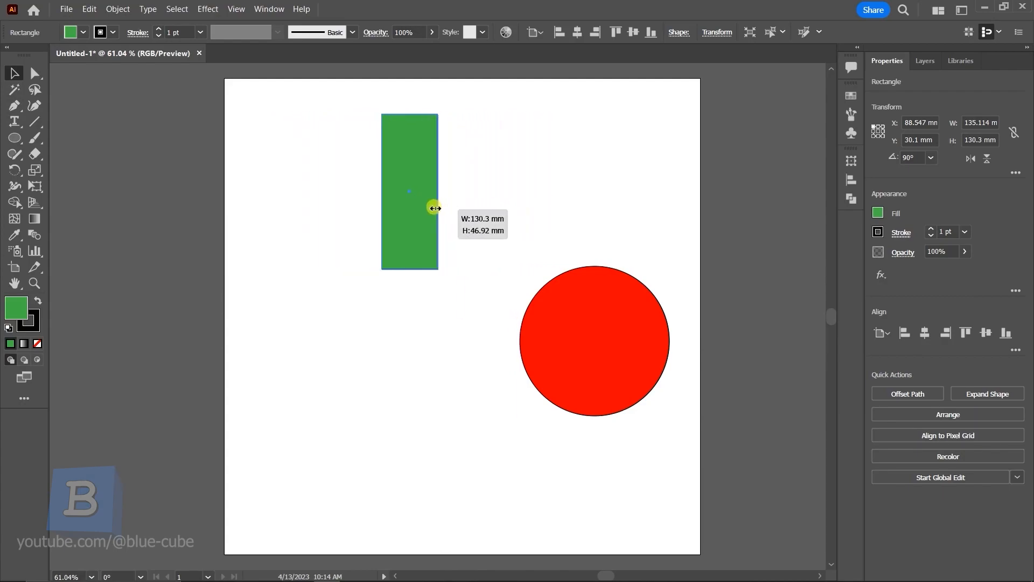
pyautogui.moveTo(431, 207); pyautogui.dragTo(472, 206)
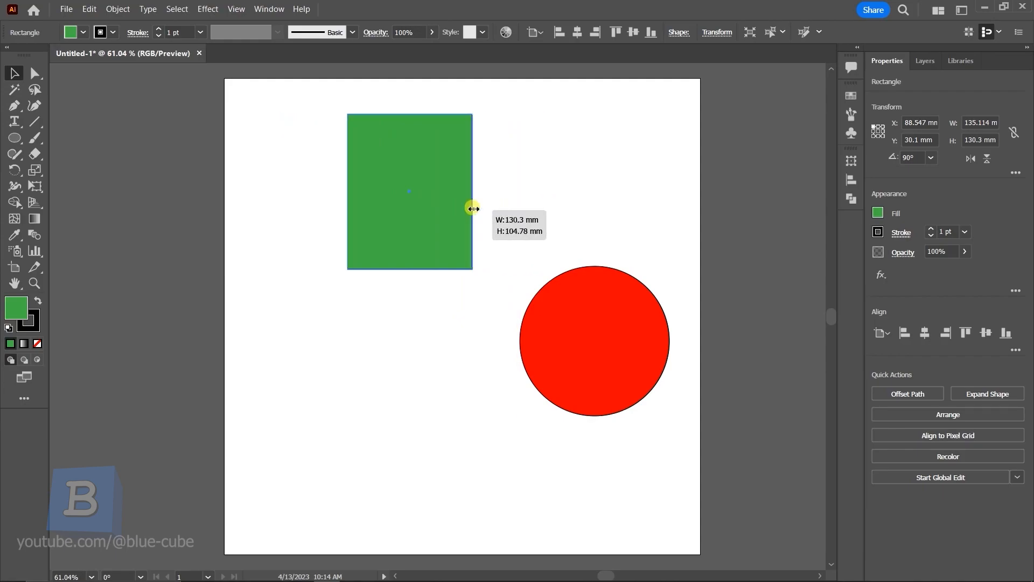
pyautogui.moveTo(470, 207); pyautogui.dragTo(479, 203)
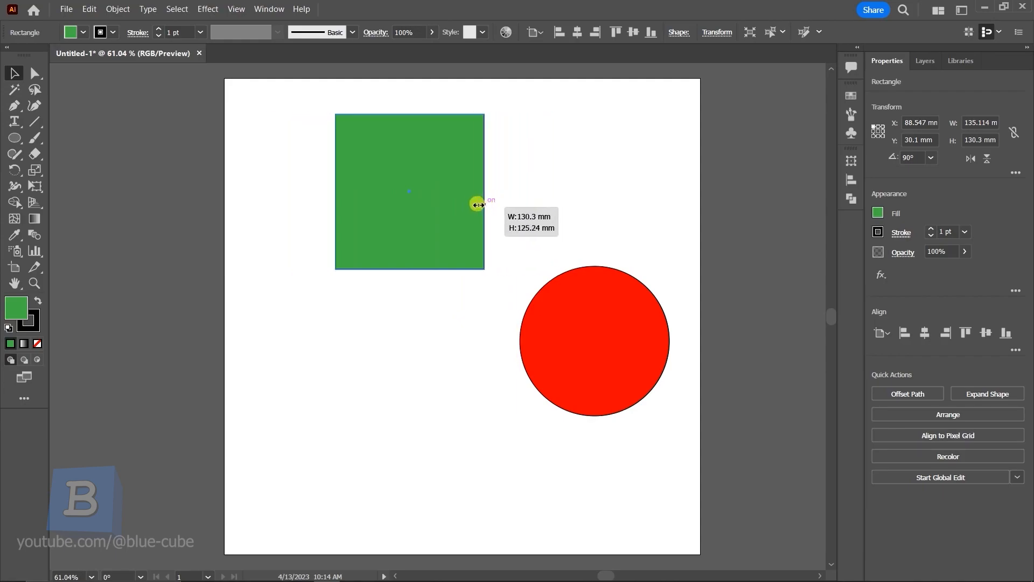
pyautogui.moveTo(476, 203); pyautogui.dragTo(505, 193)
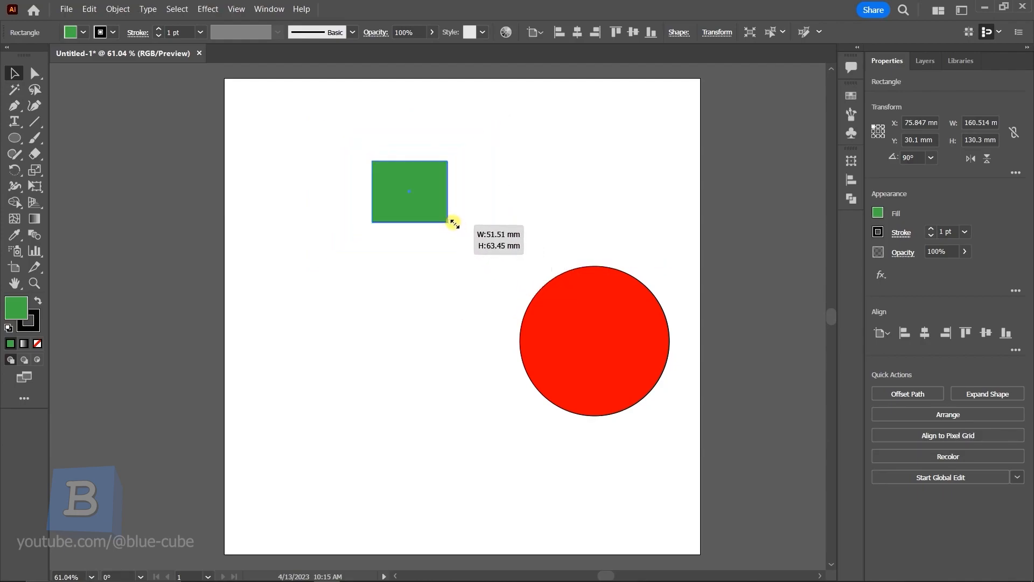
pyautogui.moveTo(452, 223); pyautogui.dragTo(435, 202)
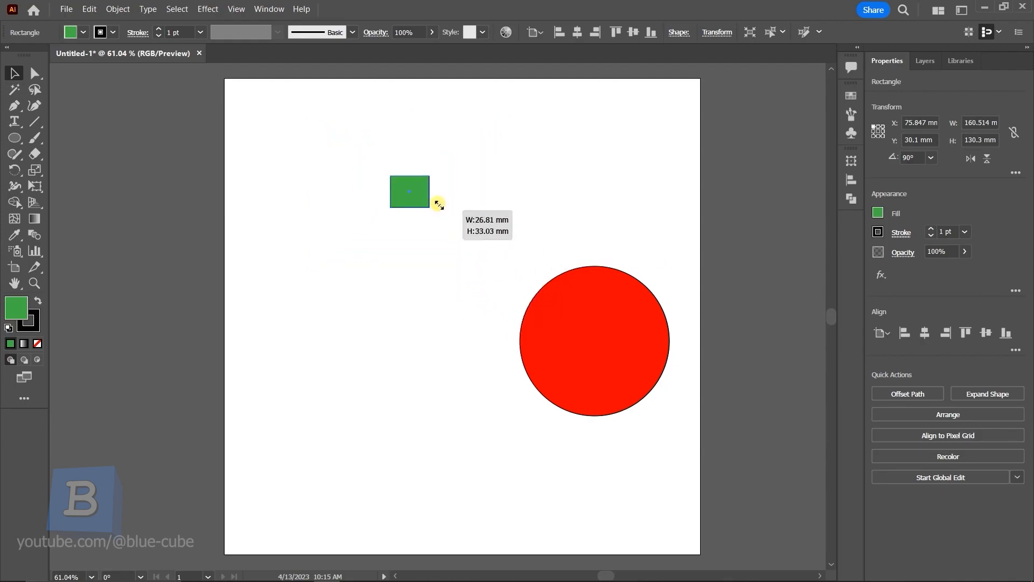
pyautogui.moveTo(437, 202); pyautogui.dragTo(501, 192)
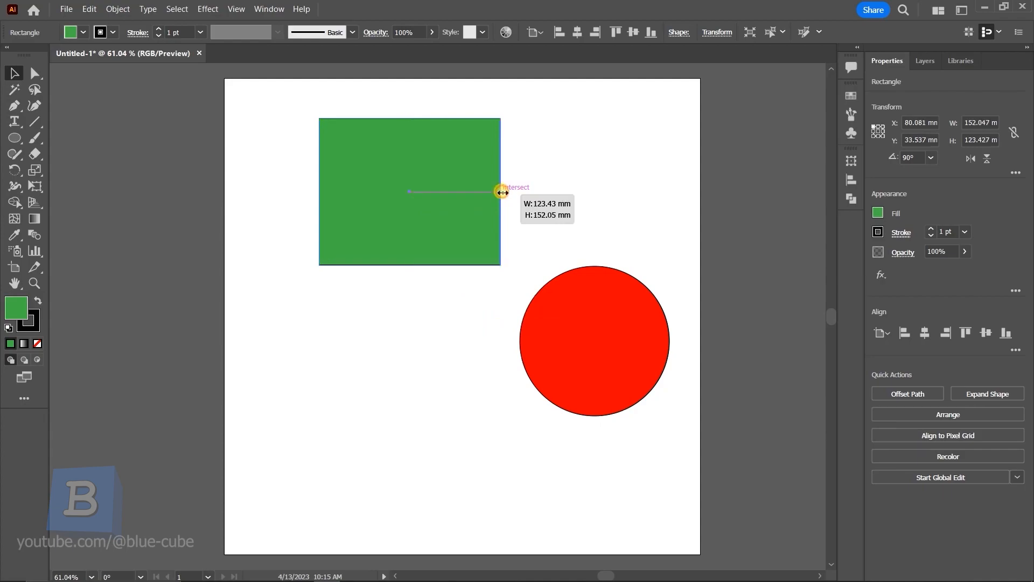
pyautogui.moveTo(502, 192); pyautogui.dragTo(423, 192)
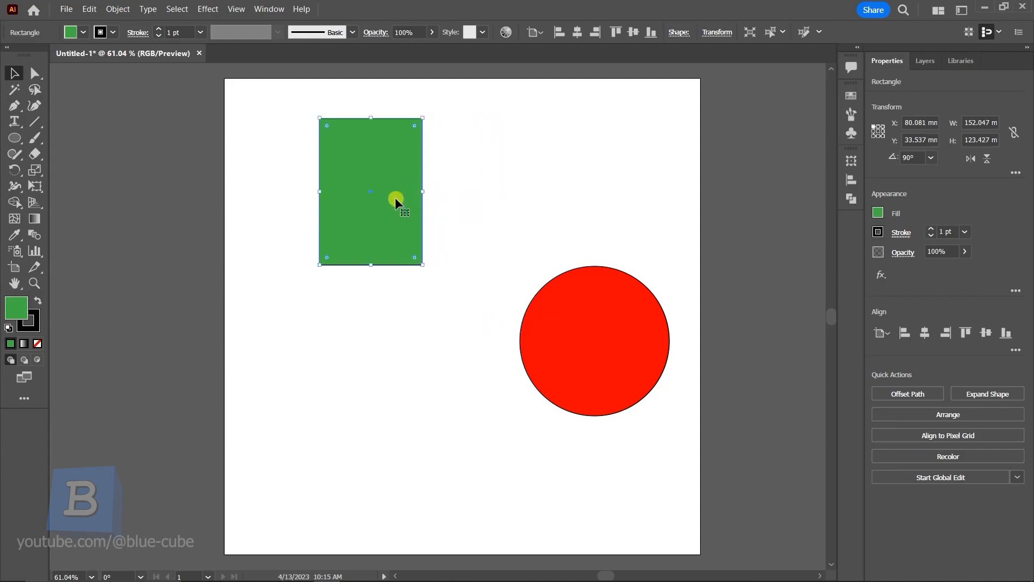
# Step: Round the green rectangle's corners to a radius of about 10 mm
pyautogui.moveTo(396, 201); pyautogui.dragTo(415, 129)
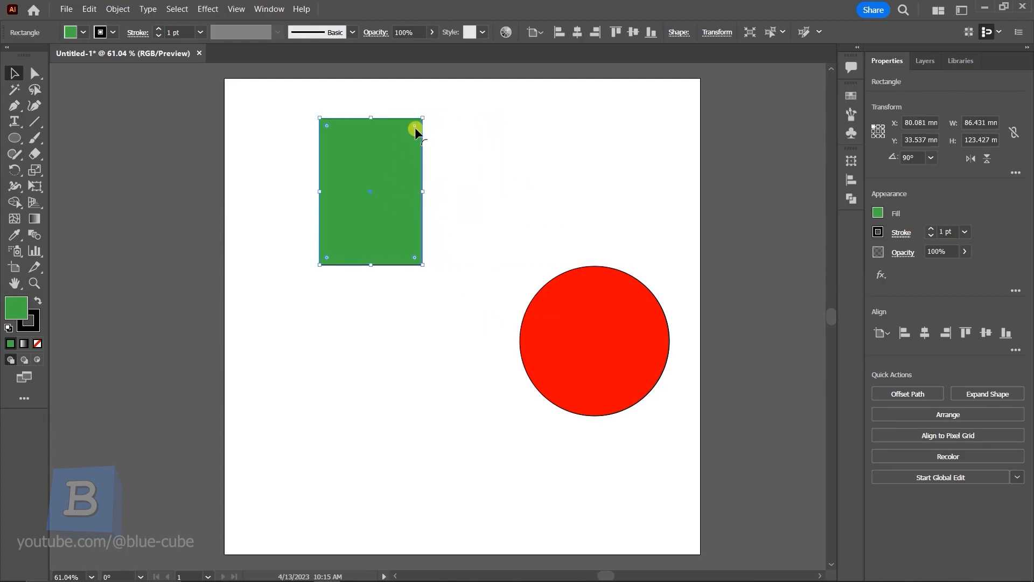
pyautogui.moveTo(415, 126); pyautogui.dragTo(406, 136)
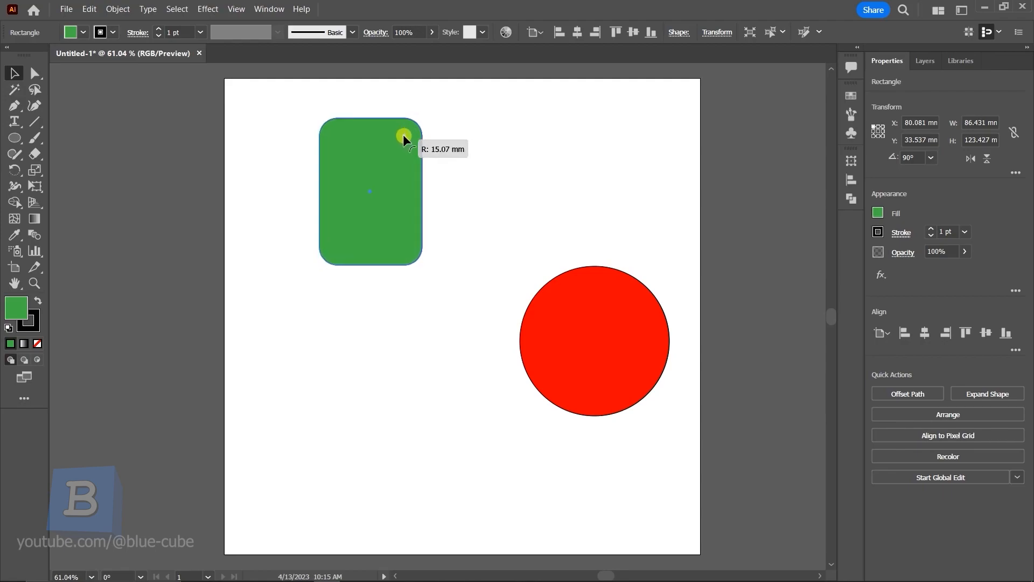
pyautogui.moveTo(405, 137); pyautogui.dragTo(409, 131)
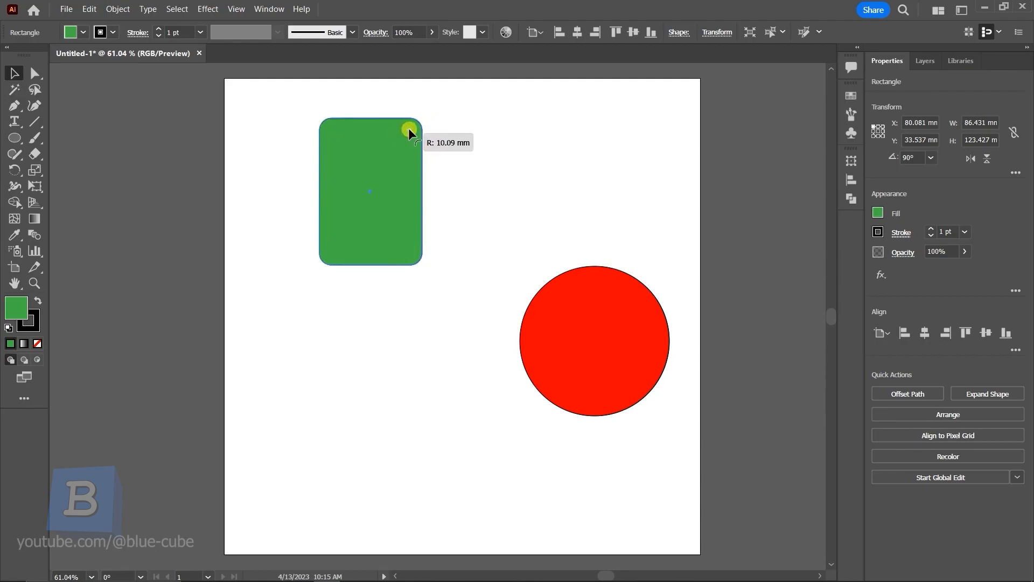
pyautogui.click(401, 132)
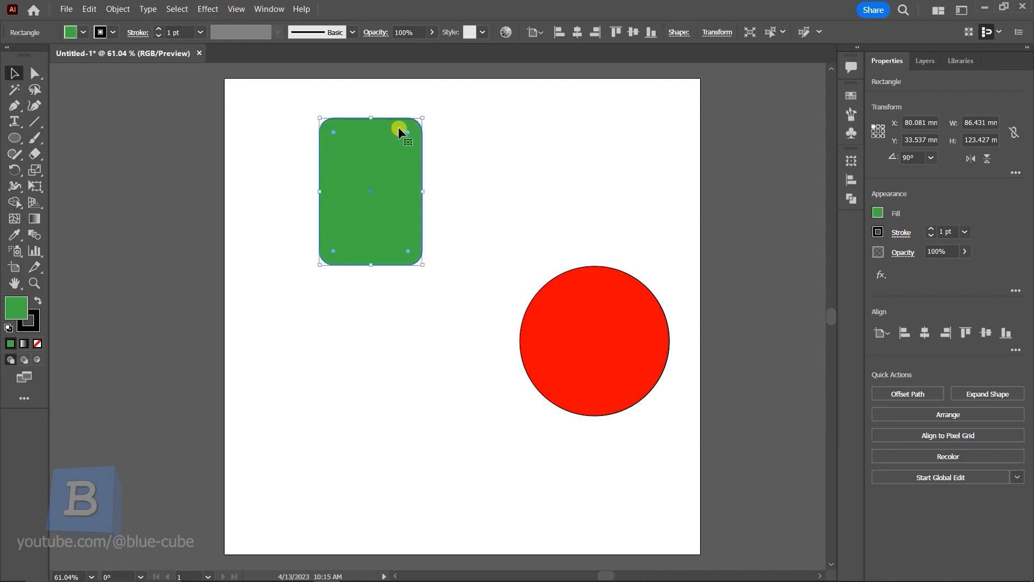
pyautogui.moveTo(397, 191)
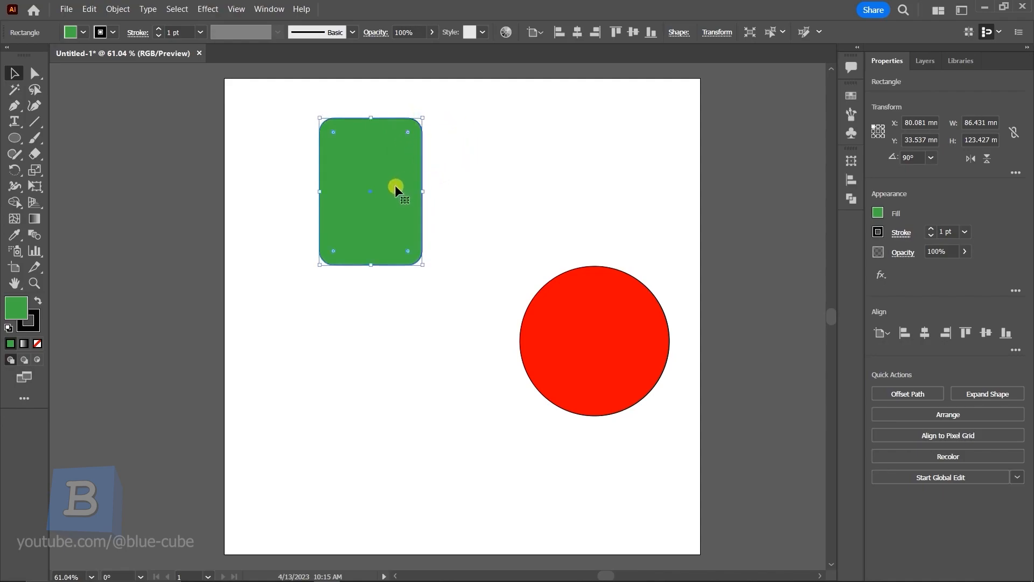
# Step: Move the red circle up and left onto the rectangle's lower-right area
pyautogui.click(602, 348)
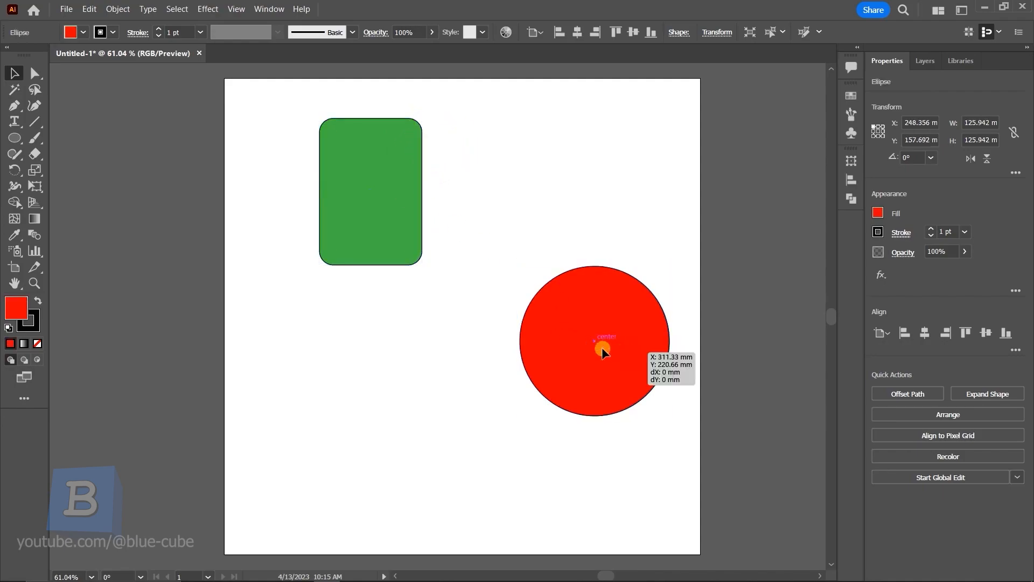
pyautogui.moveTo(602, 348); pyautogui.dragTo(486, 294)
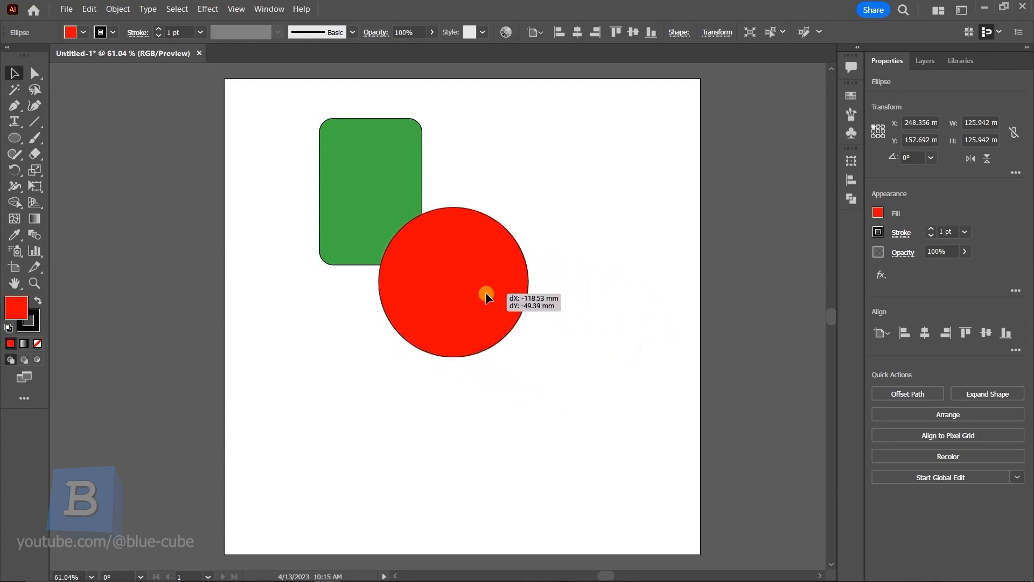
pyautogui.moveTo(487, 295); pyautogui.dragTo(455, 292)
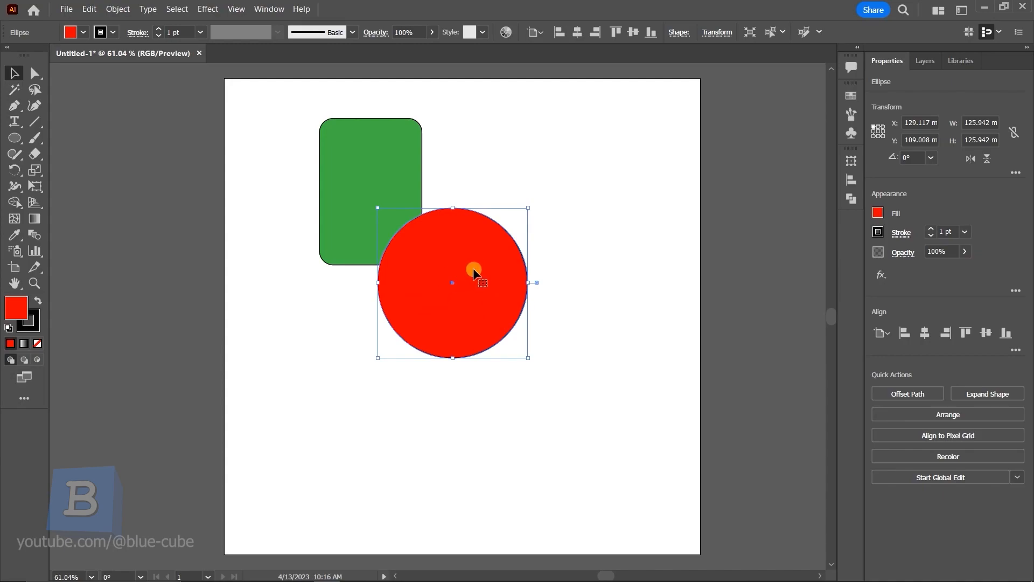
pyautogui.moveTo(479, 257)
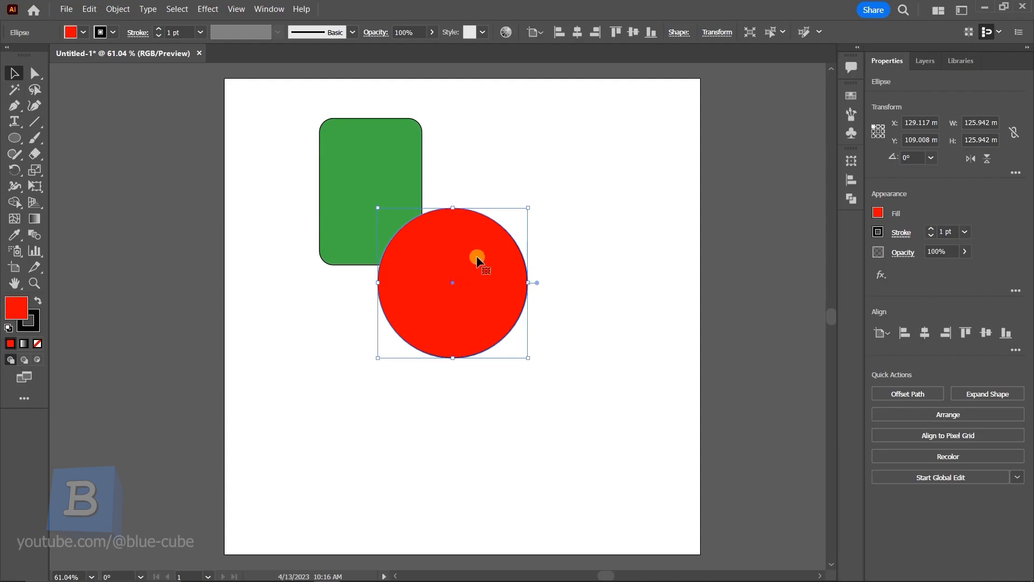
pyautogui.moveTo(464, 277)
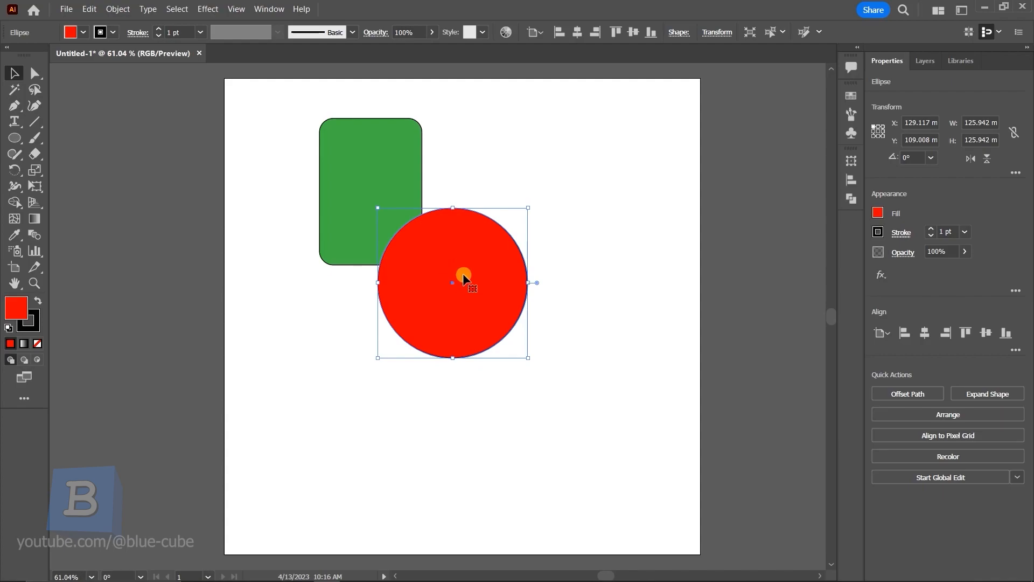
# Step: Copy the red circle and paste a duplicate slightly down and left
pyautogui.click(88, 9)
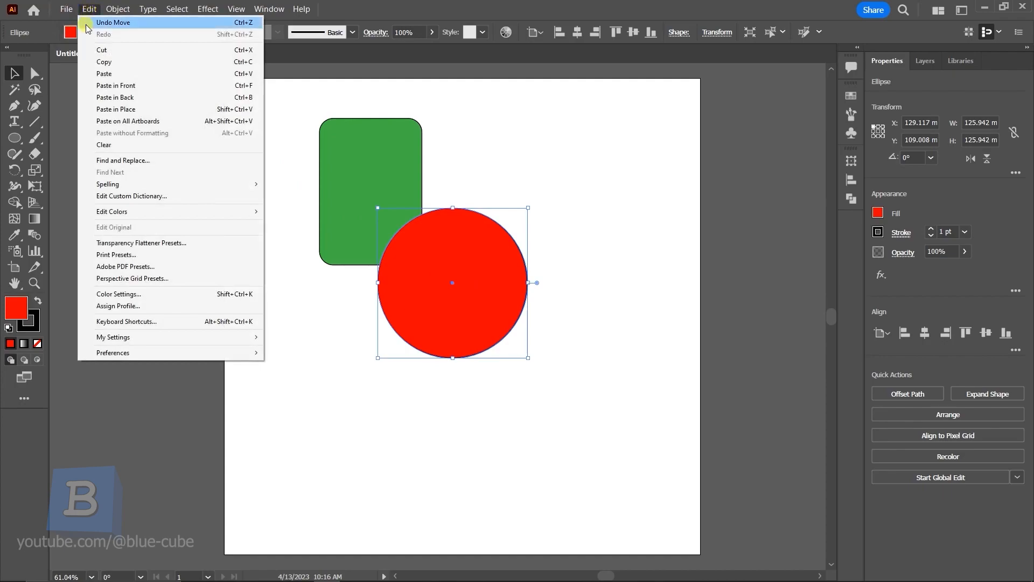
pyautogui.moveTo(110, 62)
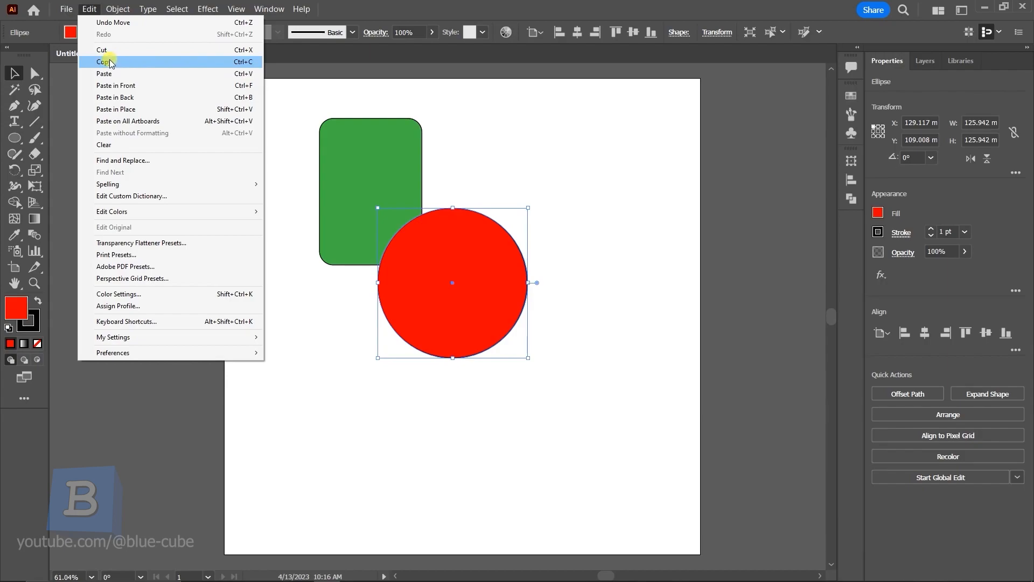
pyautogui.click(103, 62)
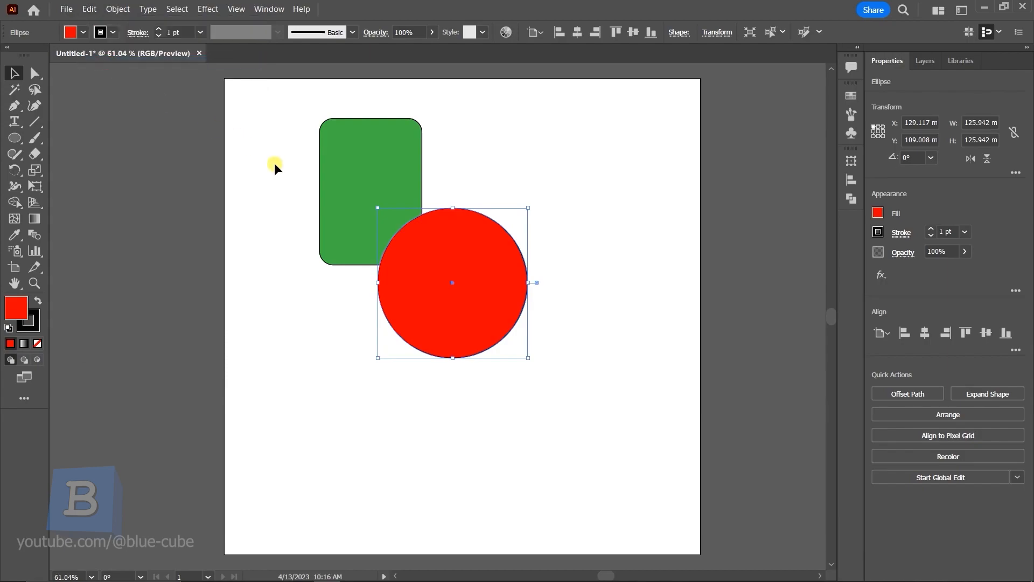
pyautogui.click(88, 9)
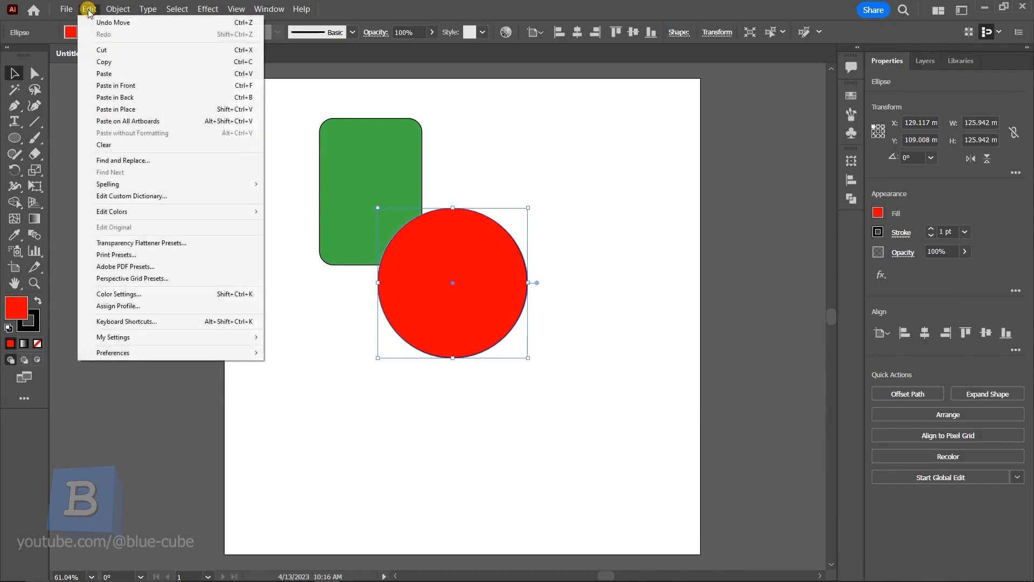
pyautogui.moveTo(103, 73)
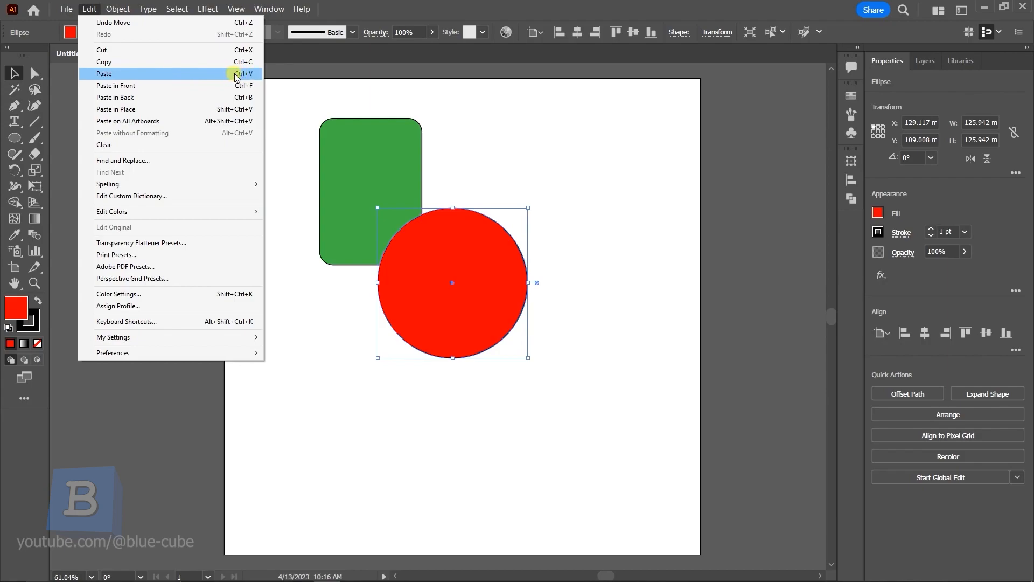
pyautogui.moveTo(452, 282); pyautogui.dragTo(438, 315)
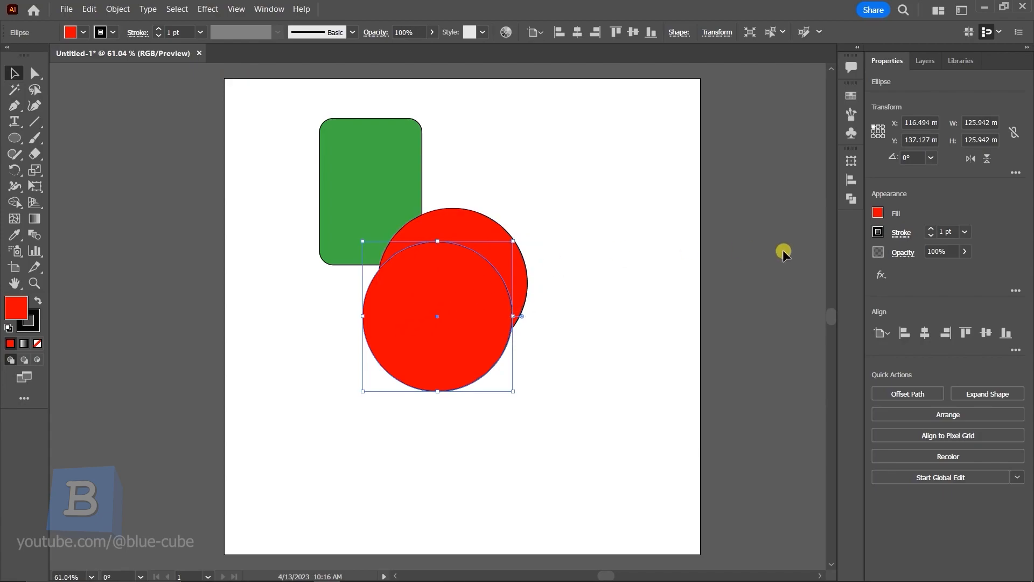
# Step: Make the pasted circle tan and place it touching the red circle's right edge
pyautogui.click(878, 212)
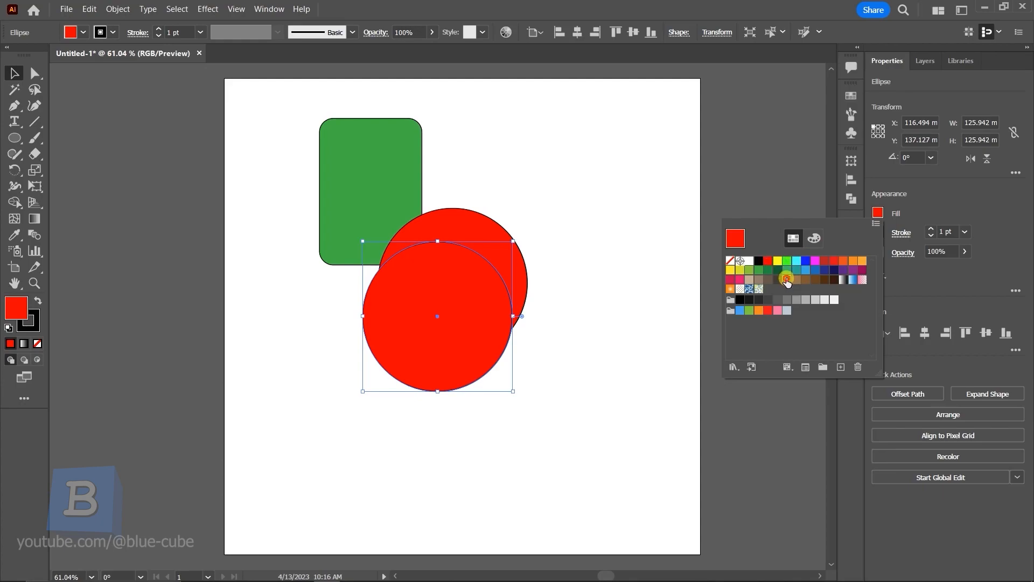
pyautogui.click(784, 279)
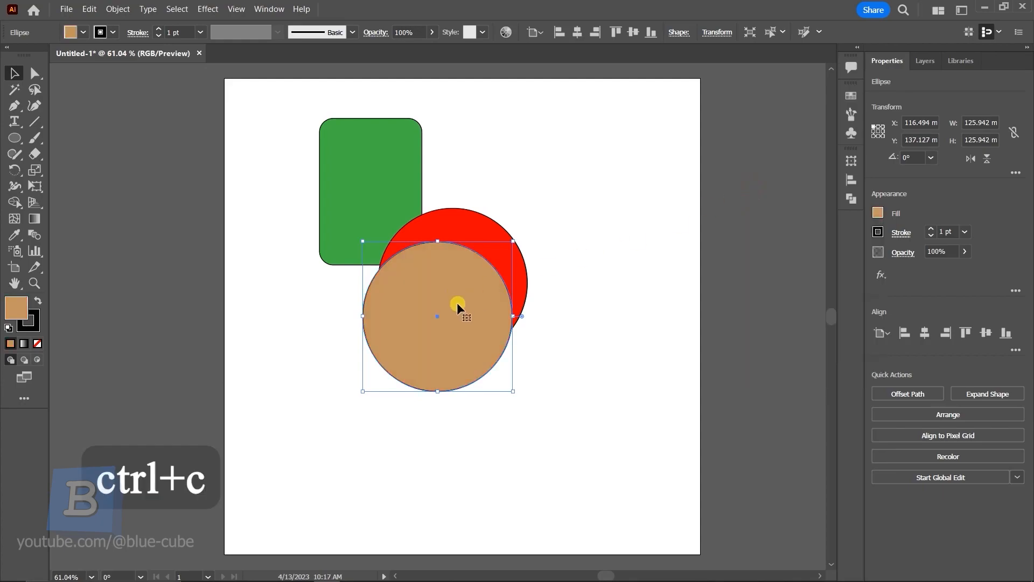
pyautogui.moveTo(437, 315); pyautogui.dragTo(601, 308)
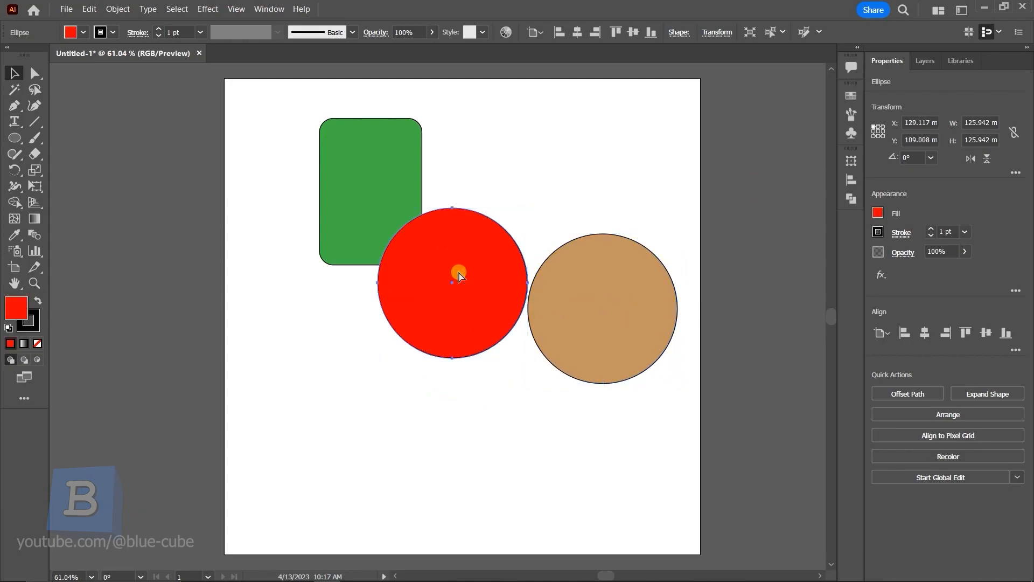
pyautogui.click(459, 274)
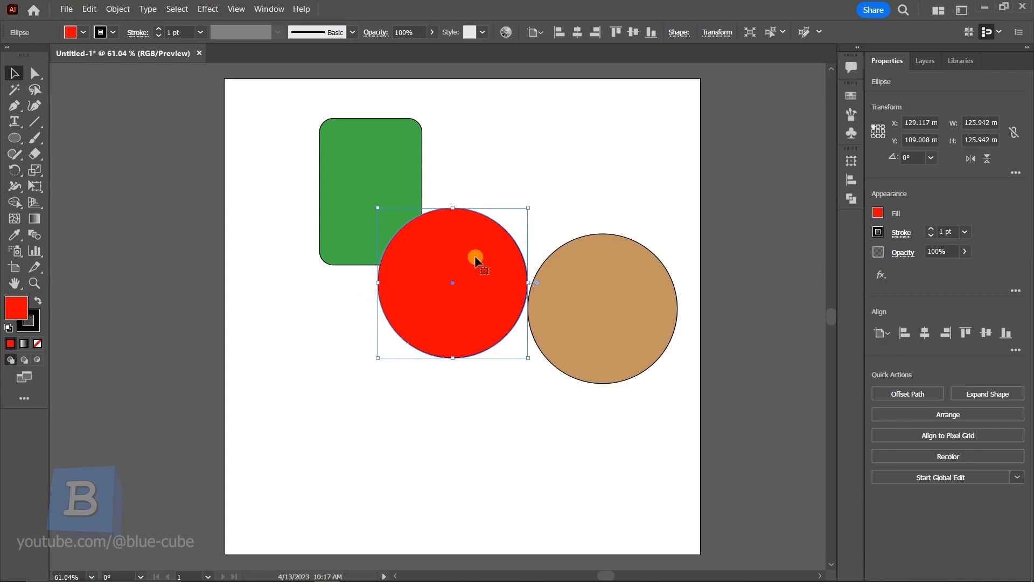
# Step: Paste a copy of the red circle in back, at the same position
pyautogui.press('ctrl+b')
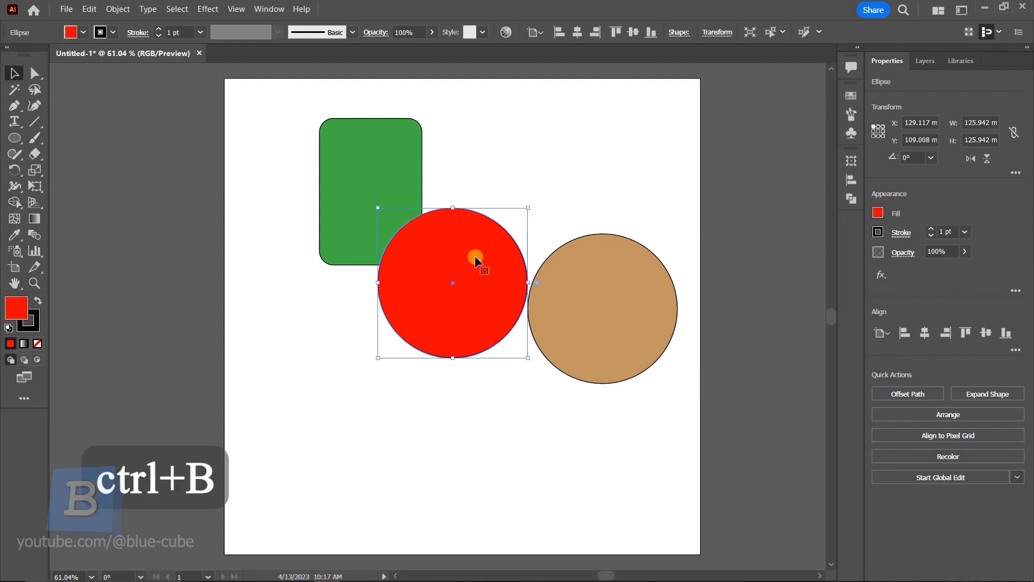
pyautogui.click(88, 9)
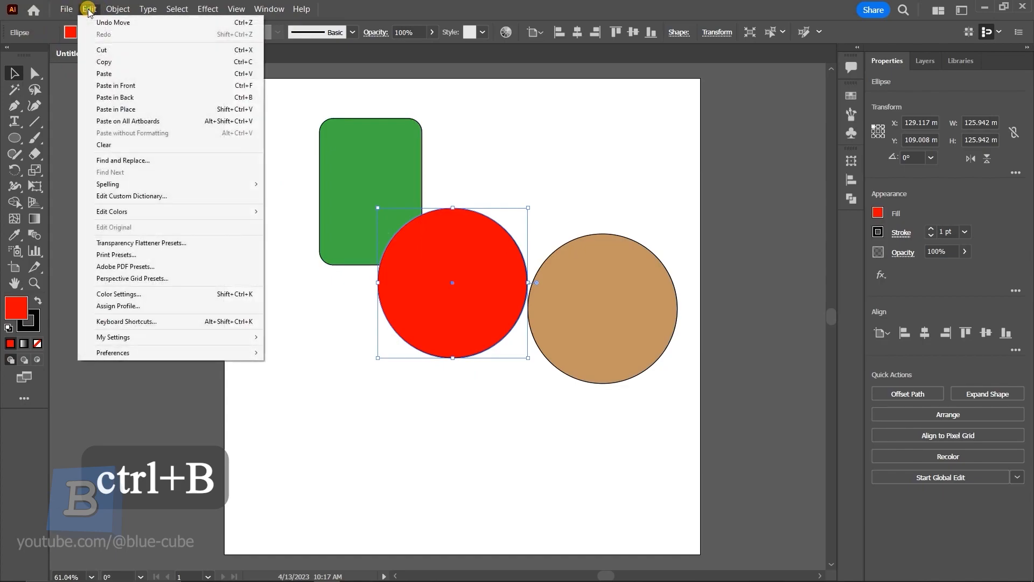
pyautogui.moveTo(115, 98)
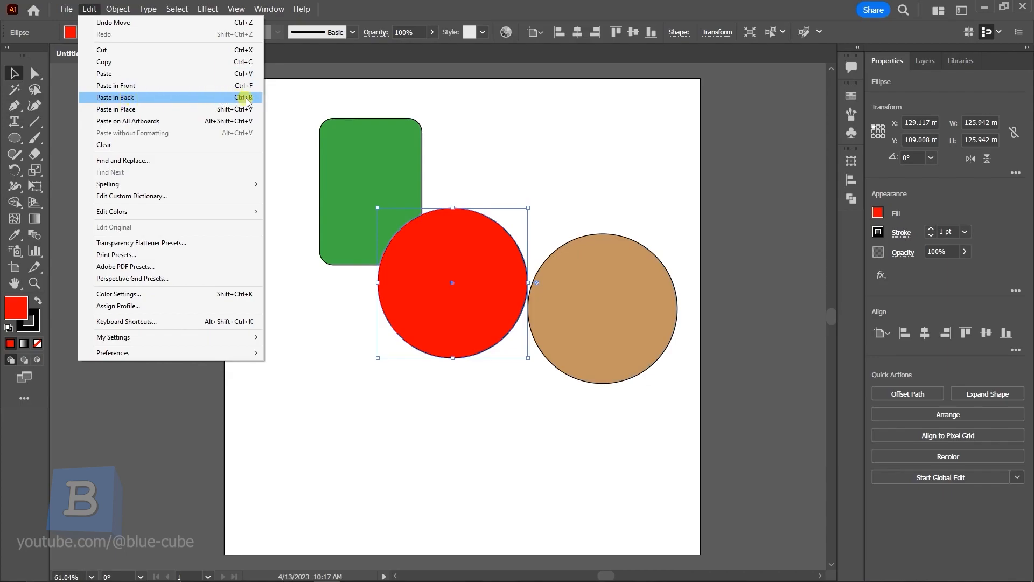
pyautogui.click(114, 97)
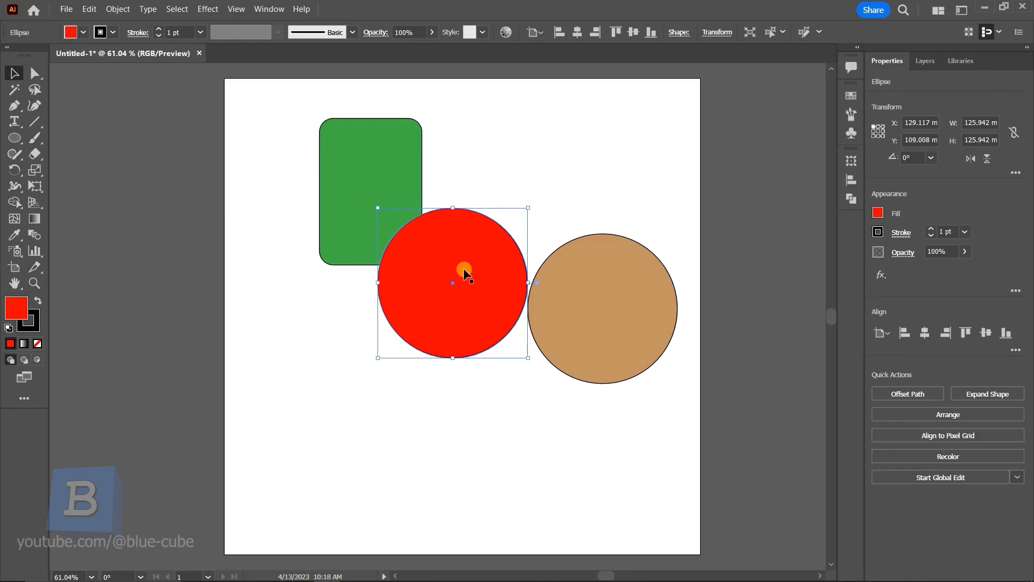
pyautogui.moveTo(444, 285)
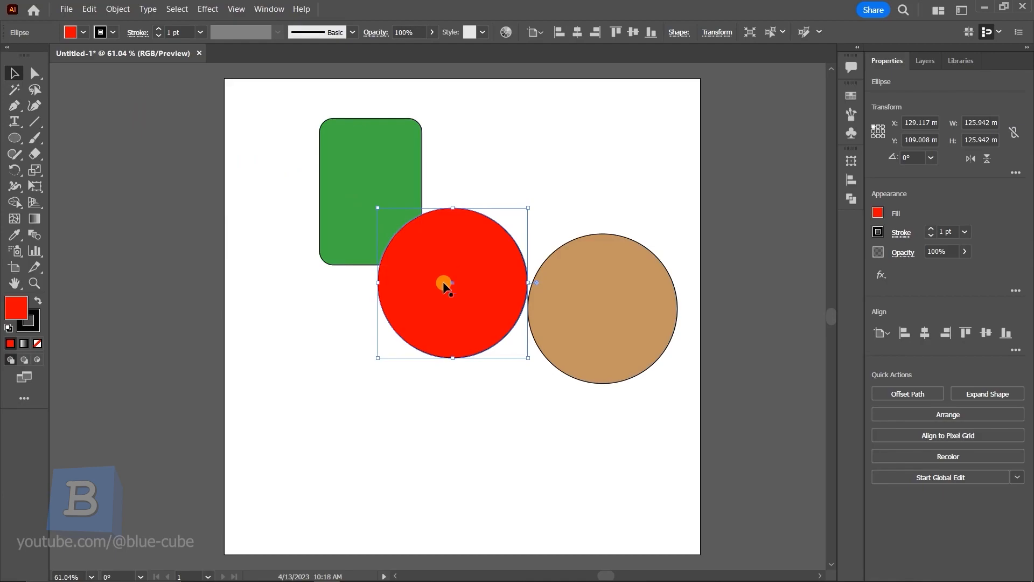
pyautogui.moveTo(441, 265)
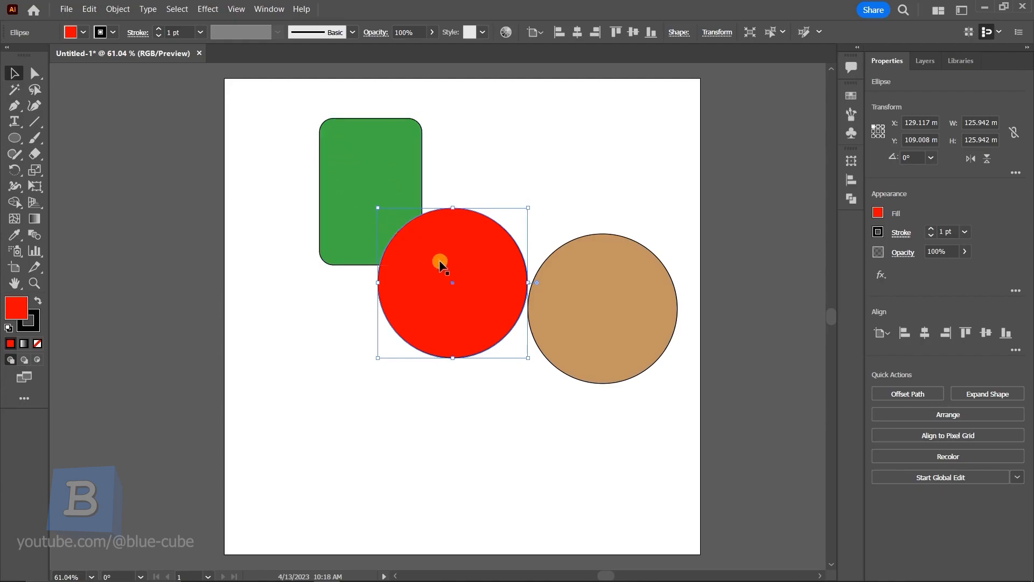
pyautogui.moveTo(86, 108)
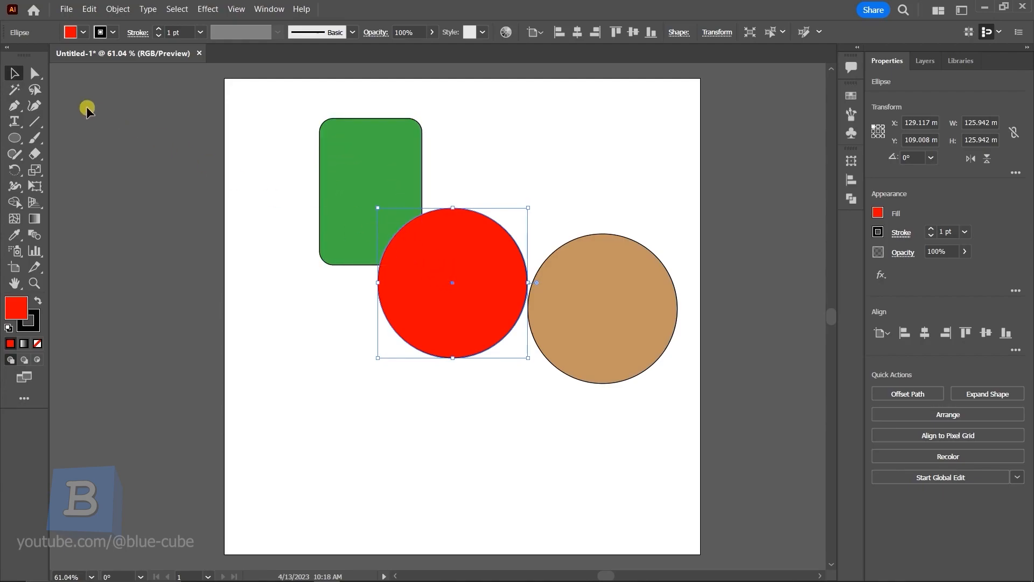
# Step: Drag the hidden red circle copy out and drop it lower left, overlapping the original
pyautogui.moveTo(452, 282); pyautogui.dragTo(448, 272)
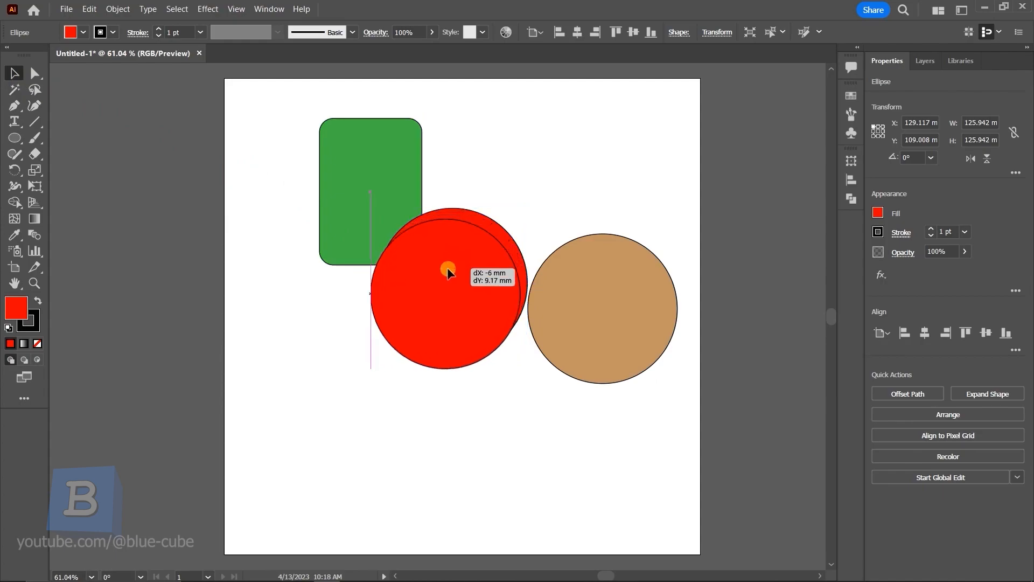
pyautogui.moveTo(448, 274); pyautogui.dragTo(500, 342)
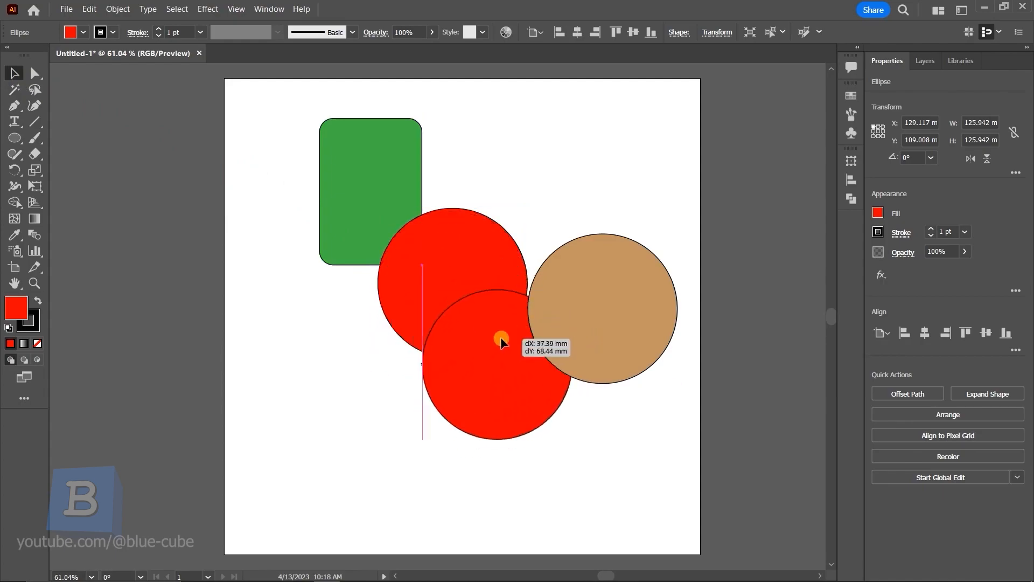
pyautogui.moveTo(501, 342); pyautogui.dragTo(519, 383)
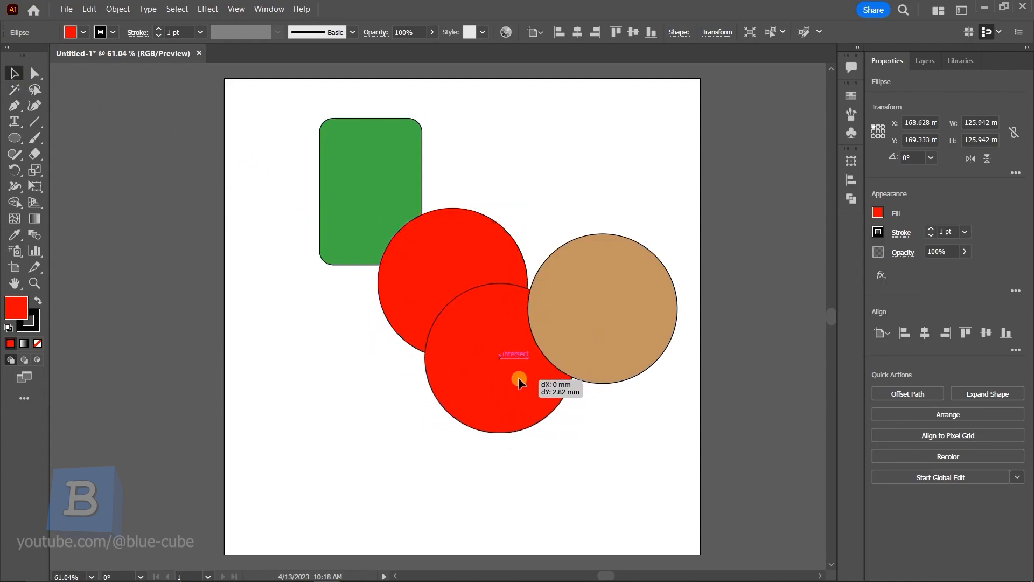
pyautogui.moveTo(519, 382); pyautogui.dragTo(609, 402)
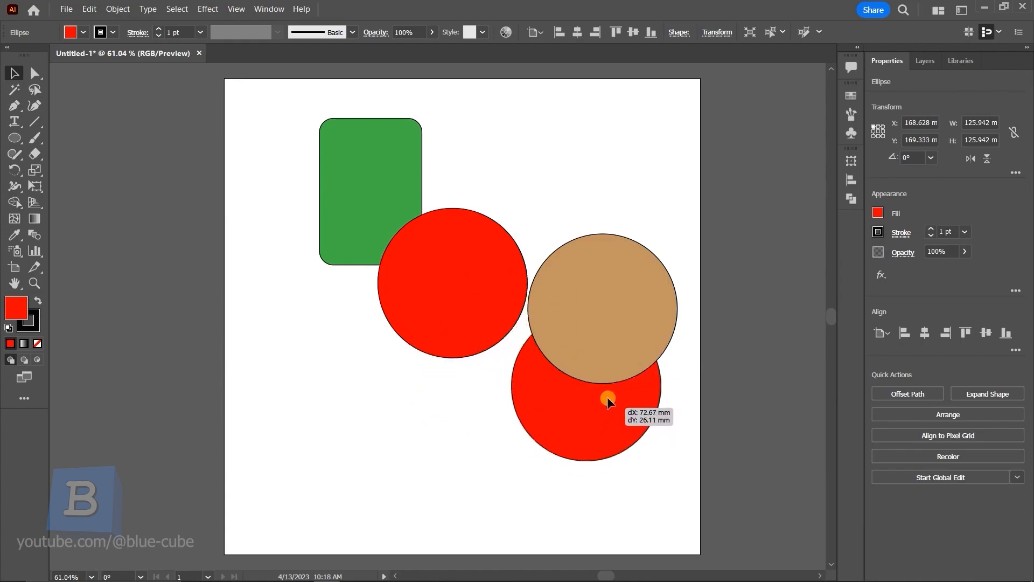
pyautogui.moveTo(607, 400); pyautogui.dragTo(364, 273)
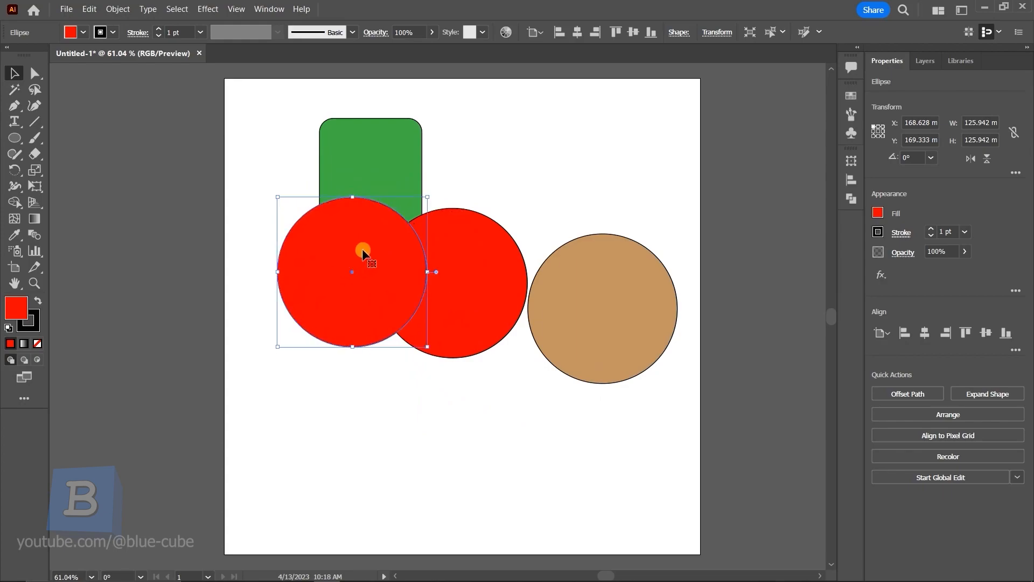
pyautogui.moveTo(362, 253); pyautogui.dragTo(387, 368)
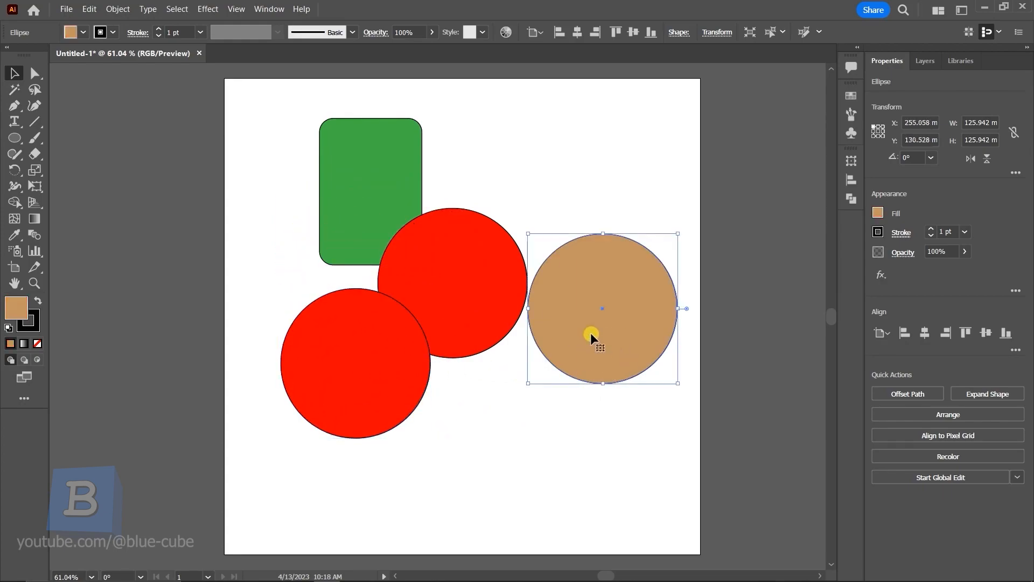
pyautogui.moveTo(612, 333)
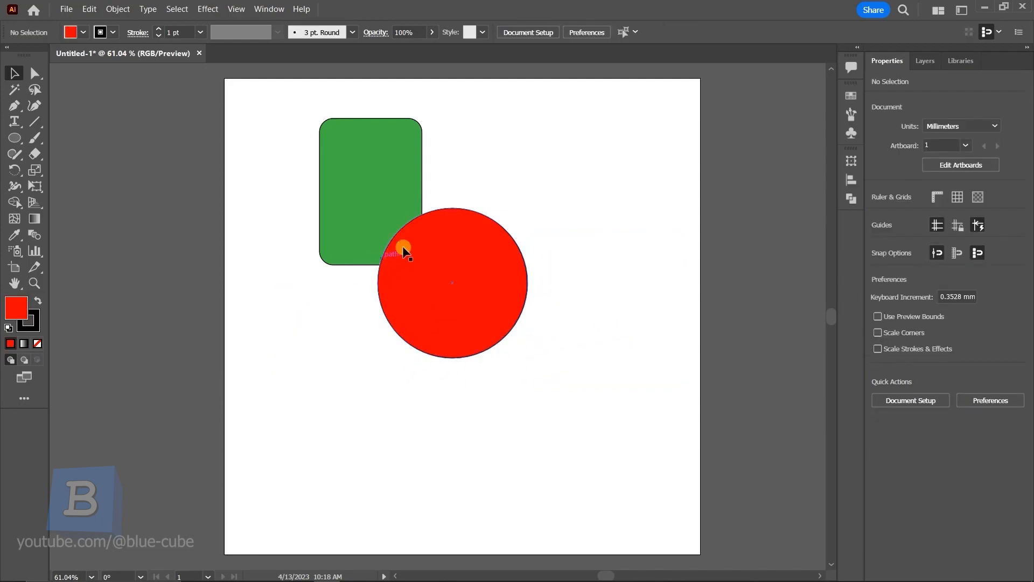
pyautogui.moveTo(399, 273)
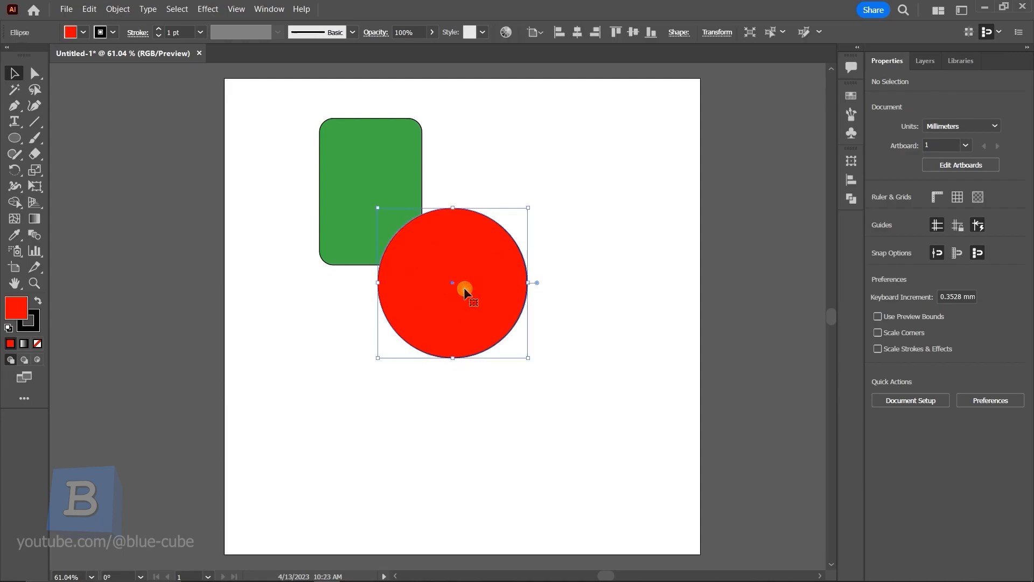
# Step: Select the single remaining red circle over the green rectangle
pyautogui.click(466, 282)
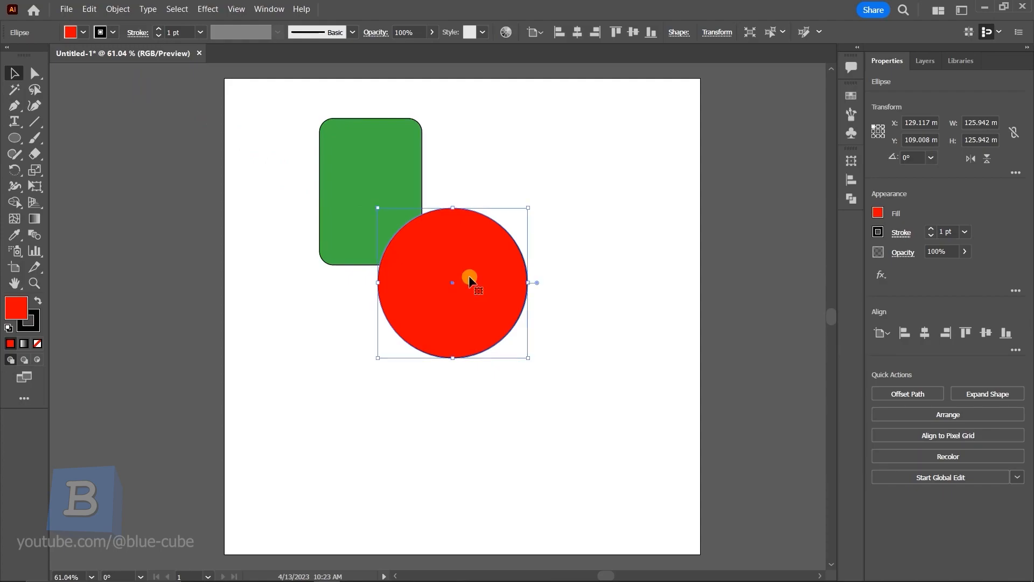
pyautogui.moveTo(450, 290)
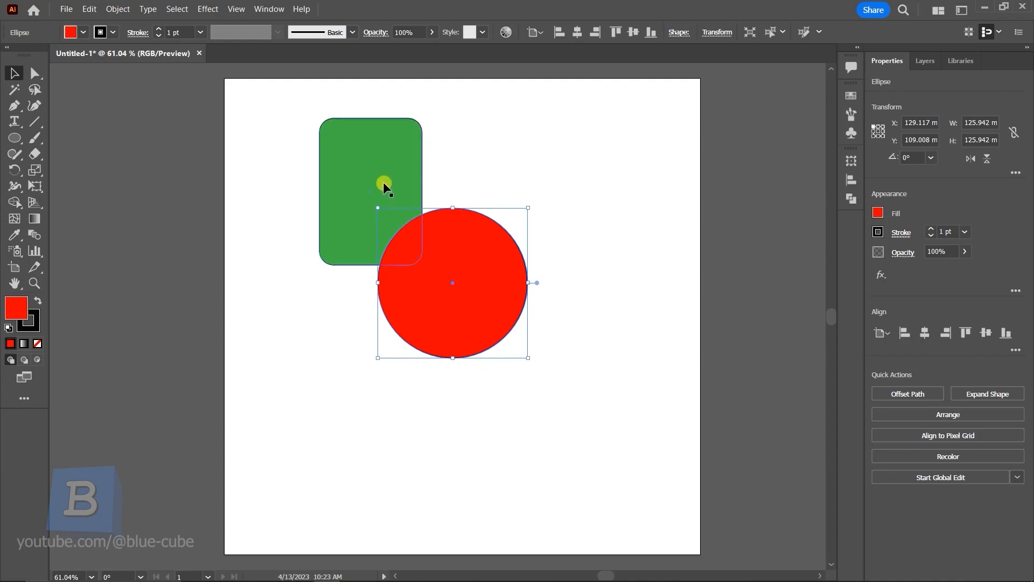
pyautogui.moveTo(385, 165)
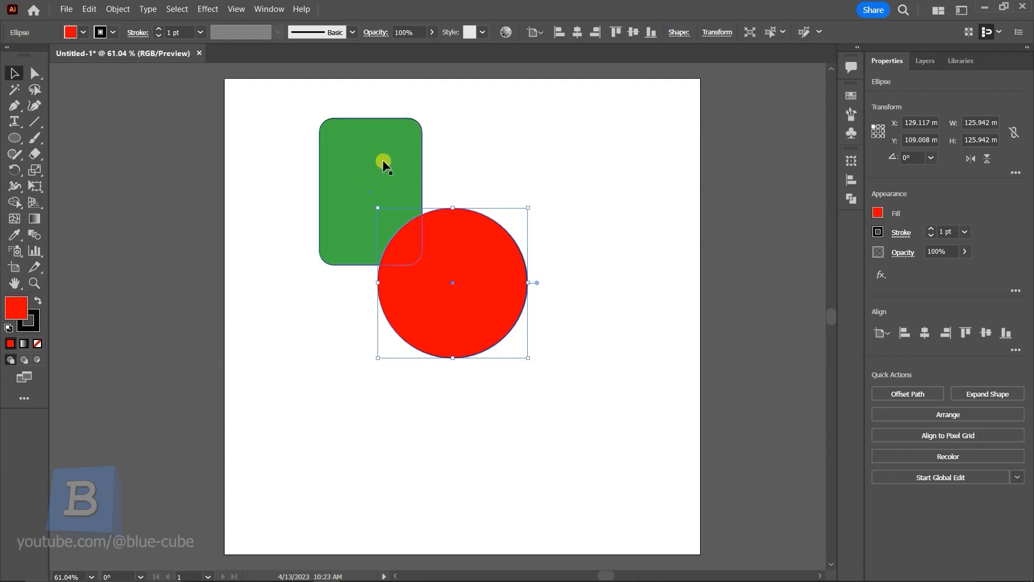
# Step: Paste the copied red circle behind the green rectangle with Paste in Back, then select the circle
pyautogui.press('ctrl+b')
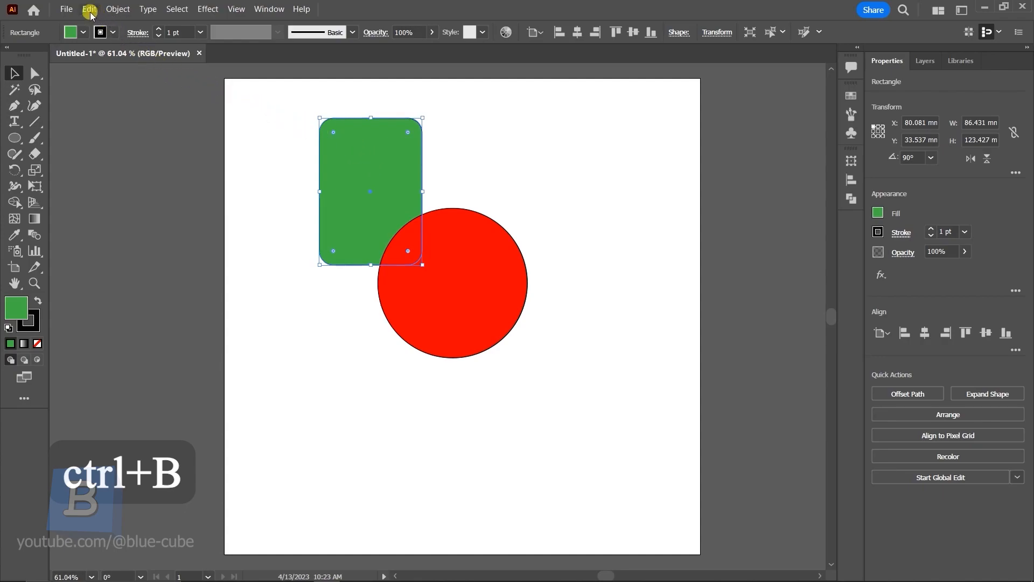
pyautogui.click(89, 9)
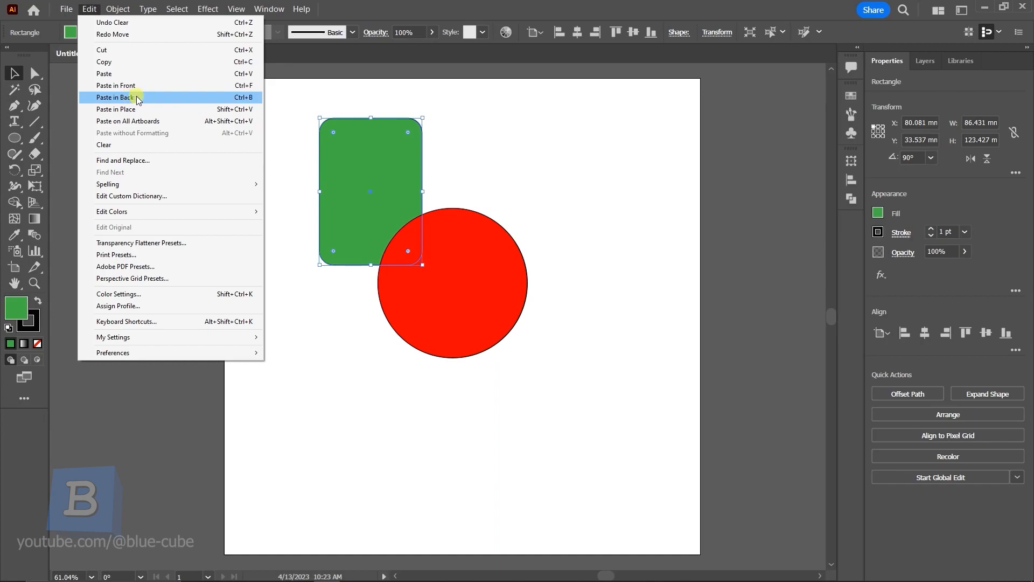
pyautogui.click(115, 97)
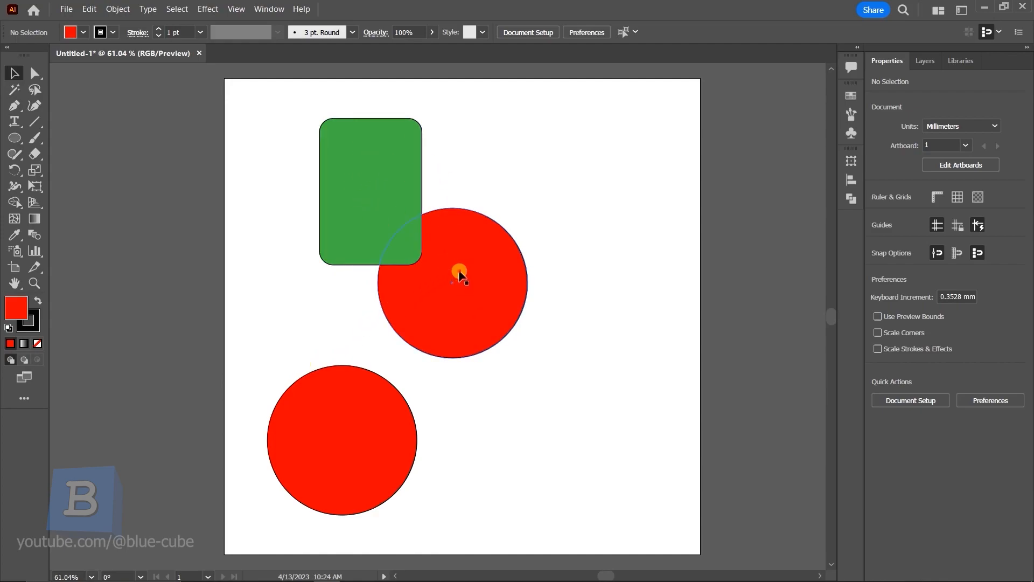
pyautogui.click(453, 283)
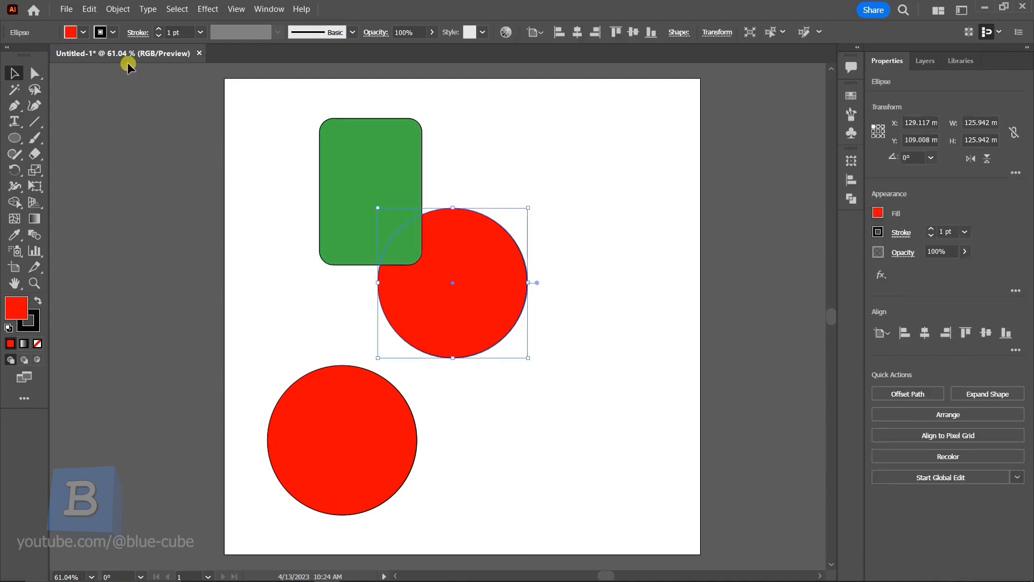
# Step: Paste a copy behind the red circle from the Edit menu, then deselect everything
pyautogui.click(89, 9)
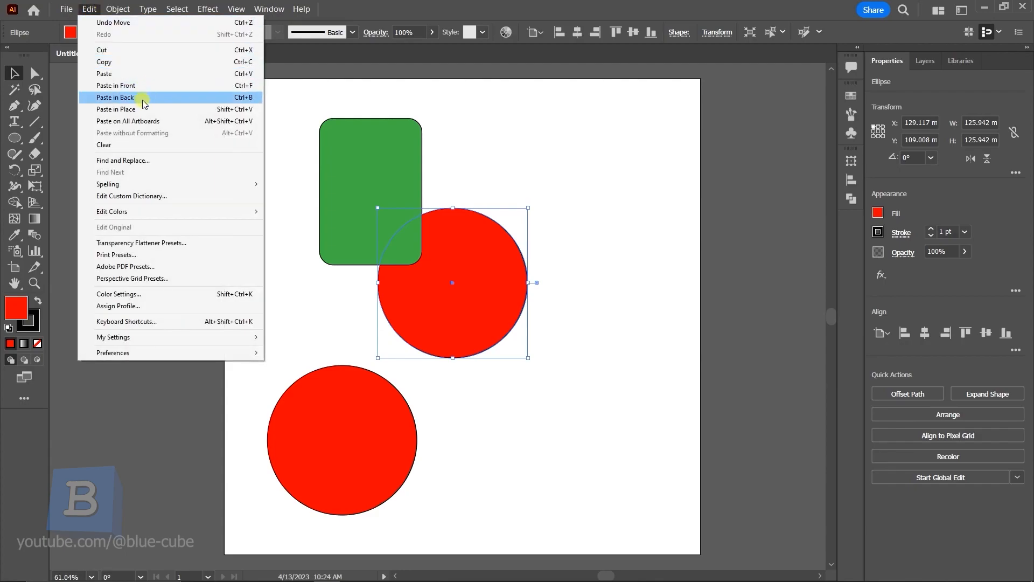
pyautogui.click(115, 97)
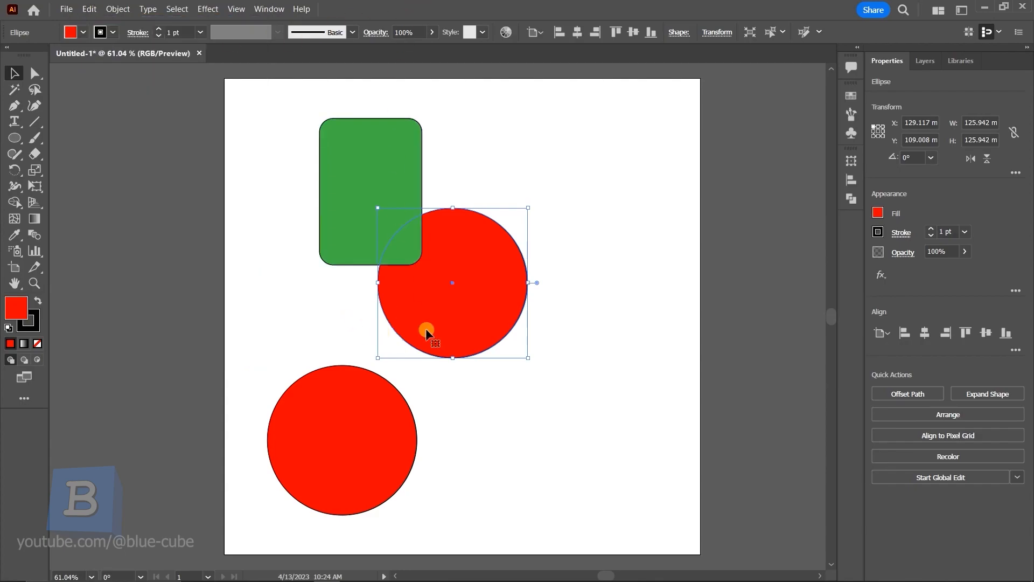
pyautogui.moveTo(453, 276)
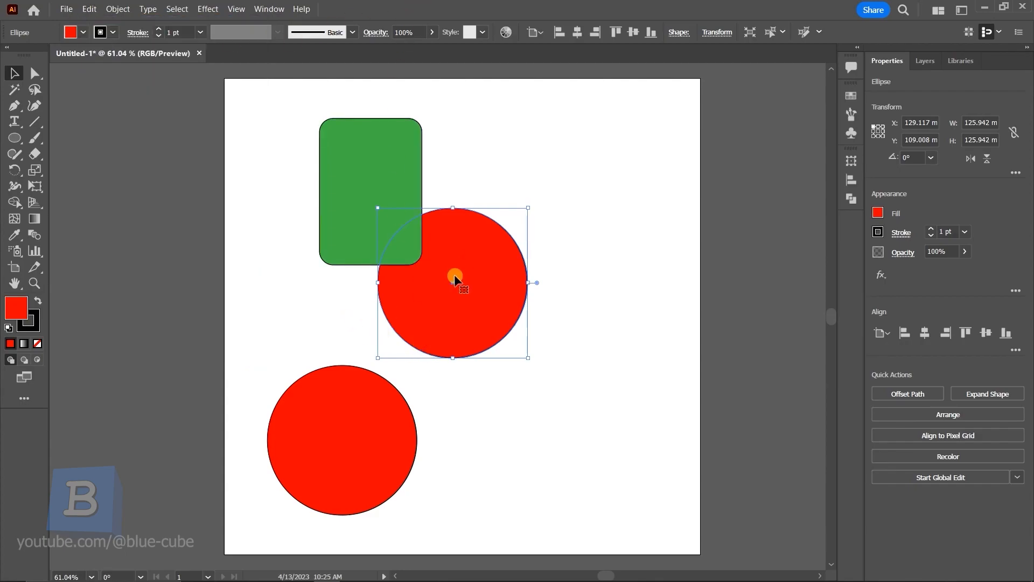
pyautogui.moveTo(384, 177)
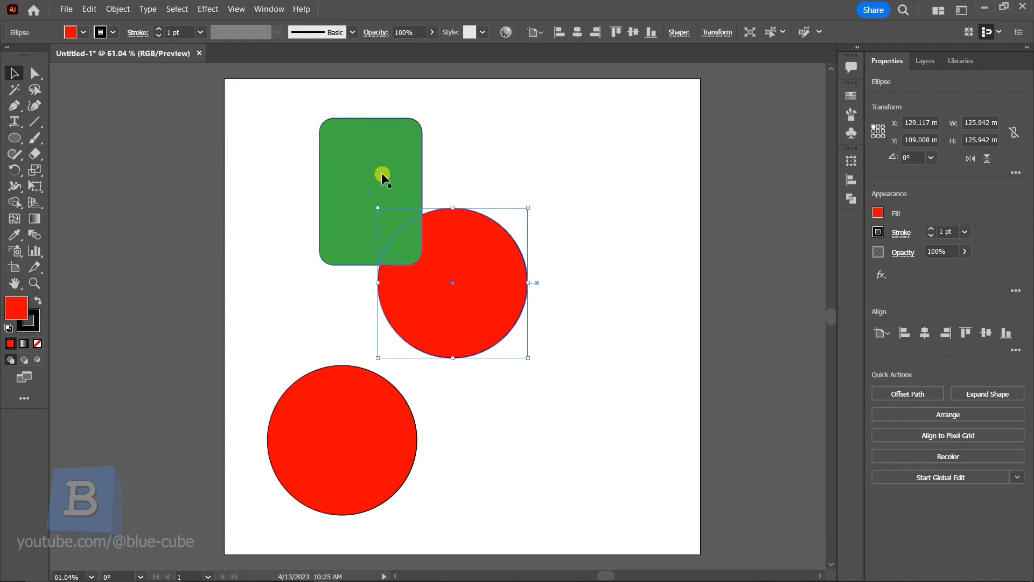
pyautogui.moveTo(367, 161)
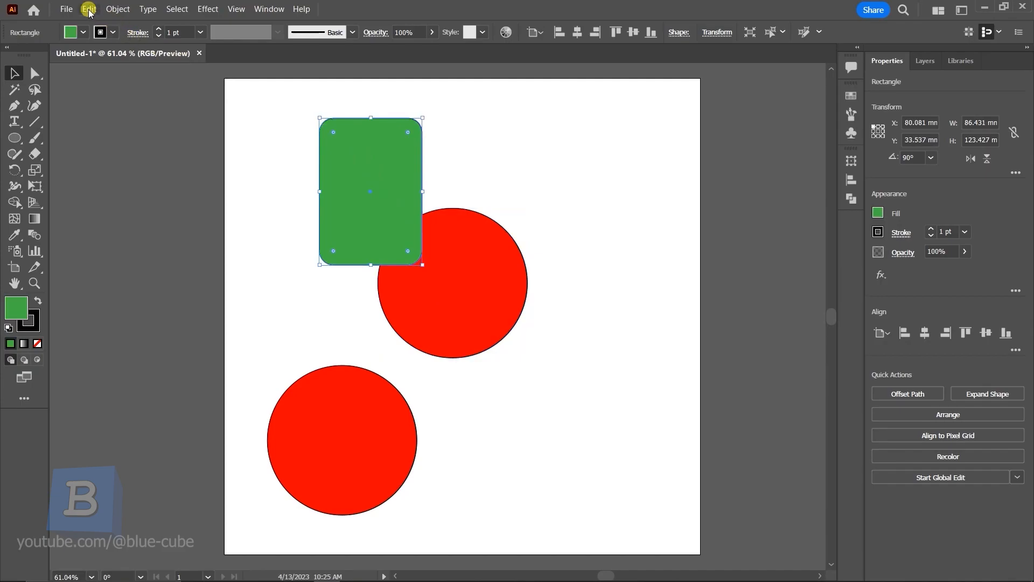
pyautogui.click(88, 9)
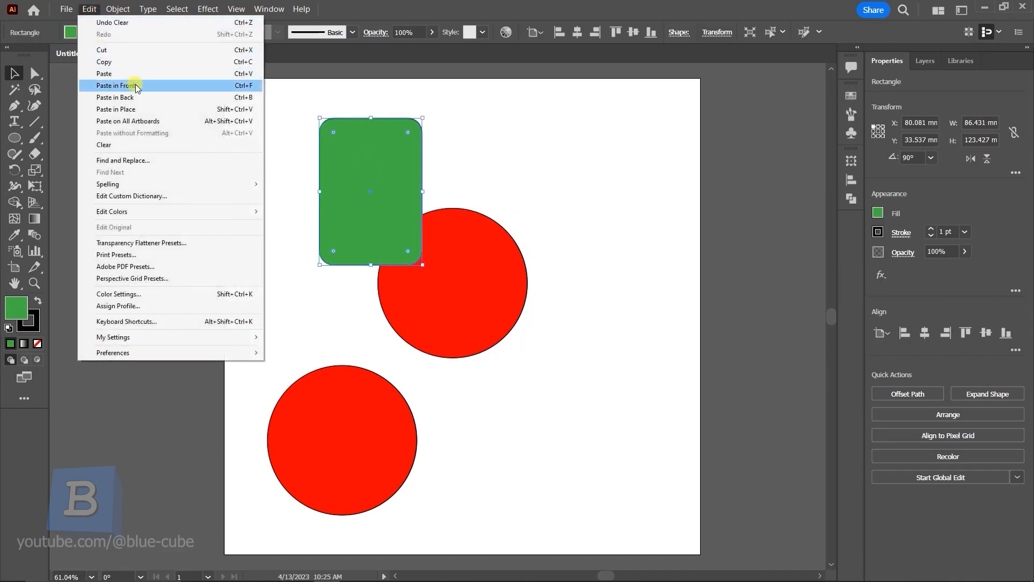
pyautogui.moveTo(229, 88)
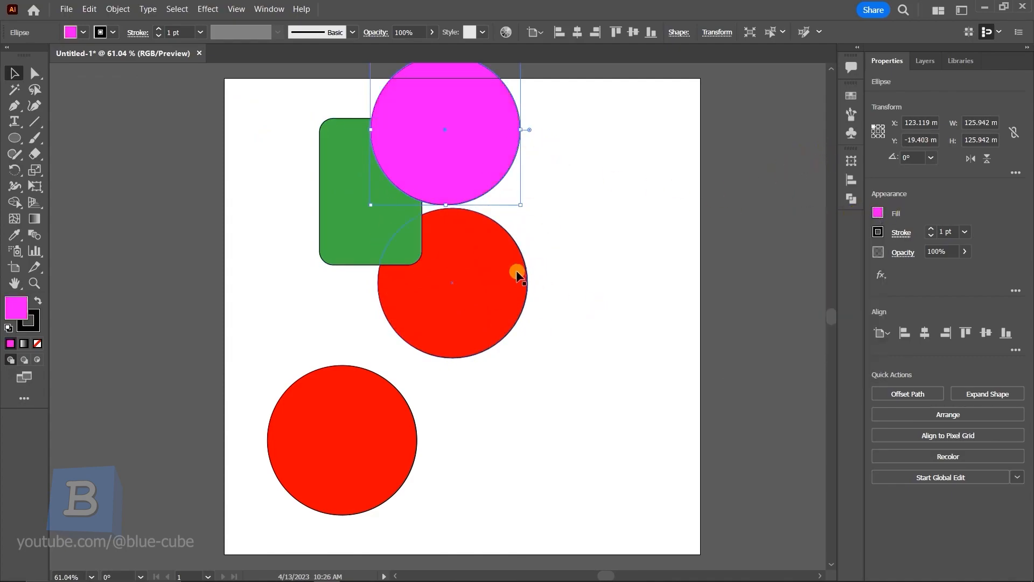
pyautogui.moveTo(575, 235)
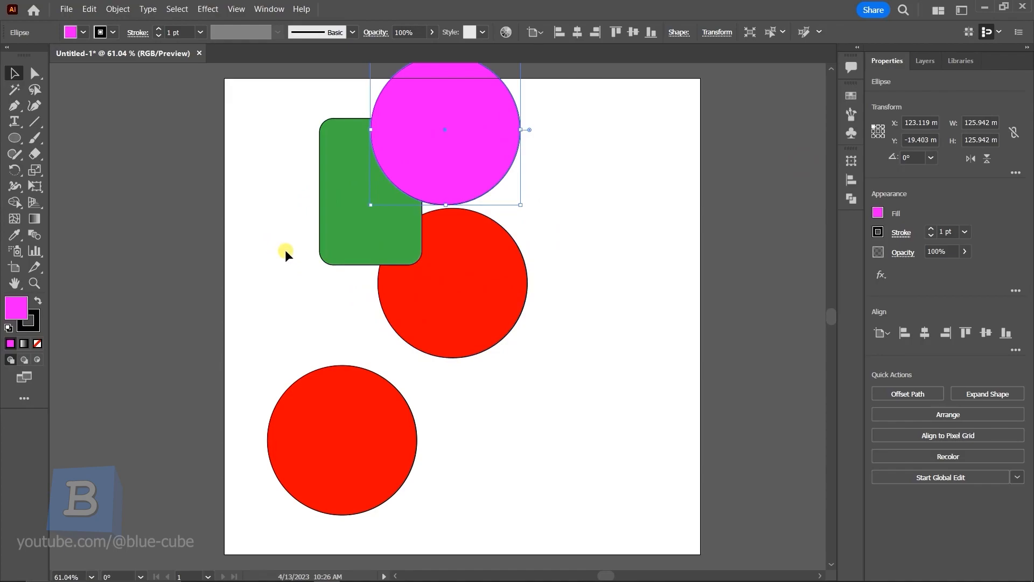
pyautogui.click(343, 439)
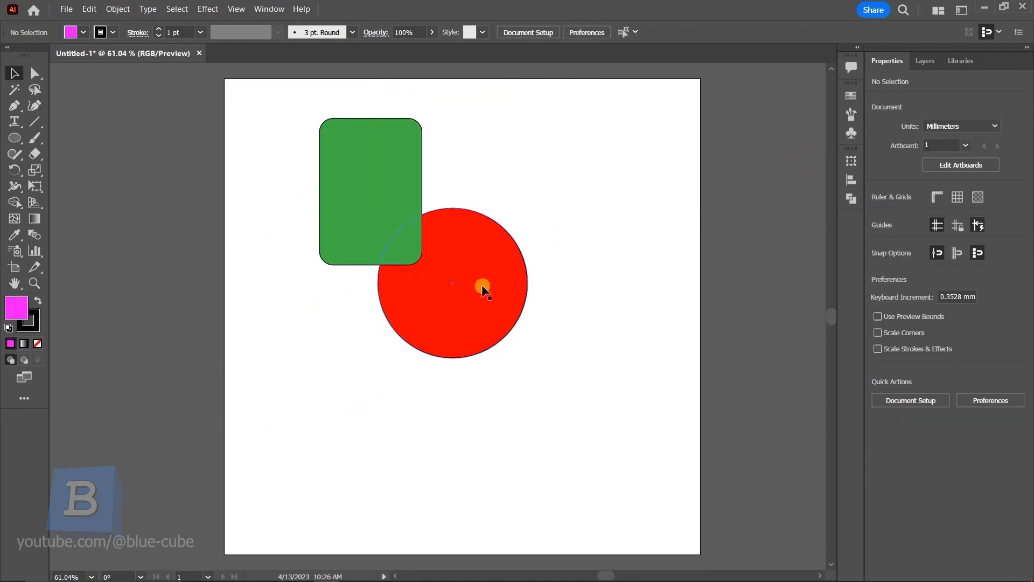
# Step: Select the red circle and cut it with Edit > Cut
pyautogui.click(481, 290)
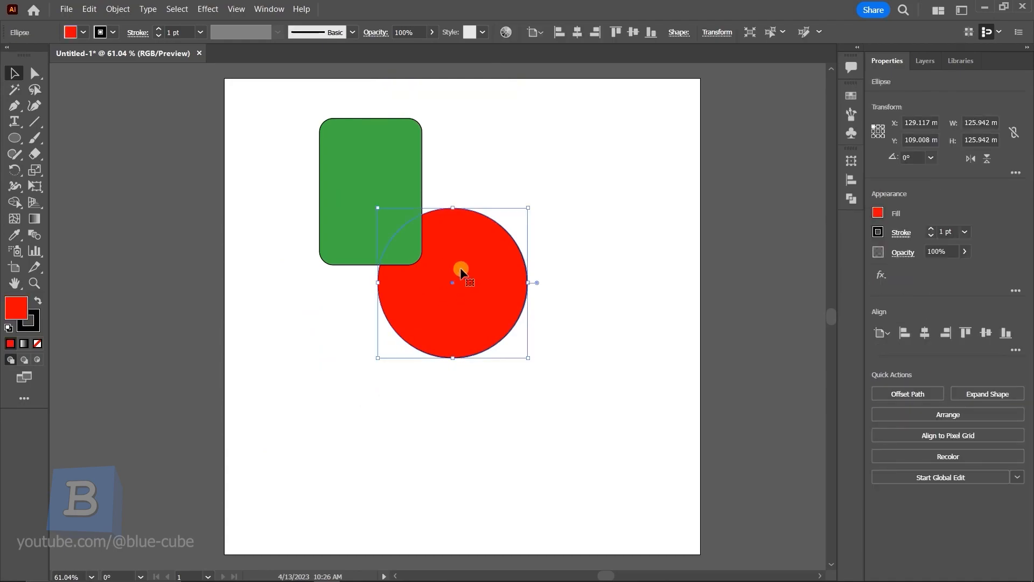
pyautogui.moveTo(462, 287)
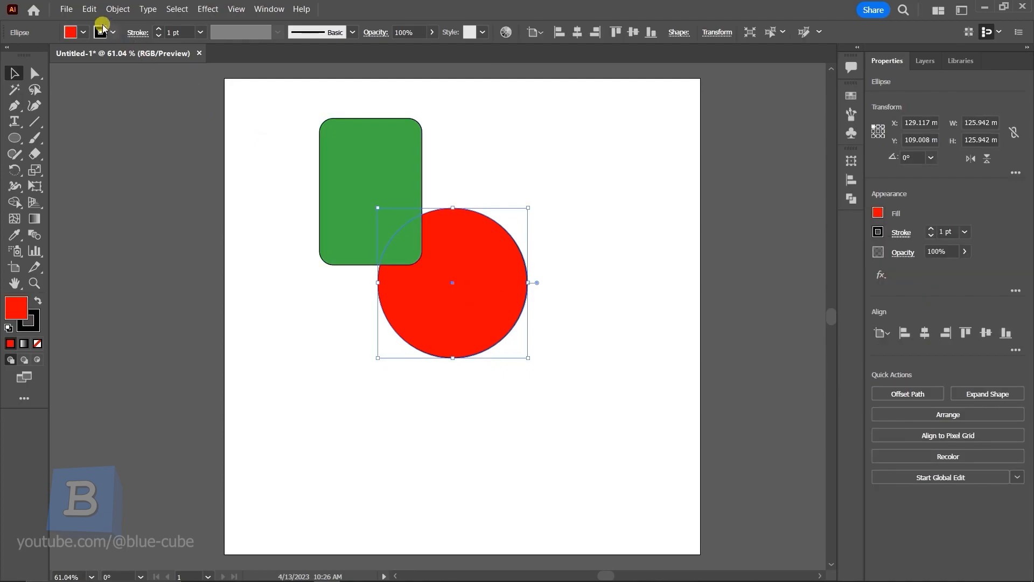
pyautogui.moveTo(103, 13)
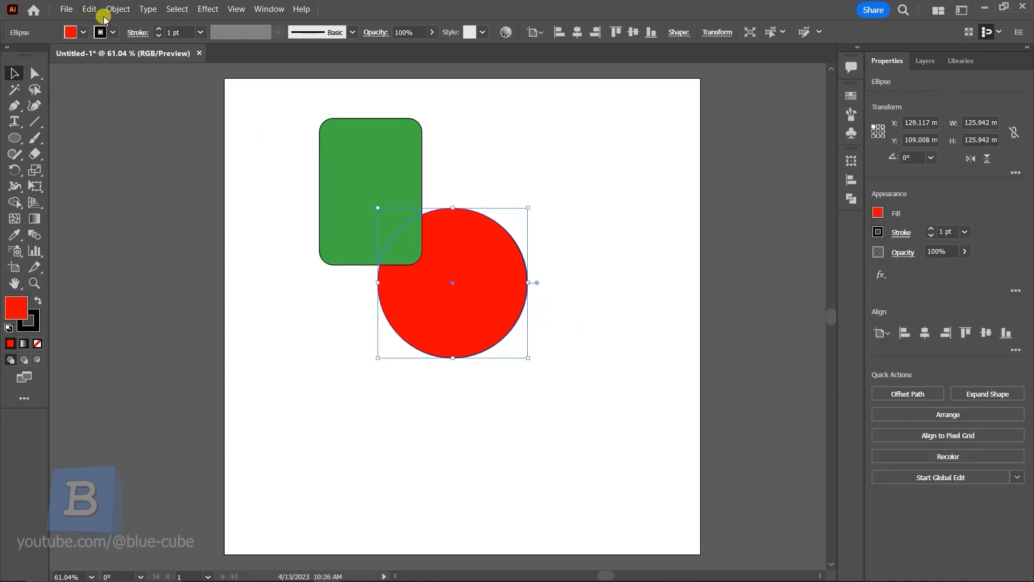
pyautogui.click(88, 8)
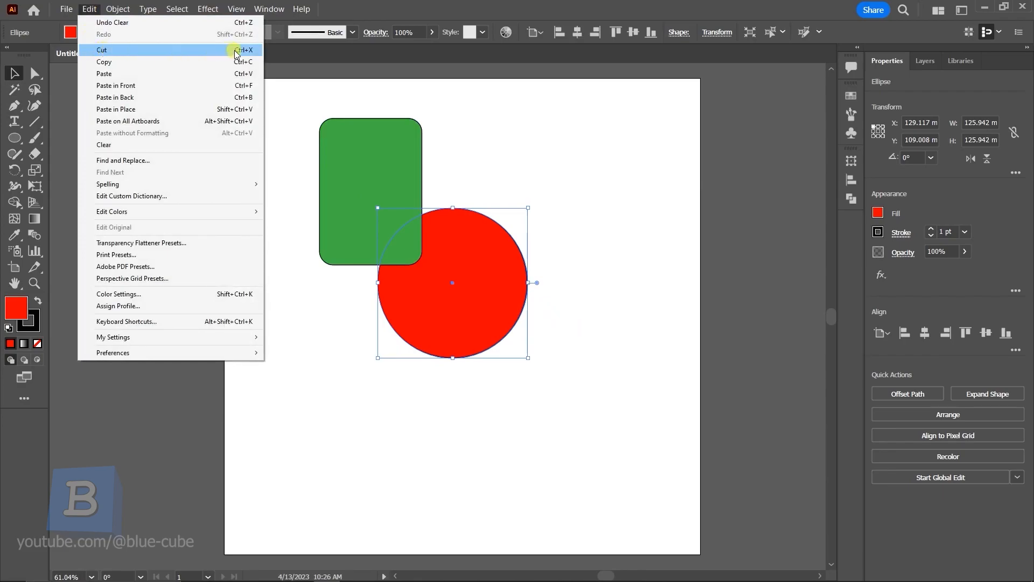
pyautogui.click(102, 50)
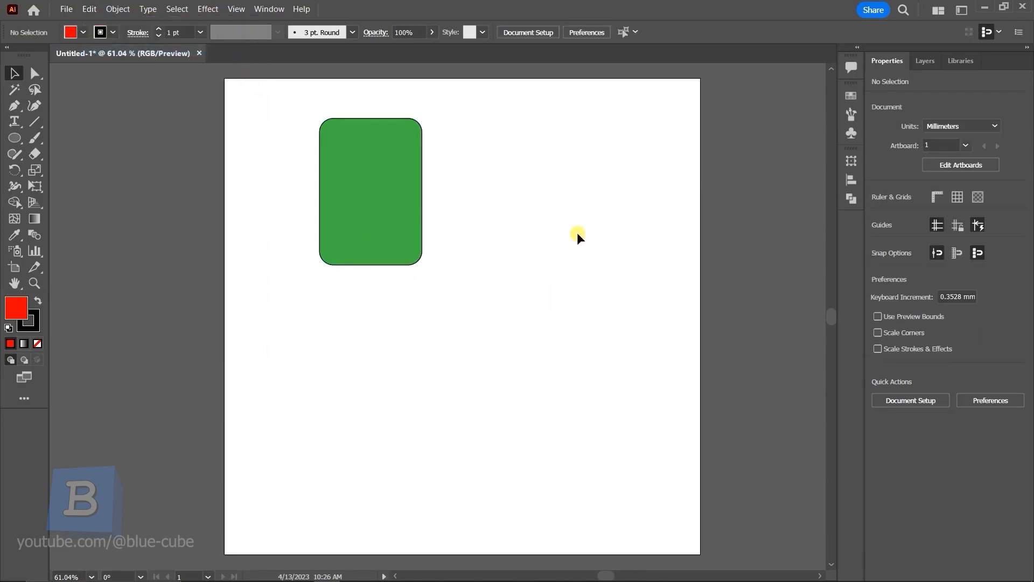
pyautogui.moveTo(477, 311)
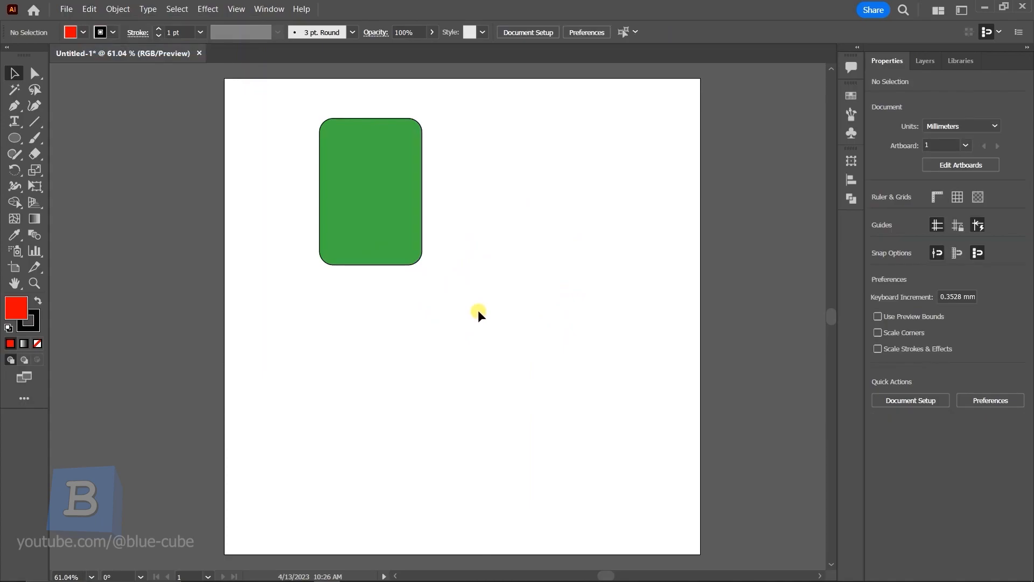
pyautogui.click(88, 8)
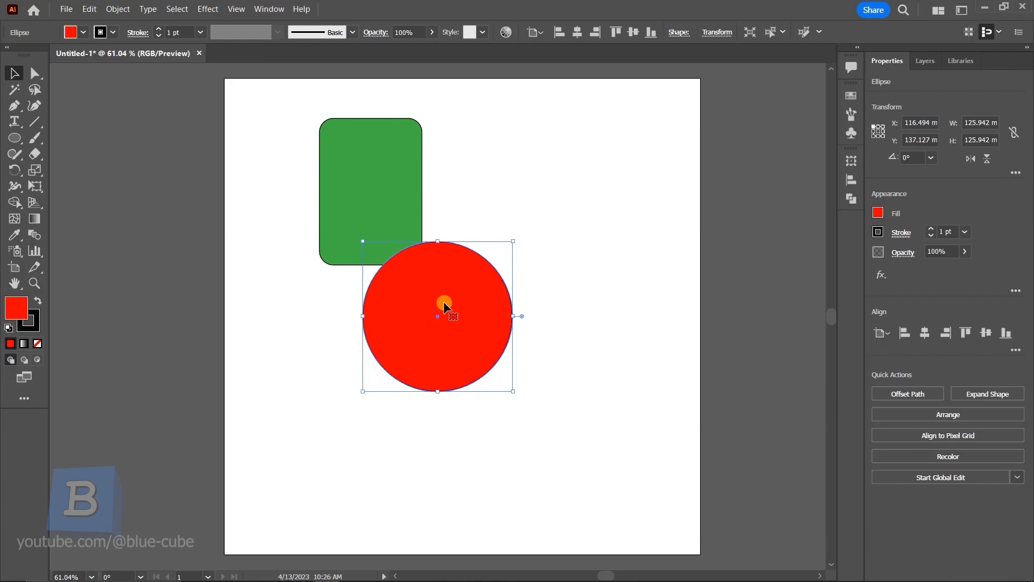
# Step: Create a new 400 × 400 mm document from File > New
pyautogui.click(65, 9)
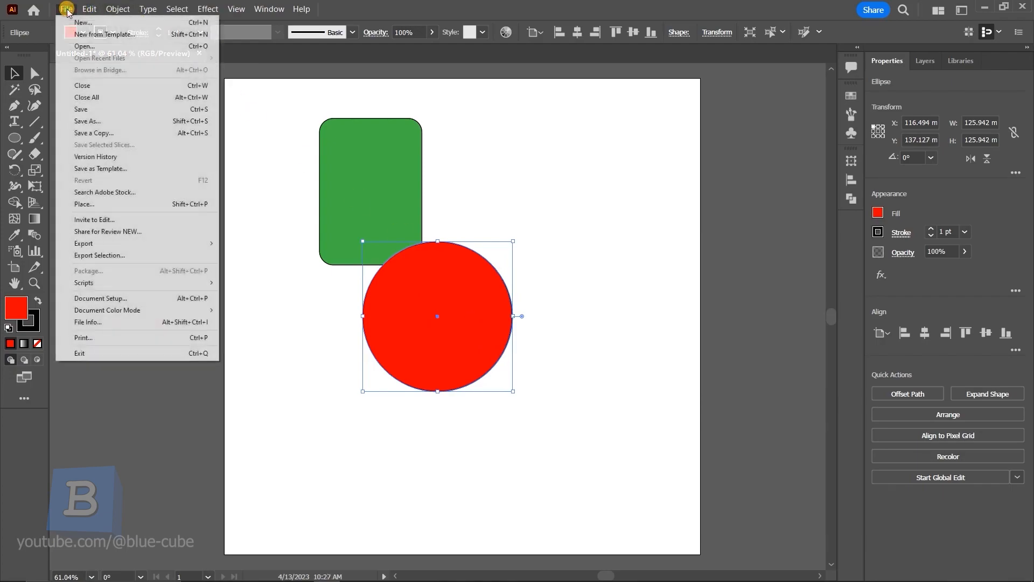
pyautogui.click(199, 95)
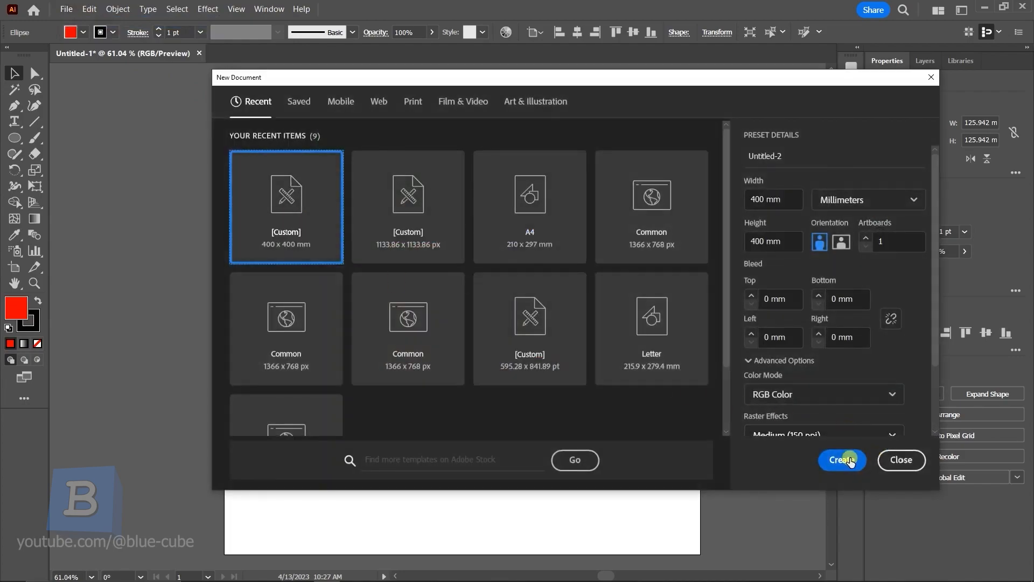
pyautogui.click(841, 459)
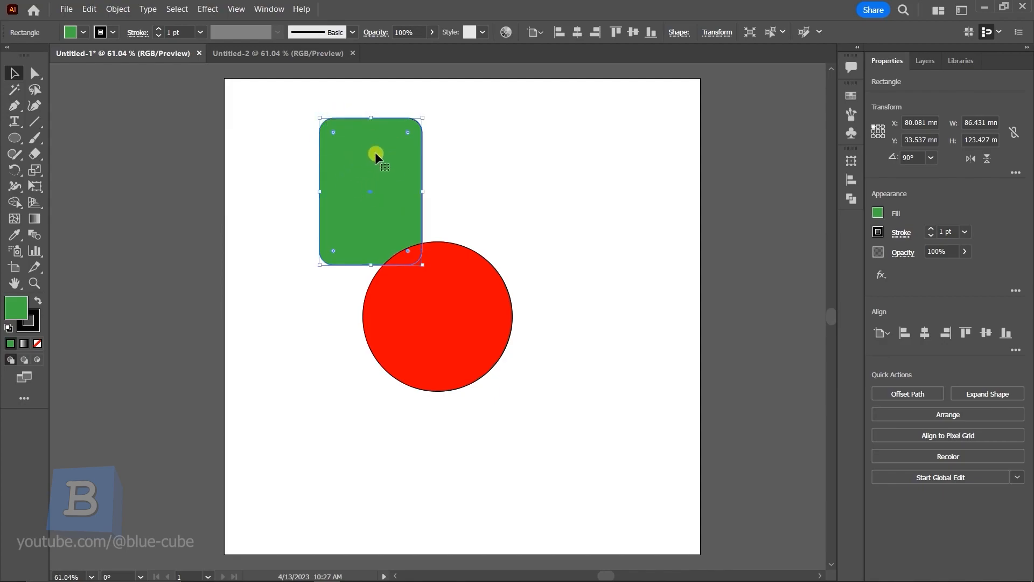
pyautogui.moveTo(376, 203)
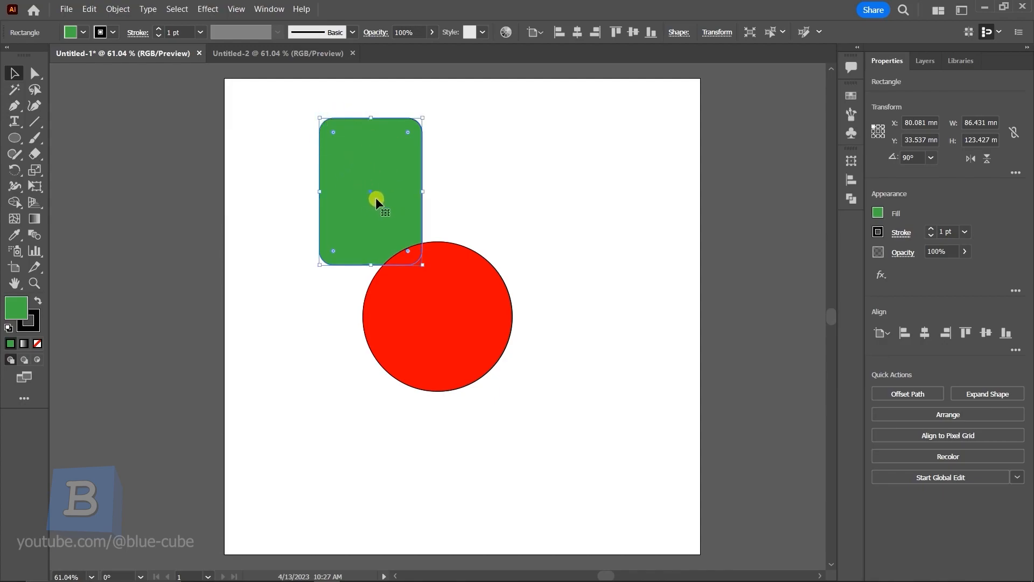
# Step: Paste the green rectangle into the centre of Untitled-2, then return to Untitled-1
pyautogui.click(278, 52)
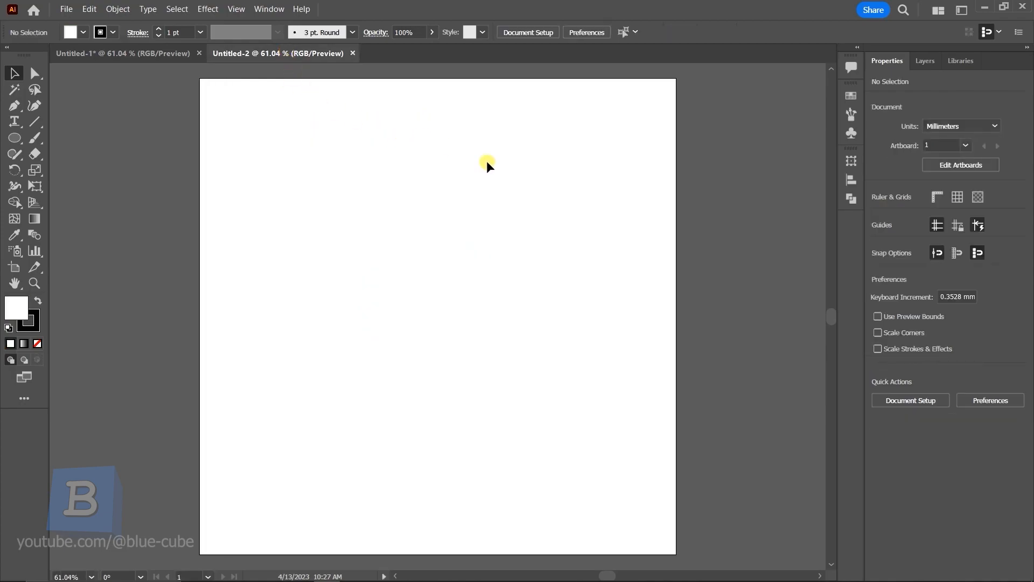
pyautogui.moveTo(387, 243); pyautogui.dragTo(491, 389)
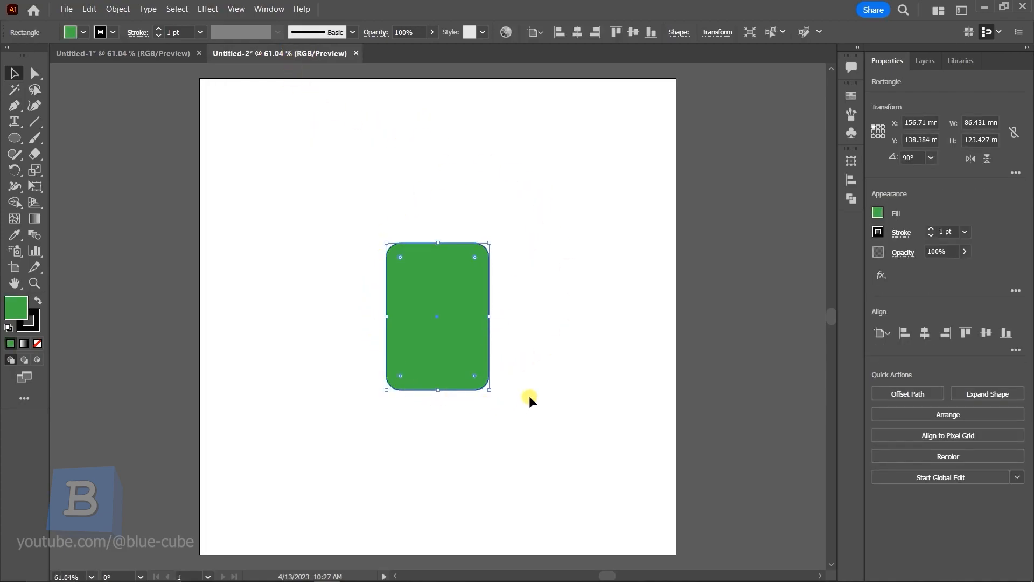
pyautogui.moveTo(484, 385)
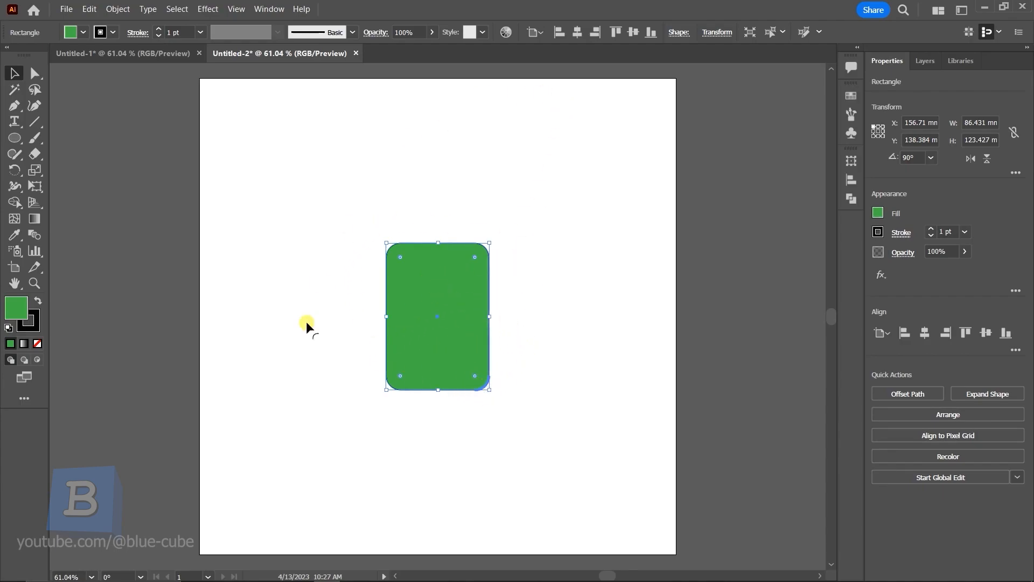
pyautogui.click(126, 53)
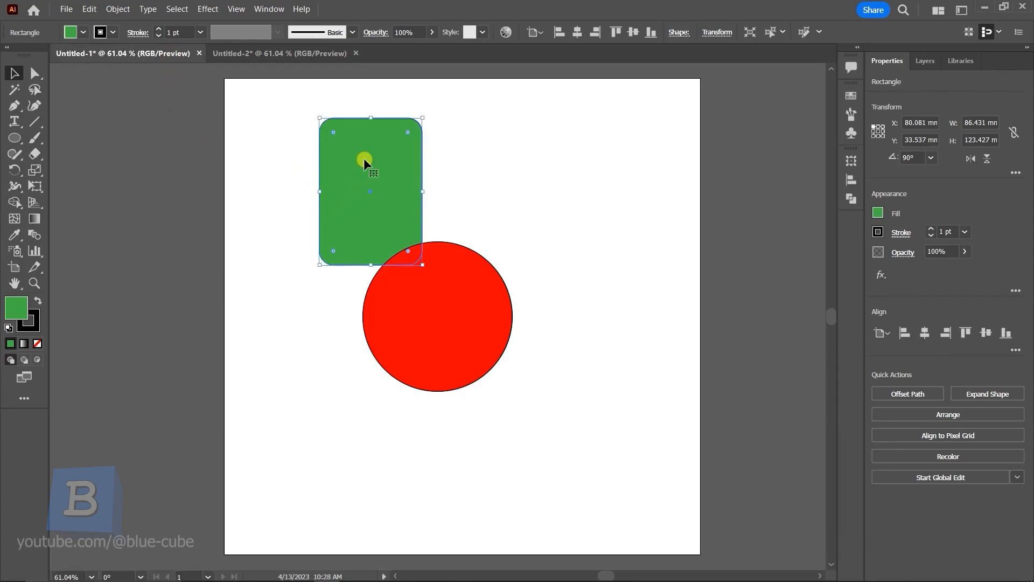
# Step: In Untitled-2, use Edit > Paste in Place to add the rectangle at its original coordinates
pyautogui.click(279, 52)
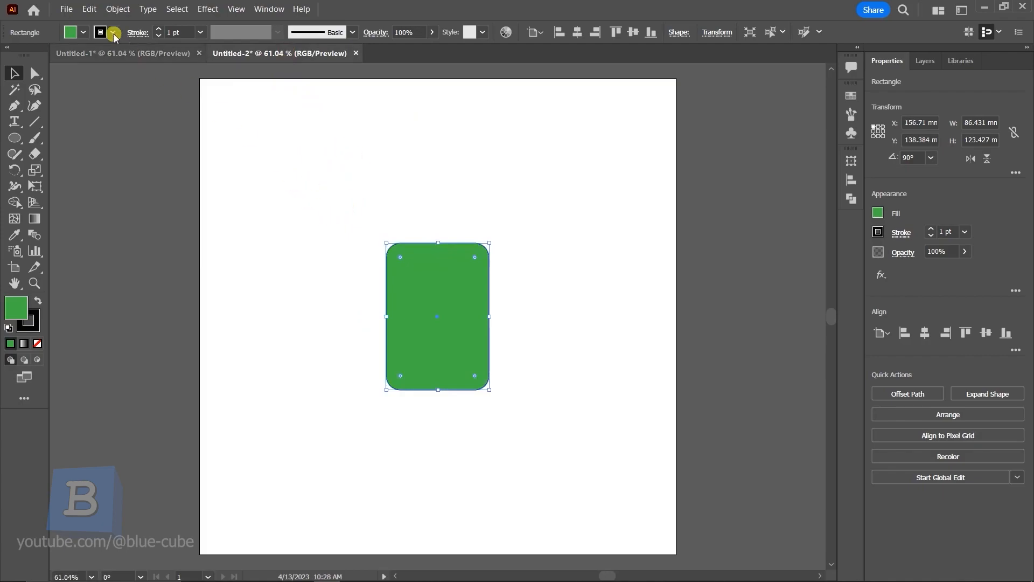
pyautogui.click(89, 8)
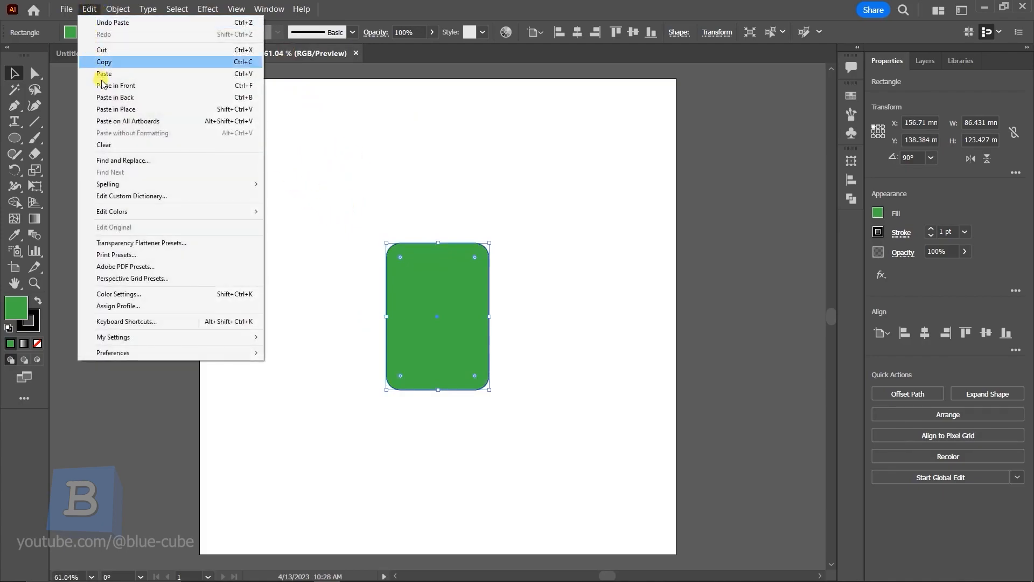
pyautogui.moveTo(143, 112)
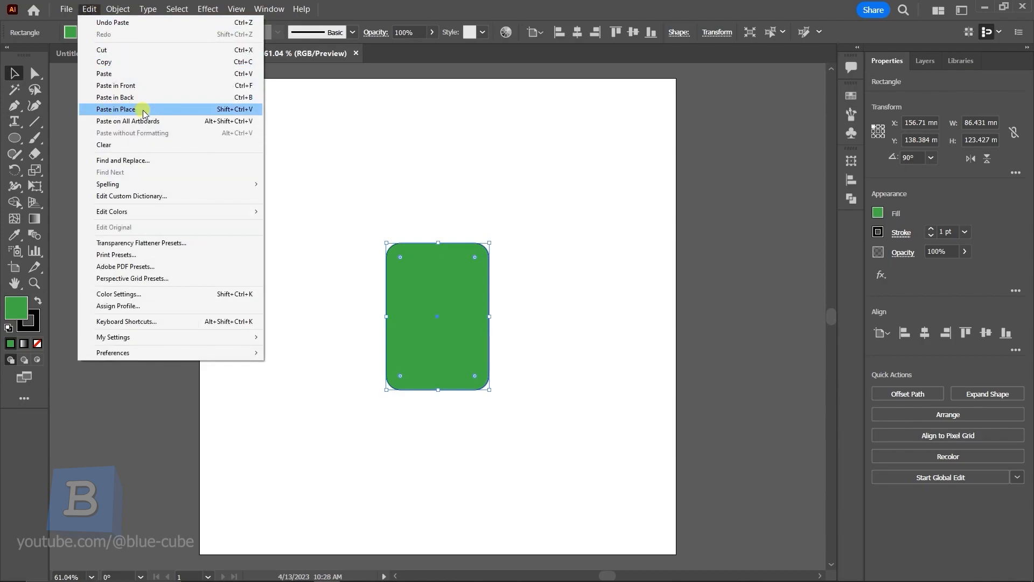
pyautogui.moveTo(212, 115)
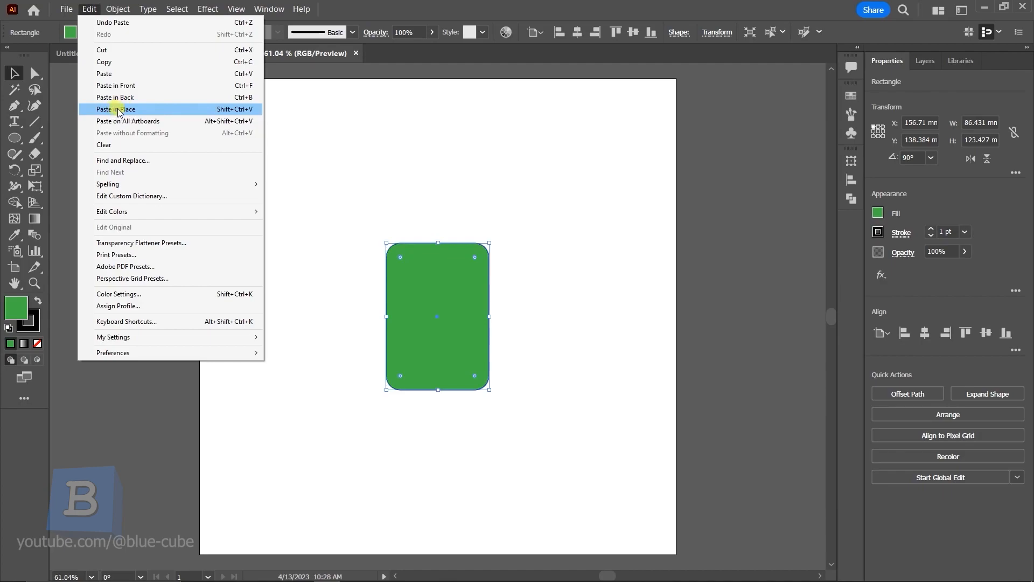
pyautogui.click(116, 109)
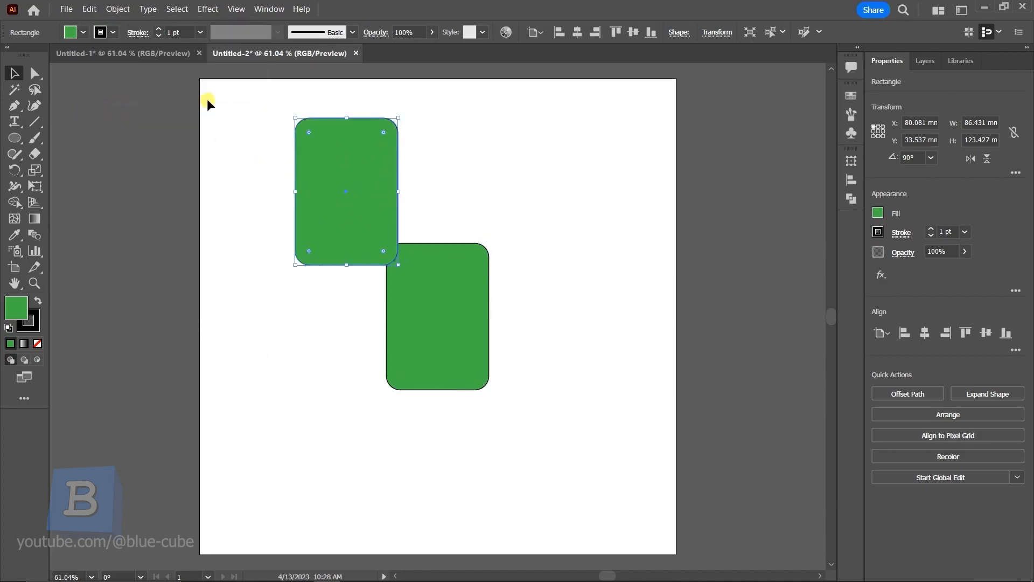
pyautogui.moveTo(339, 170)
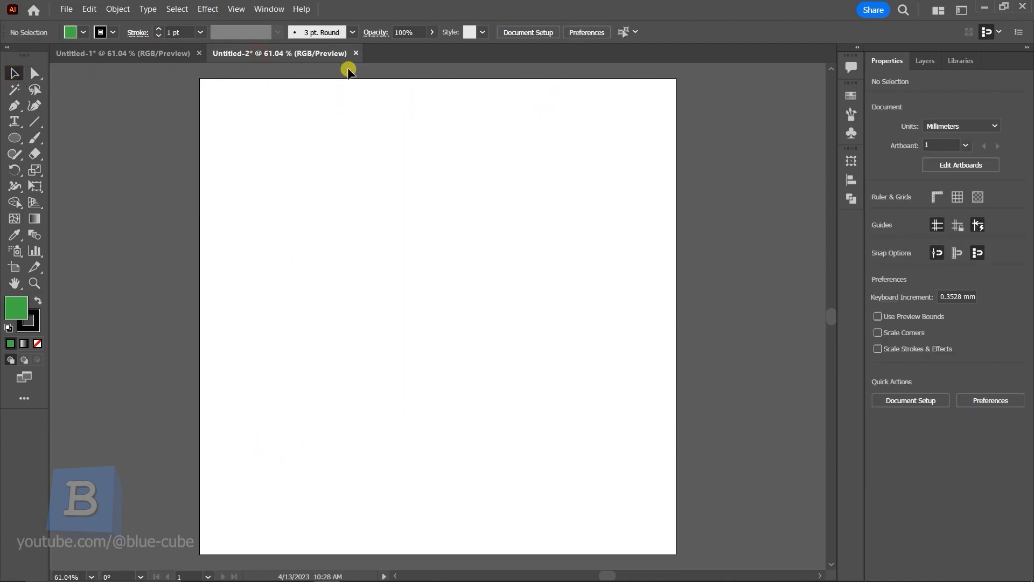
# Step: Close Untitled-2 without saving and create a new document with 4 artboards
pyautogui.click(356, 53)
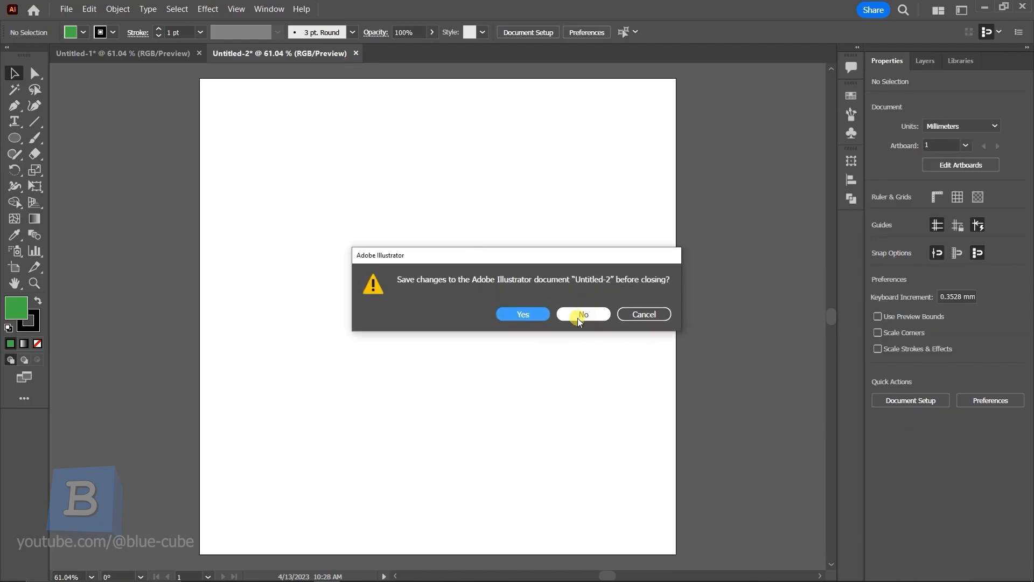
pyautogui.moveTo(586, 344)
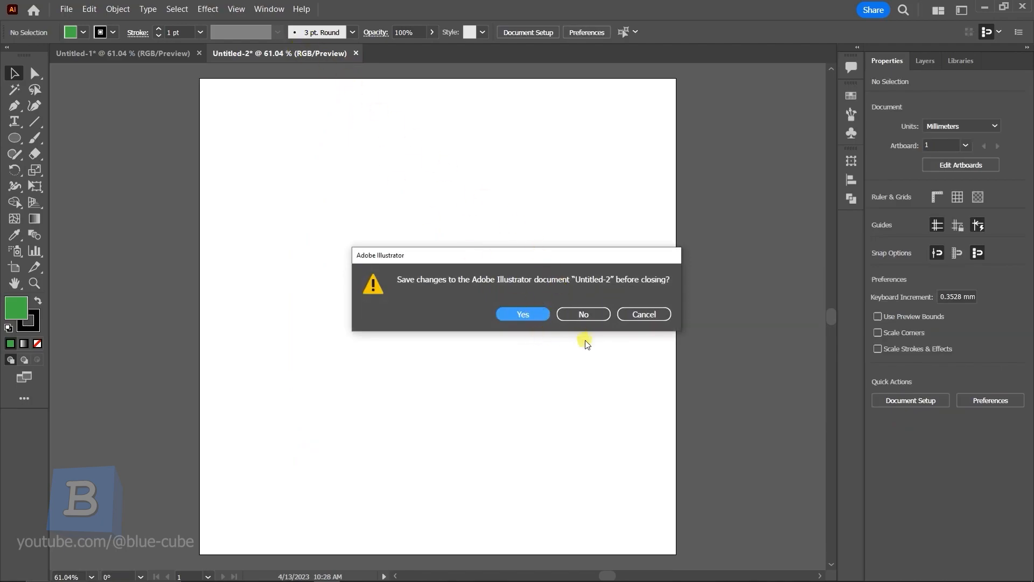
pyautogui.moveTo(583, 313)
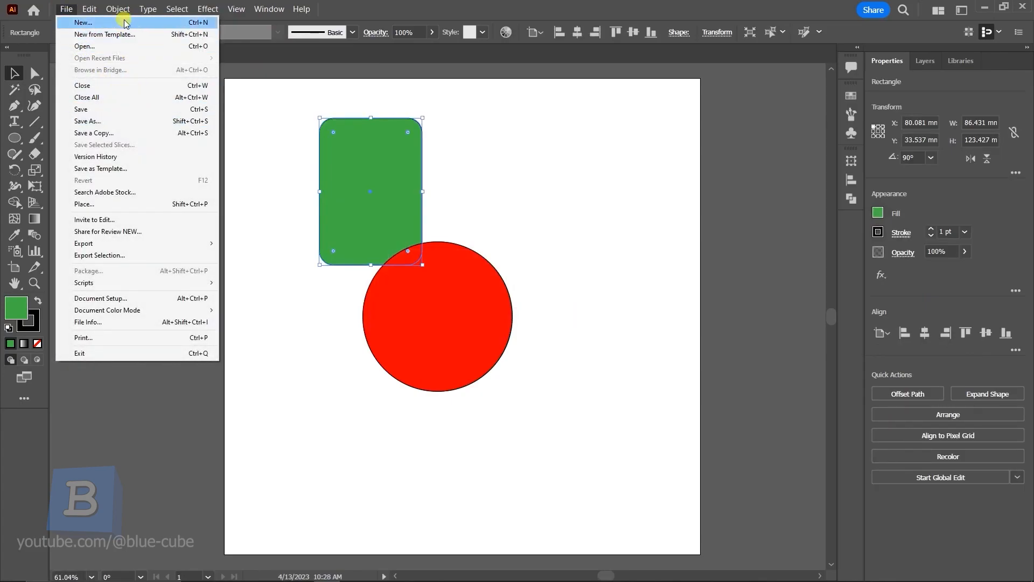
pyautogui.click(82, 21)
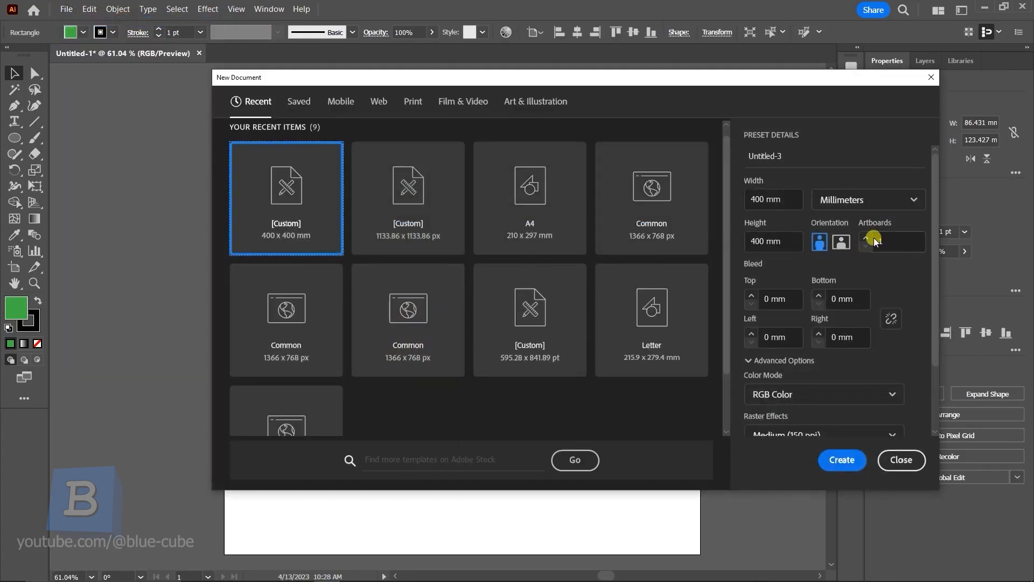
pyautogui.click(868, 237)
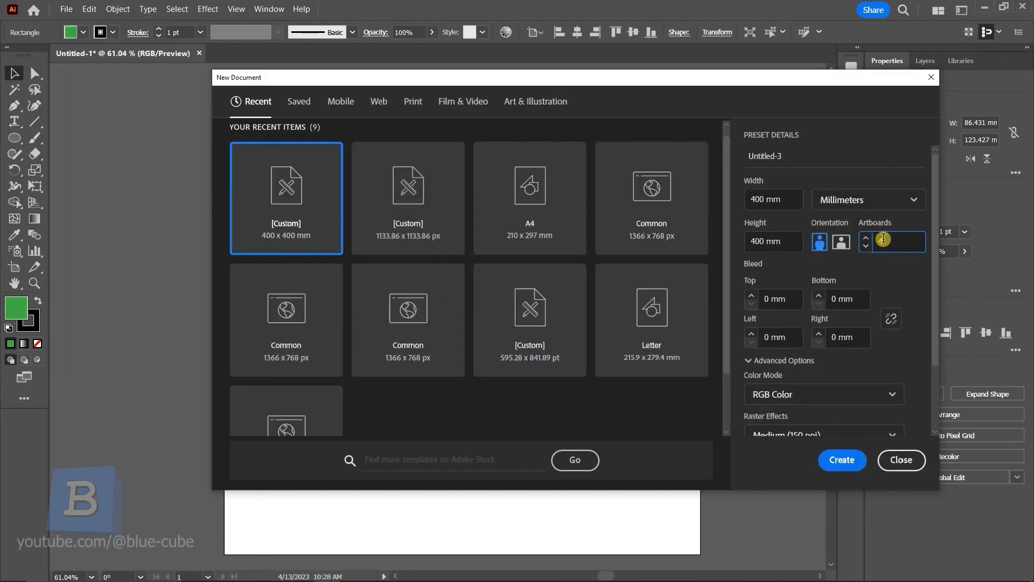
pyautogui.write('4')
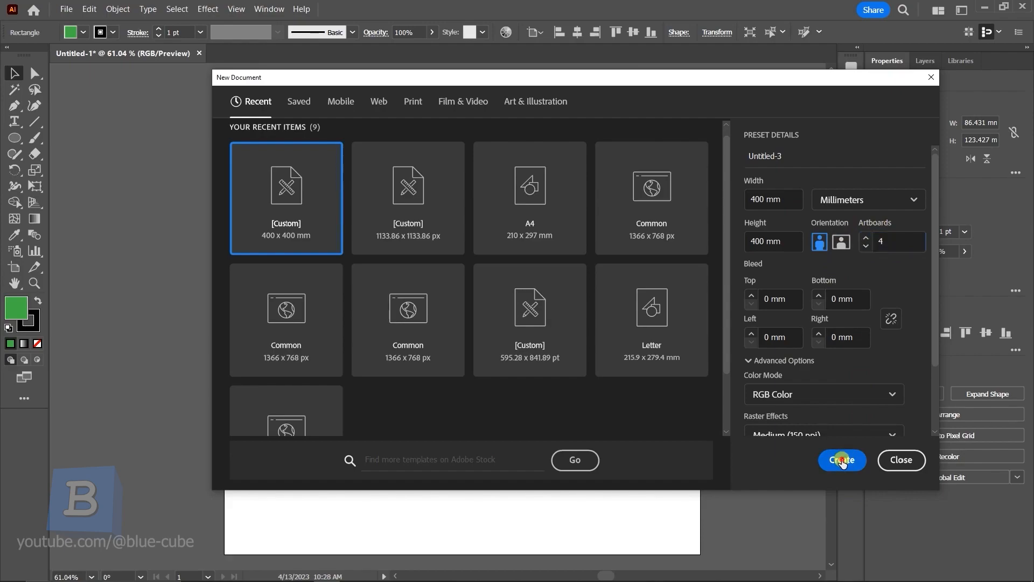
pyautogui.click(841, 459)
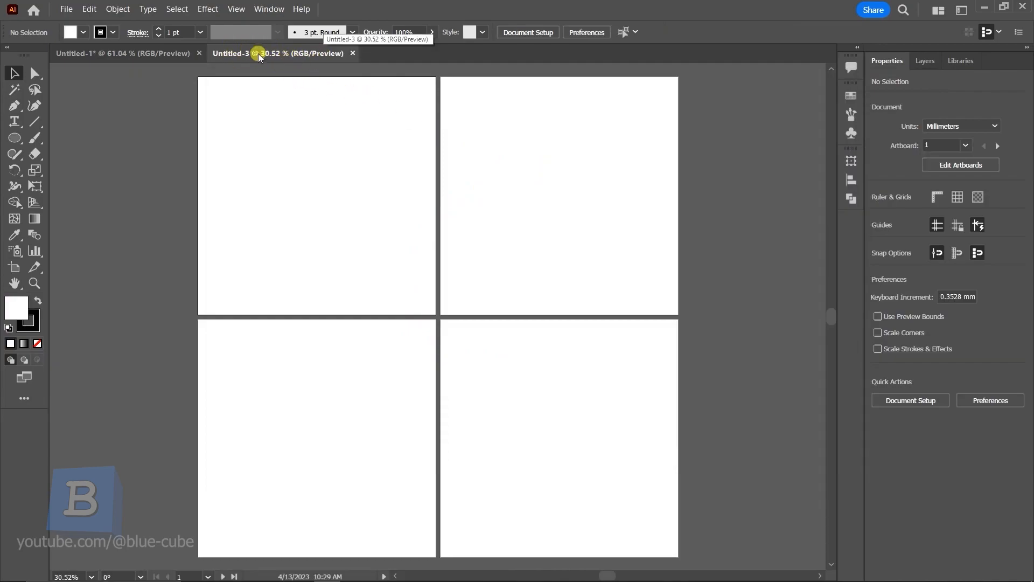
pyautogui.moveTo(292, 323)
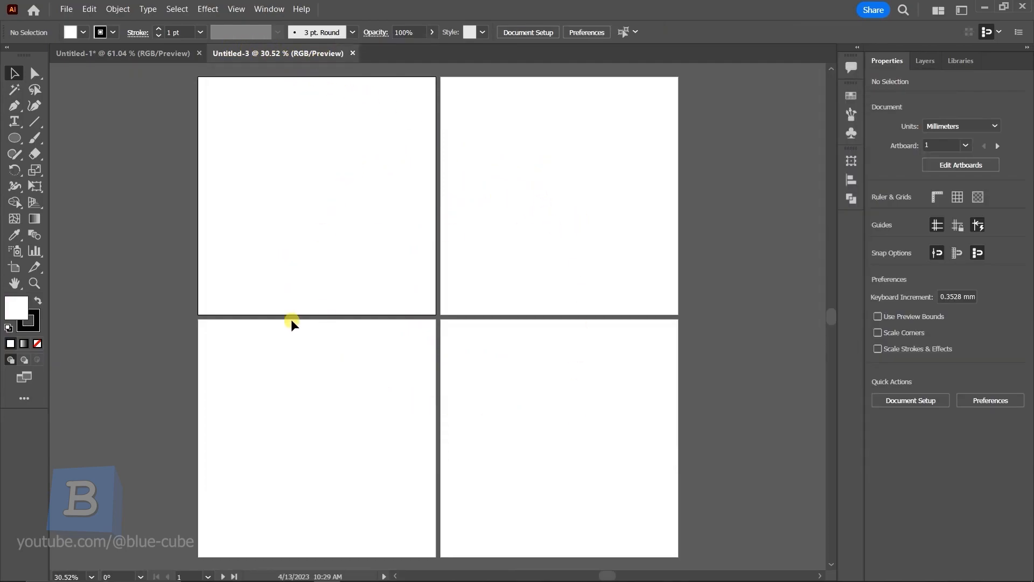
pyautogui.moveTo(331, 179)
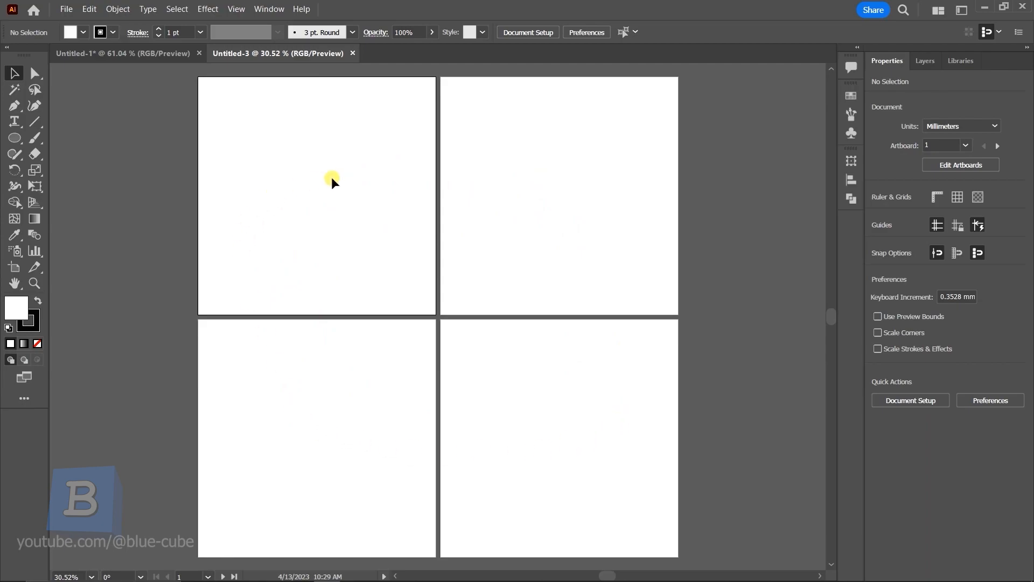
pyautogui.moveTo(523, 216)
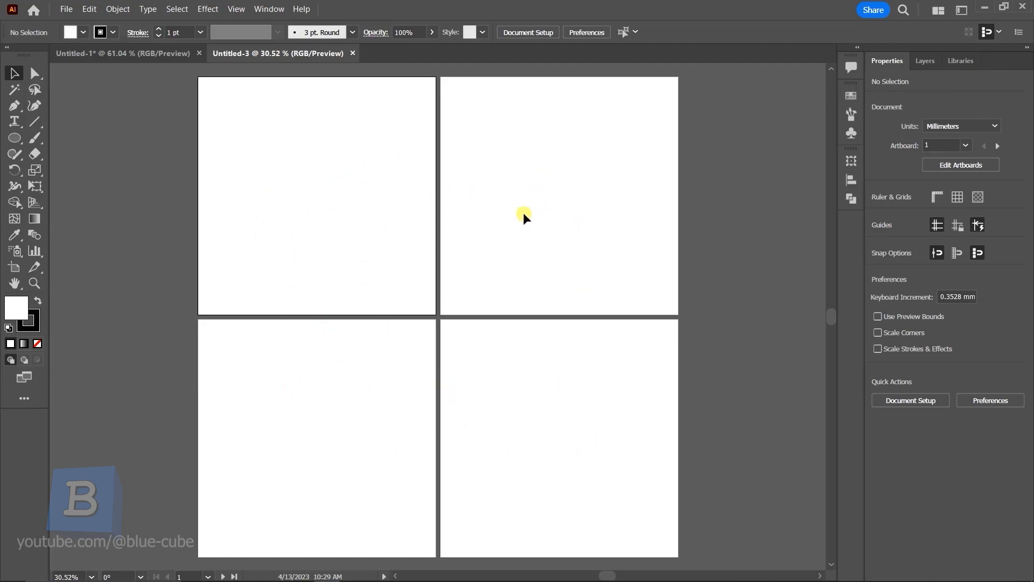
pyautogui.moveTo(465, 336)
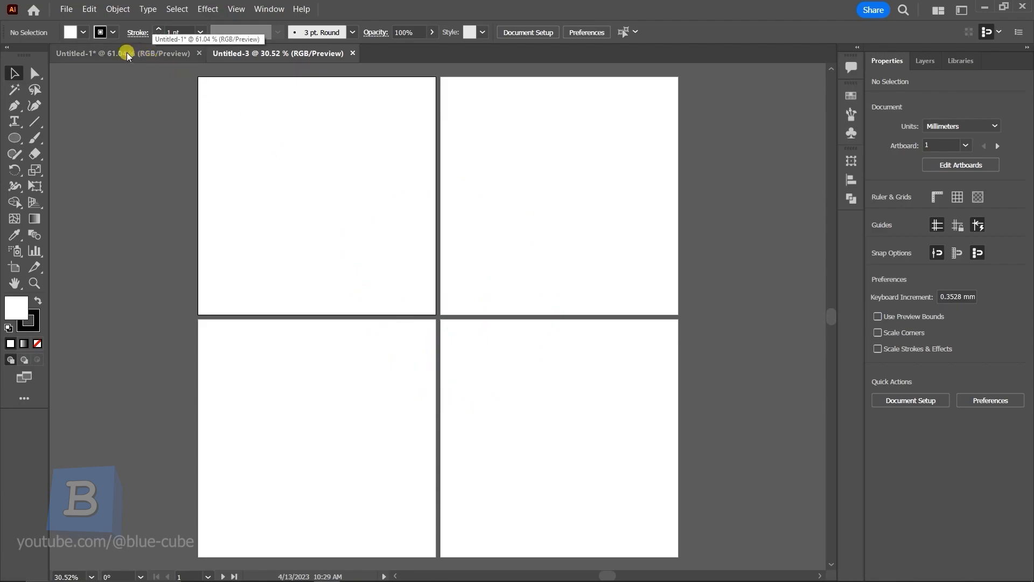
# Step: Copy the rectangle and circle from Untitled-1 and Paste on All Artboards in Untitled-3
pyautogui.click(99, 53)
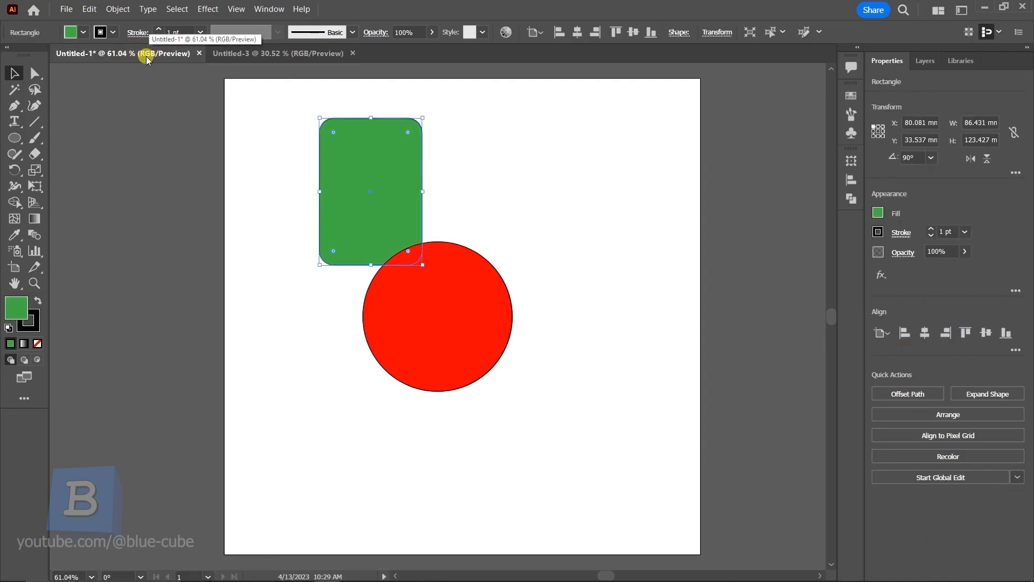
pyautogui.press('ctrl+c')
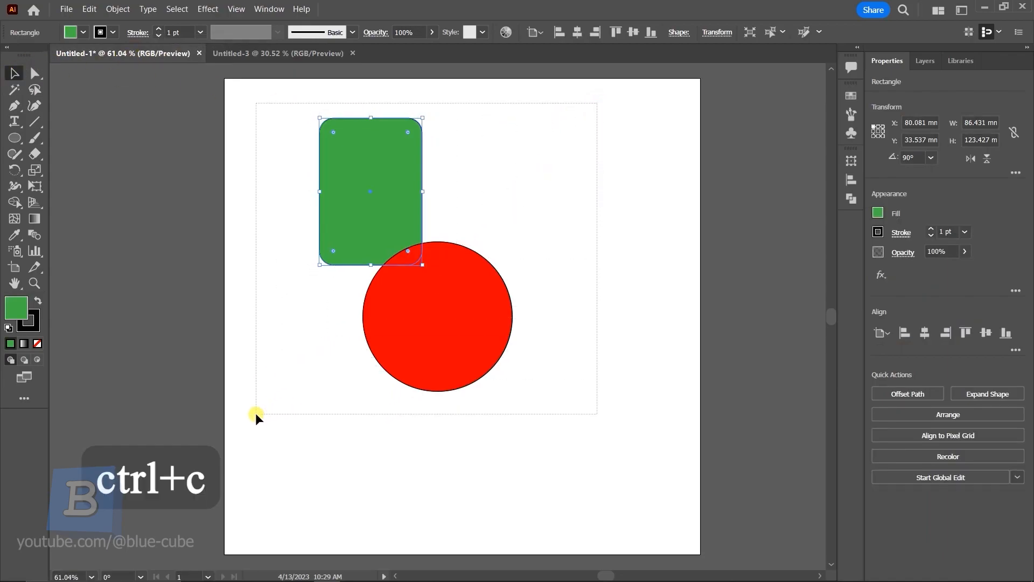
pyautogui.click(392, 285)
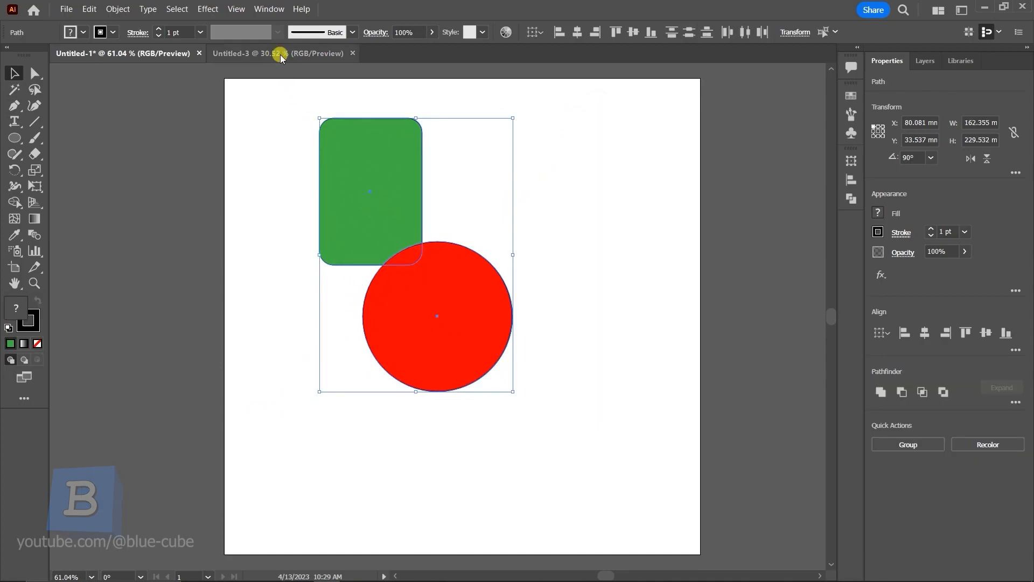
pyautogui.click(276, 53)
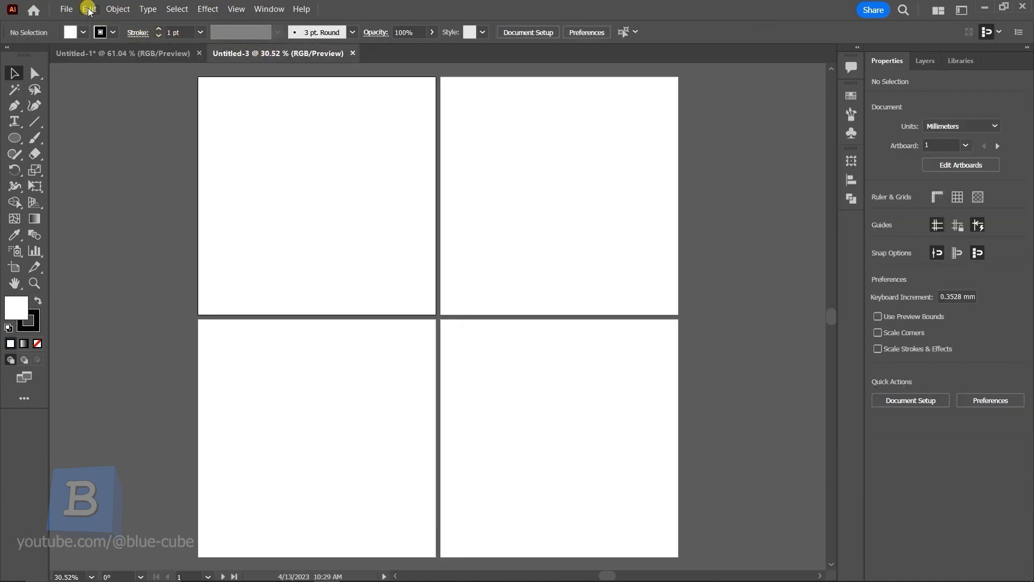
pyautogui.click(89, 8)
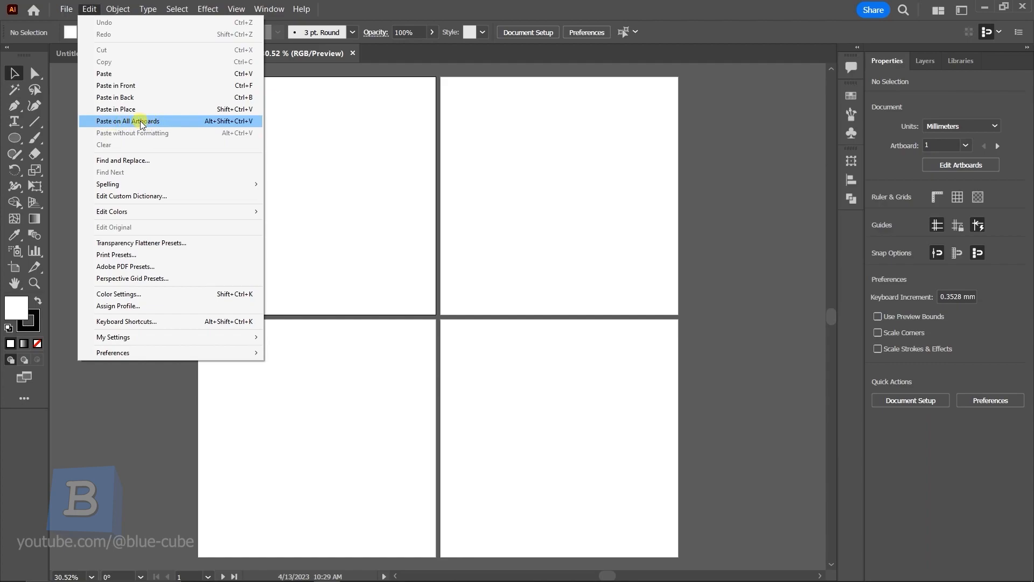
pyautogui.click(128, 121)
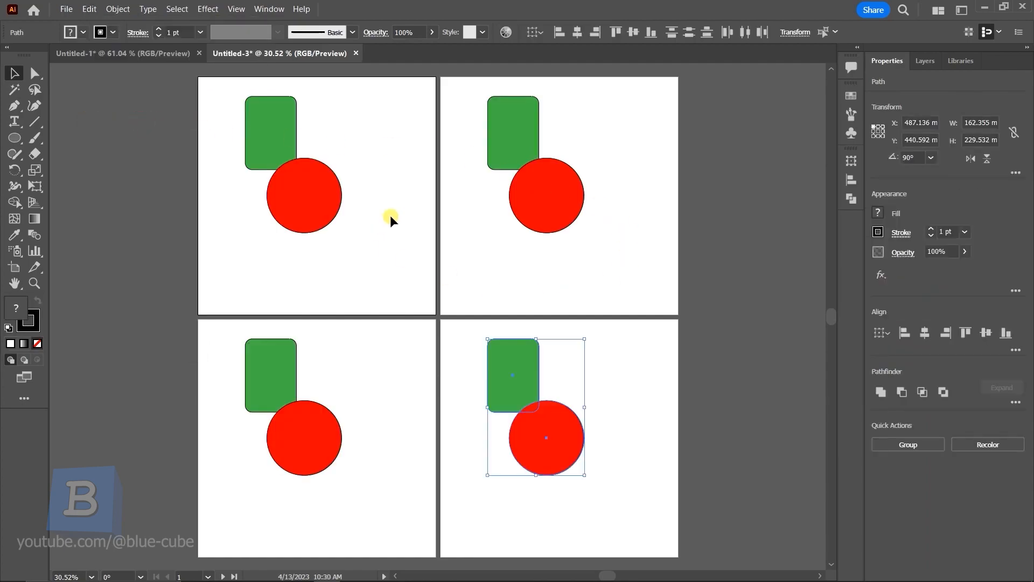
pyautogui.moveTo(603, 162)
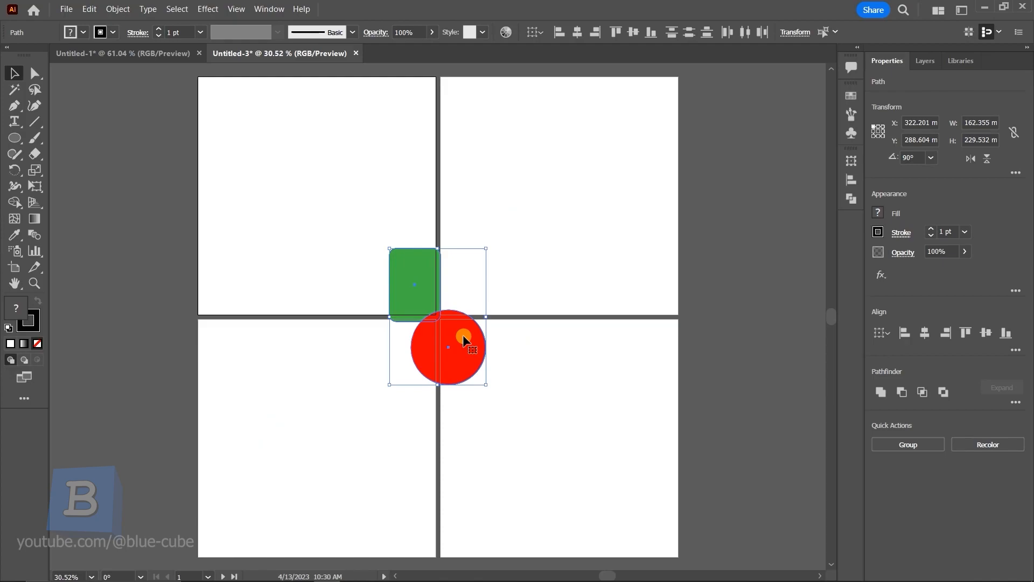
# Step: Move the pasted shapes to where the artboards meet and paste on all artboards again
pyautogui.moveTo(464, 340); pyautogui.dragTo(440, 329)
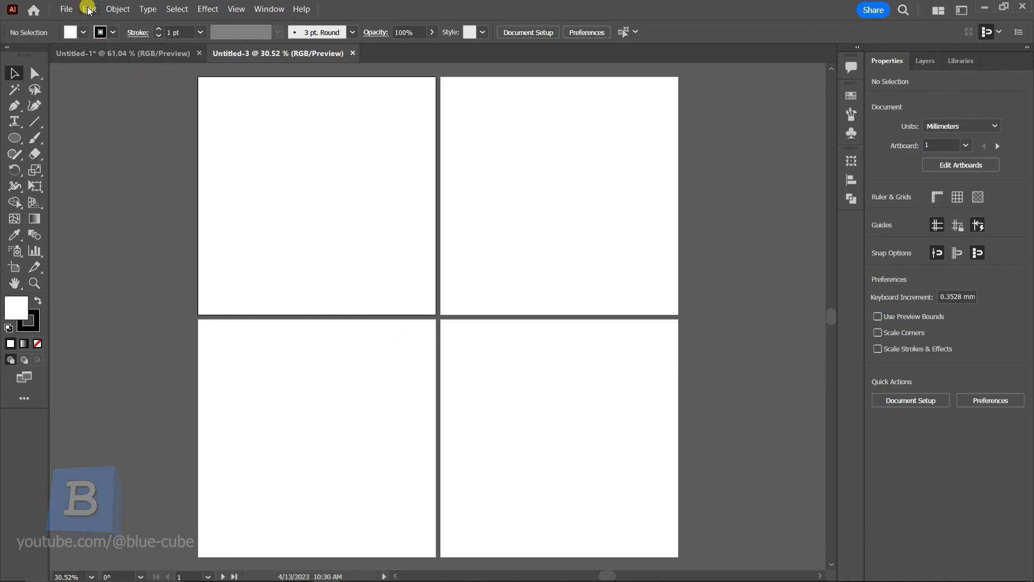
pyautogui.click(89, 9)
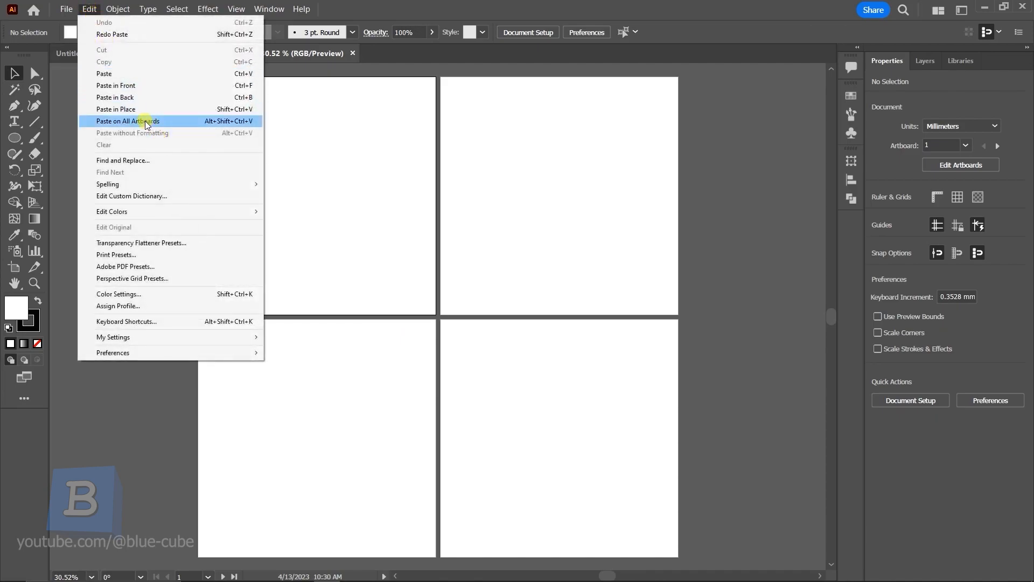
pyautogui.click(127, 121)
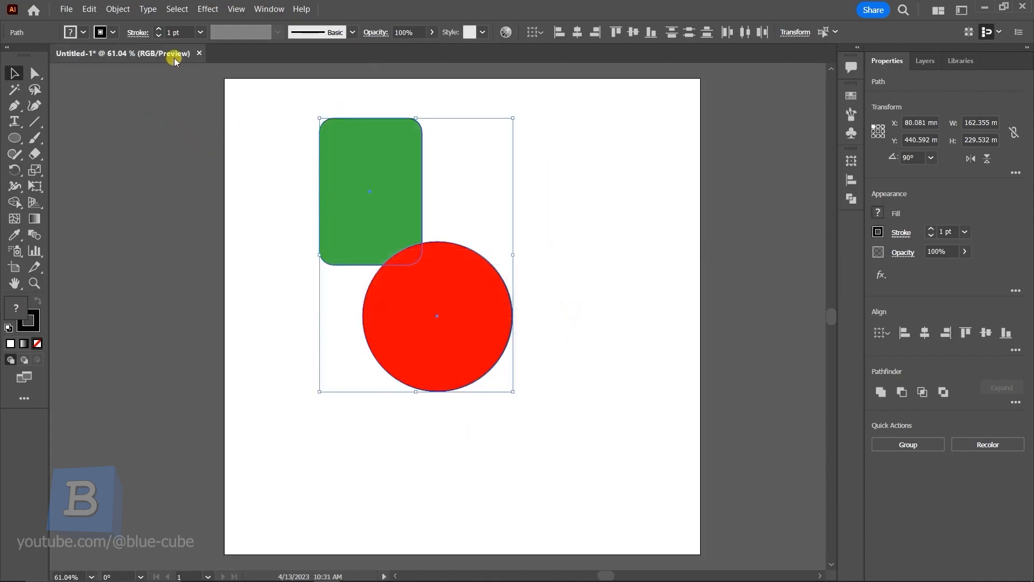
pyautogui.click(89, 9)
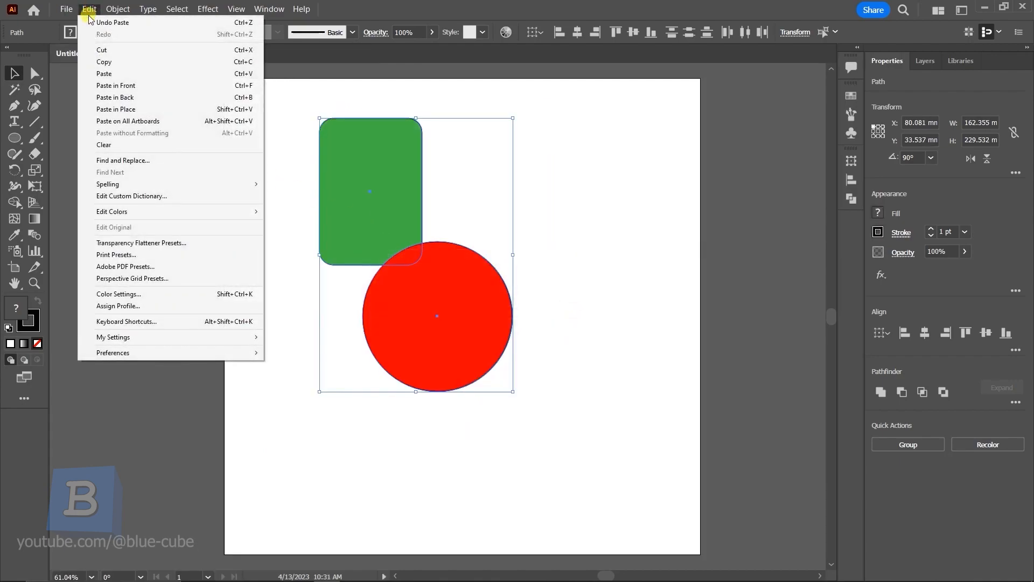
pyautogui.moveTo(112, 23)
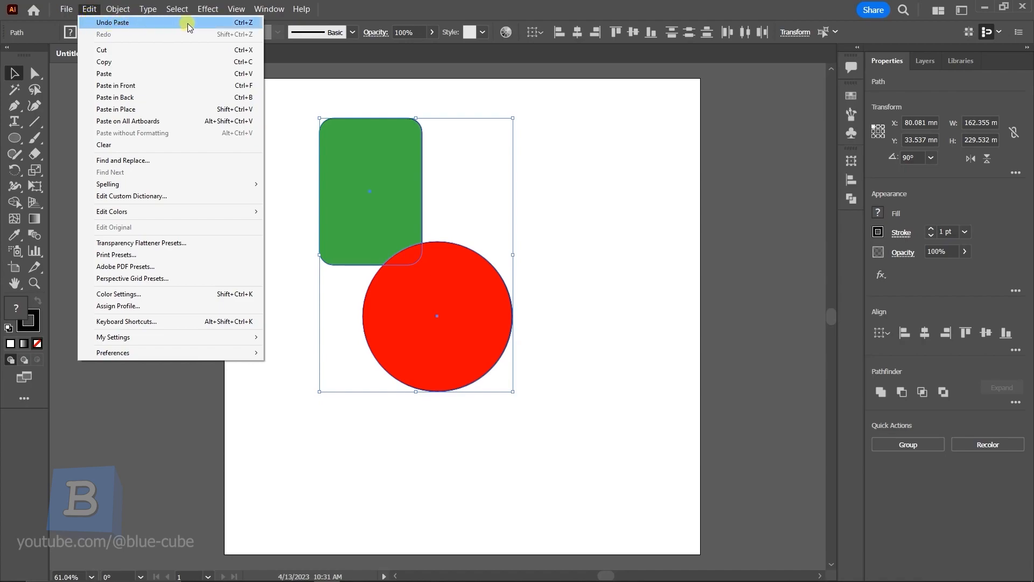
pyautogui.click(302, 8)
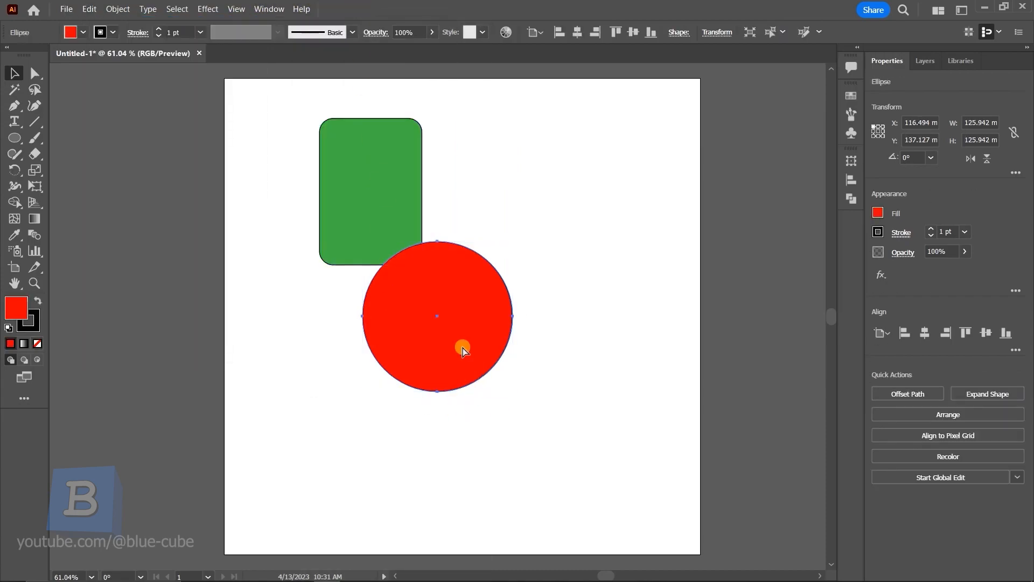
pyautogui.press('Delete')
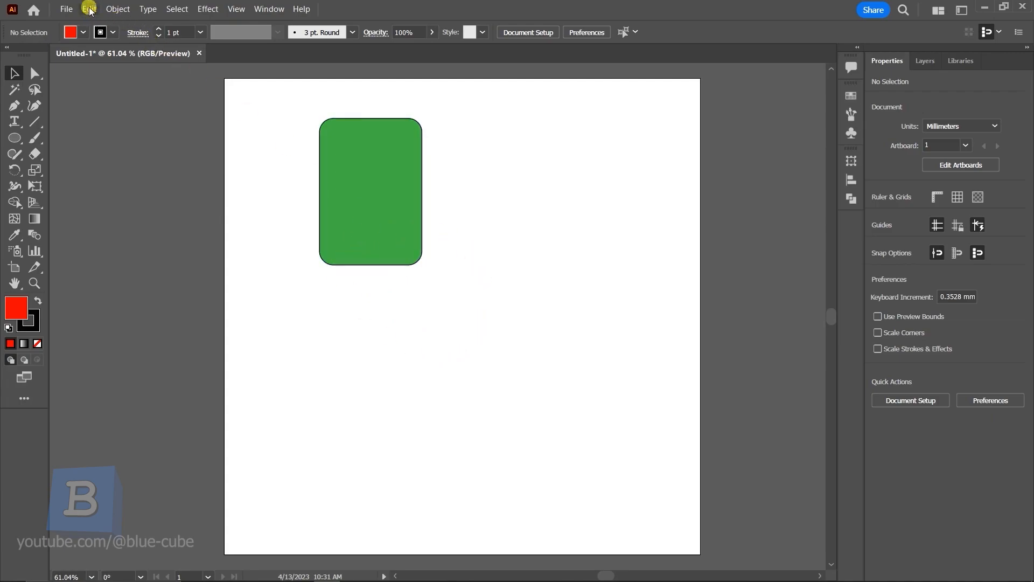
pyautogui.click(88, 9)
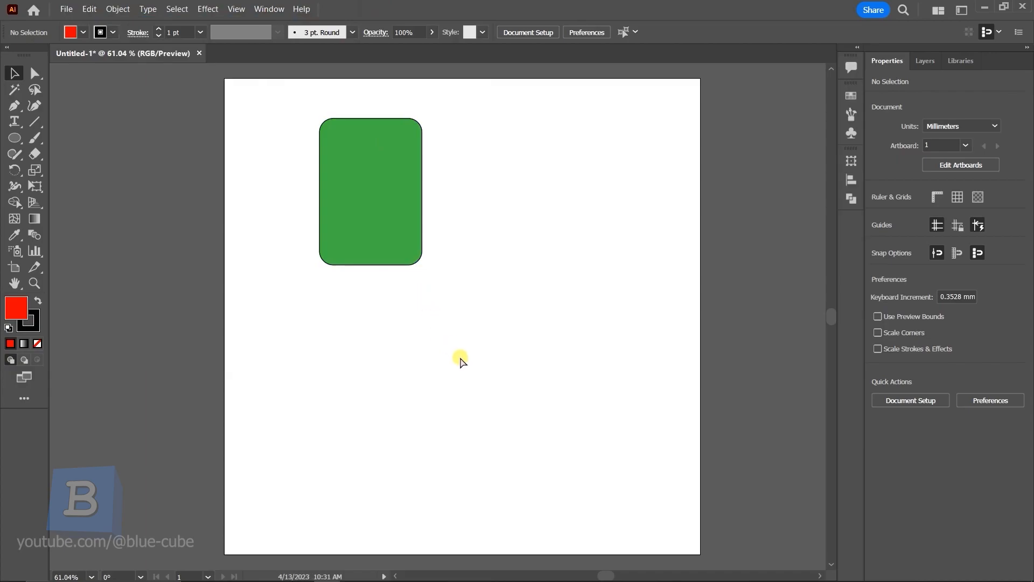
pyautogui.moveTo(362, 241); pyautogui.dragTo(516, 393)
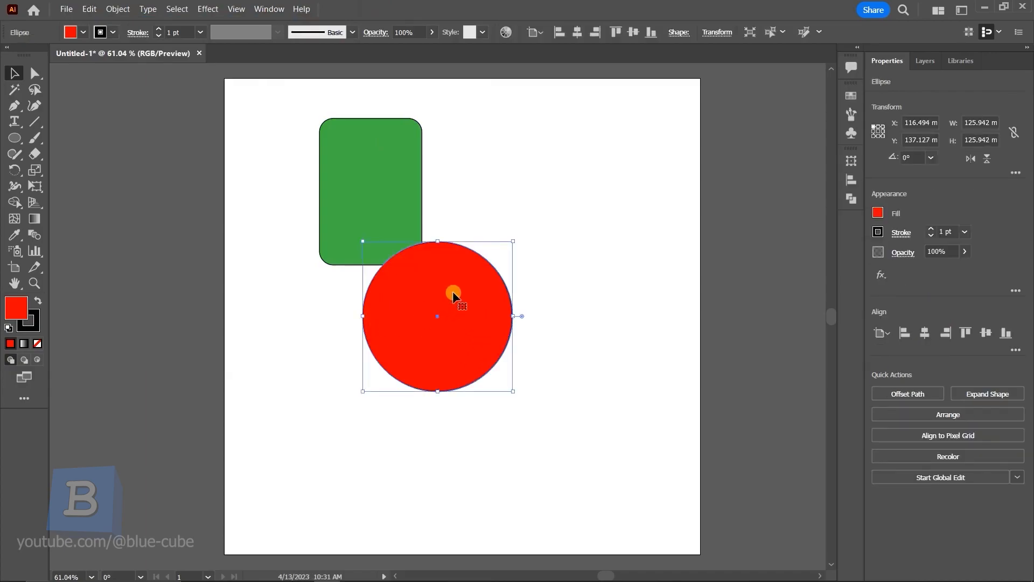
pyautogui.moveTo(434, 335)
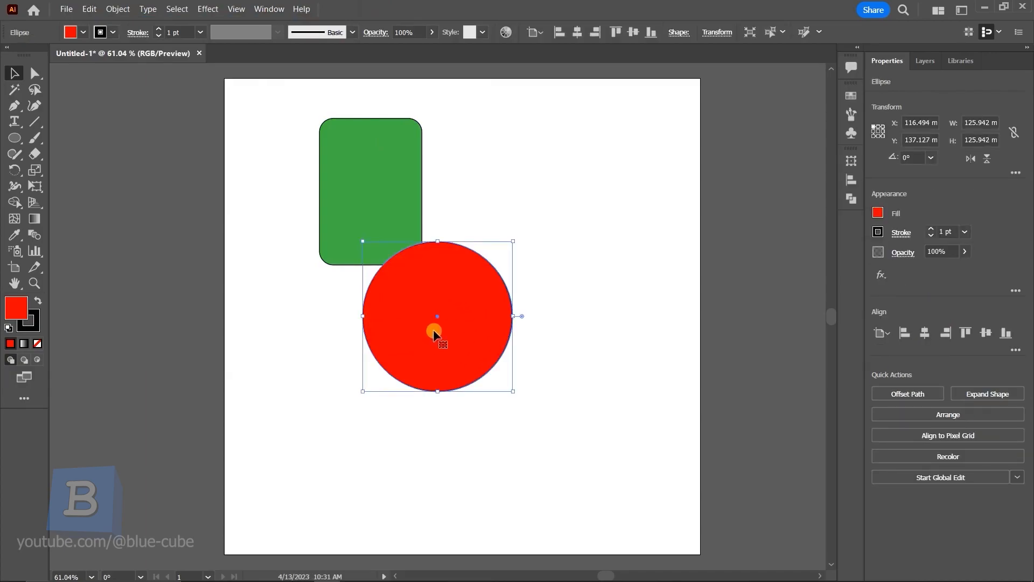
pyautogui.click(88, 8)
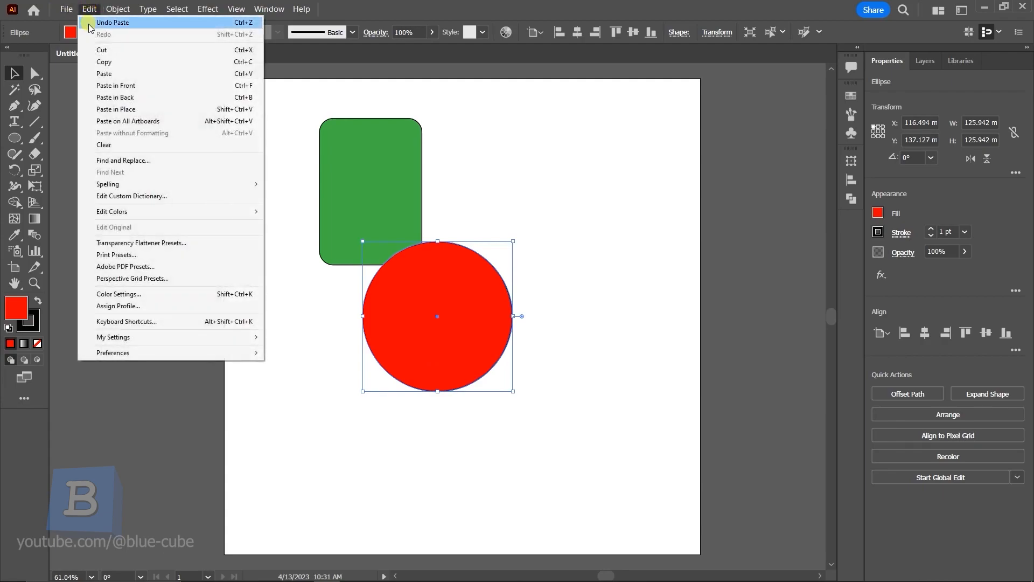
pyautogui.click(301, 8)
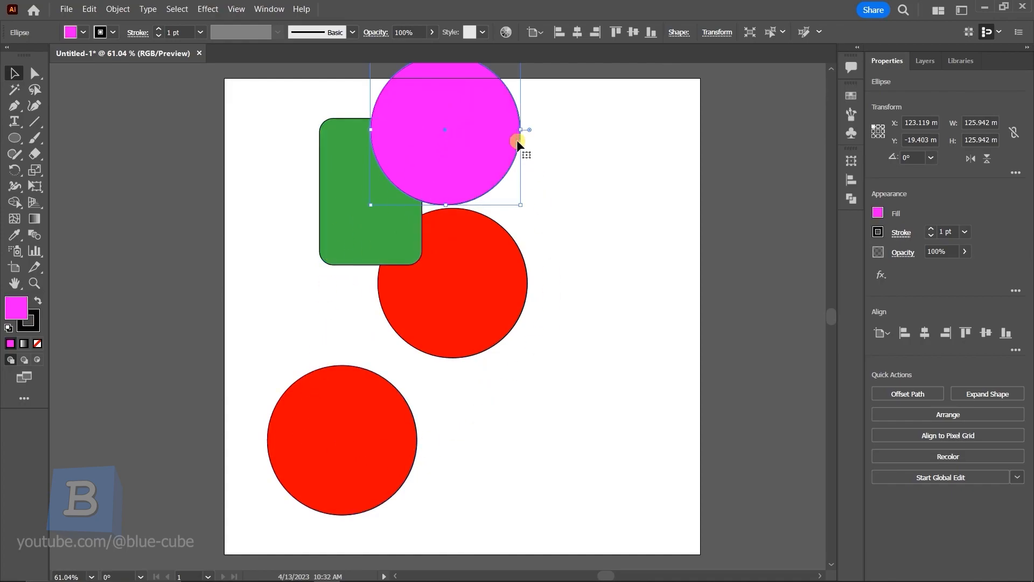
pyautogui.moveTo(524, 375)
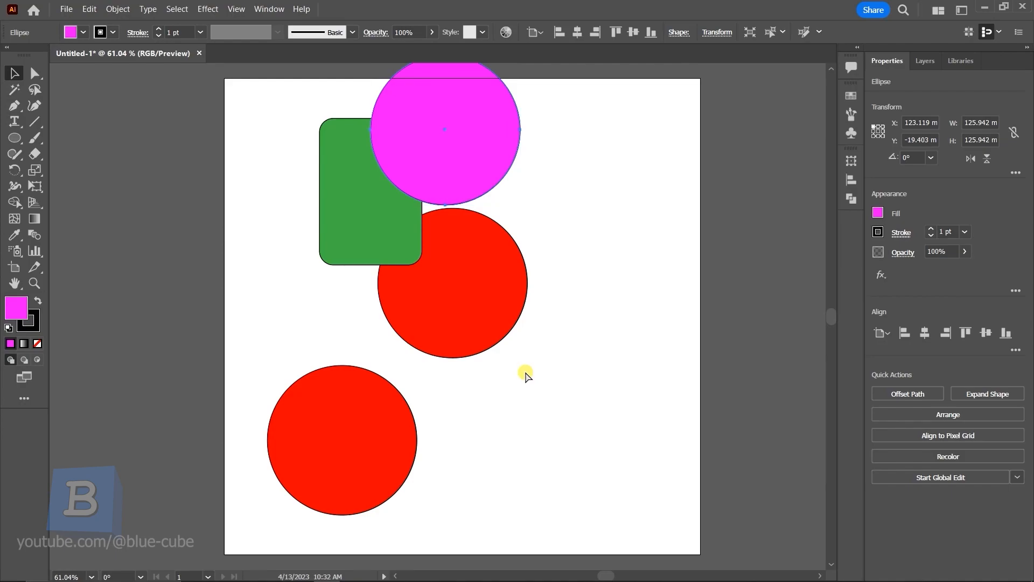
pyautogui.press('Delete')
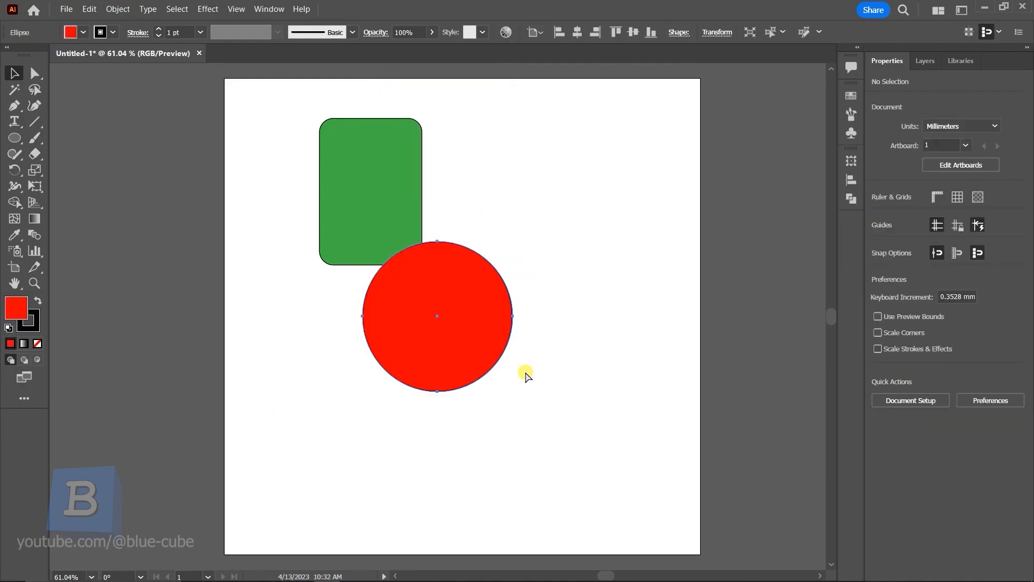
pyautogui.click(89, 9)
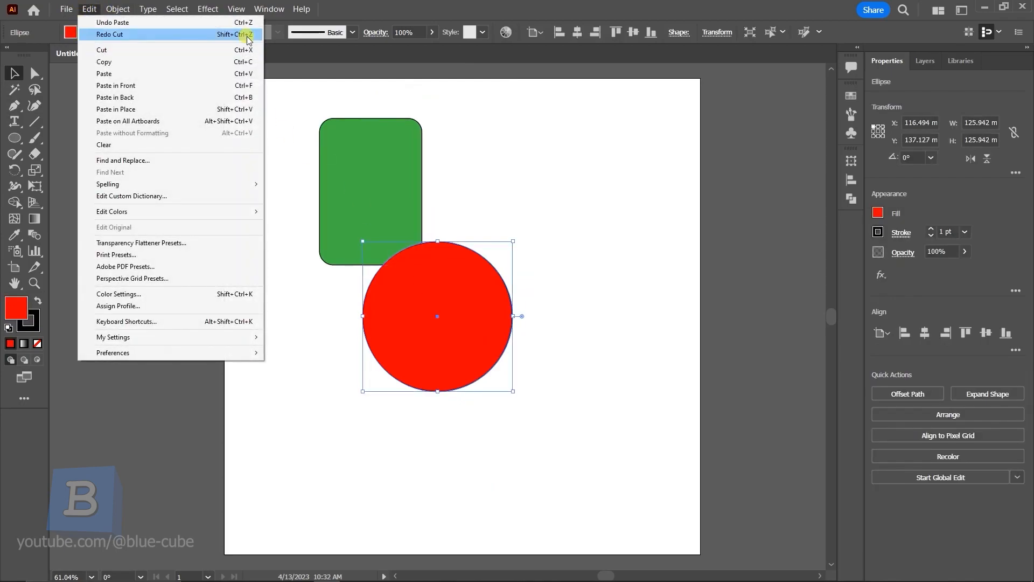
pyautogui.moveTo(112, 21)
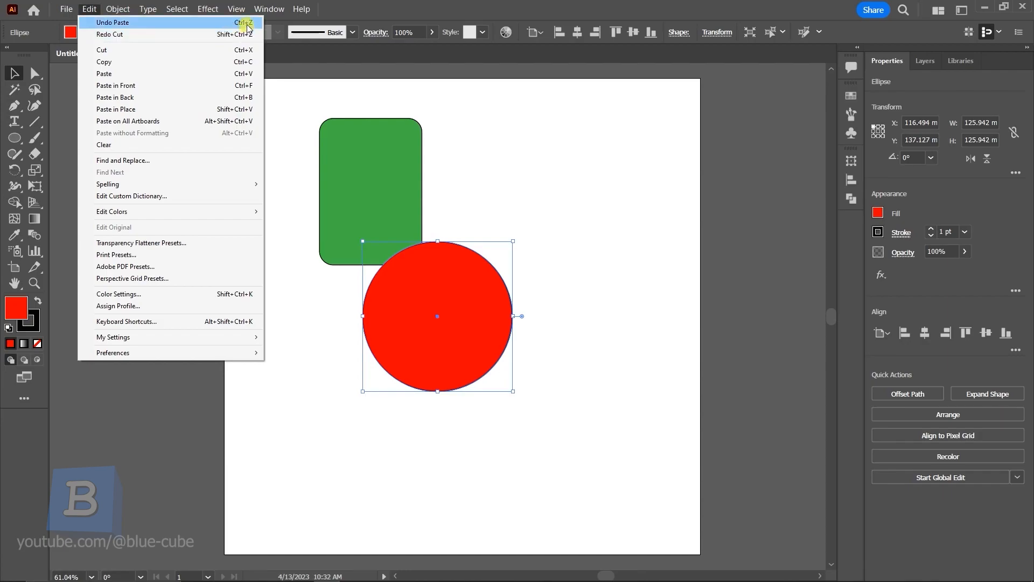
pyautogui.click(480, 350)
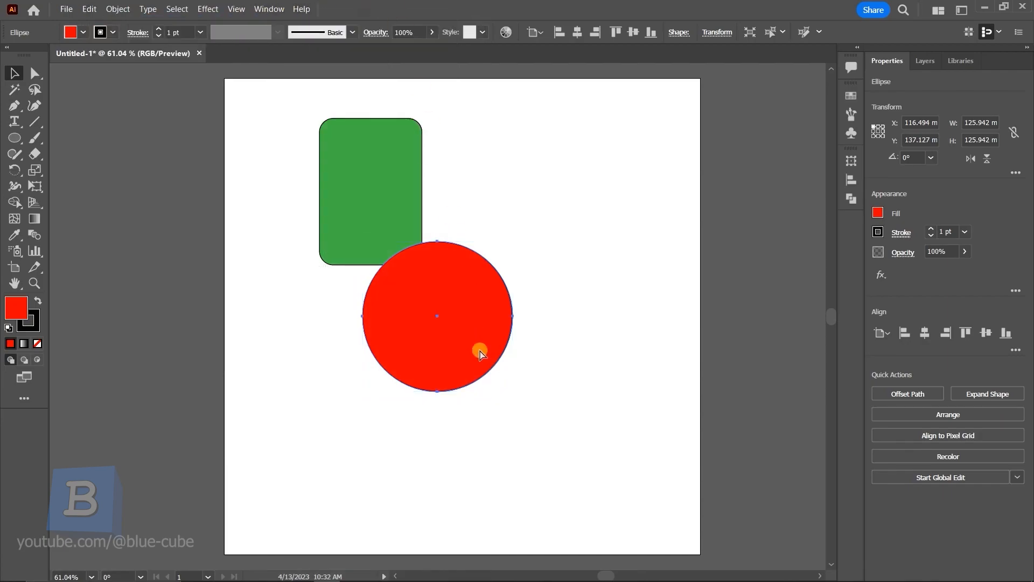
# Step: Alt-drag red circle copies around the page, then copy the green rectangle lower left and undo
pyautogui.click(356, 377)
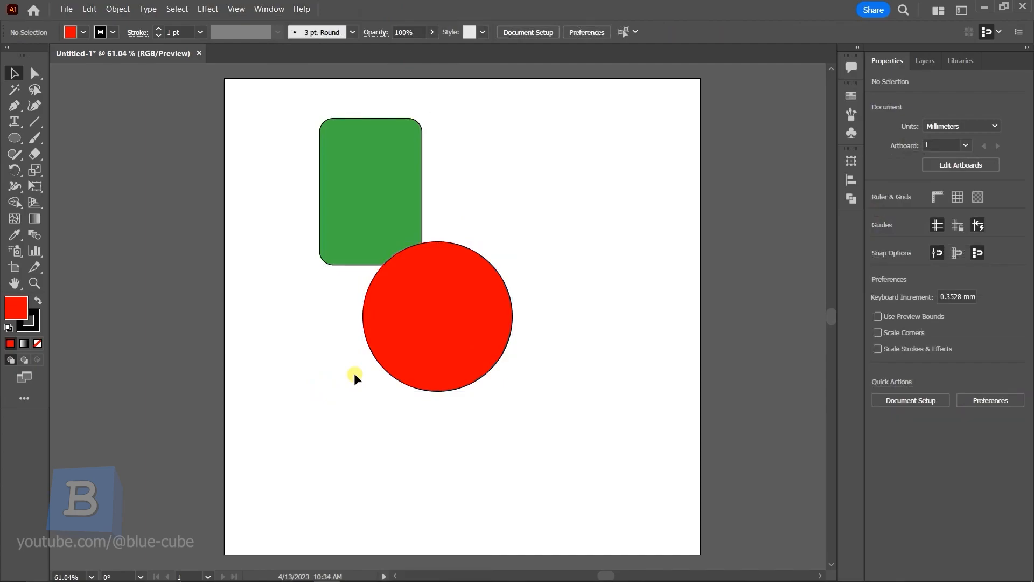
pyautogui.moveTo(441, 328)
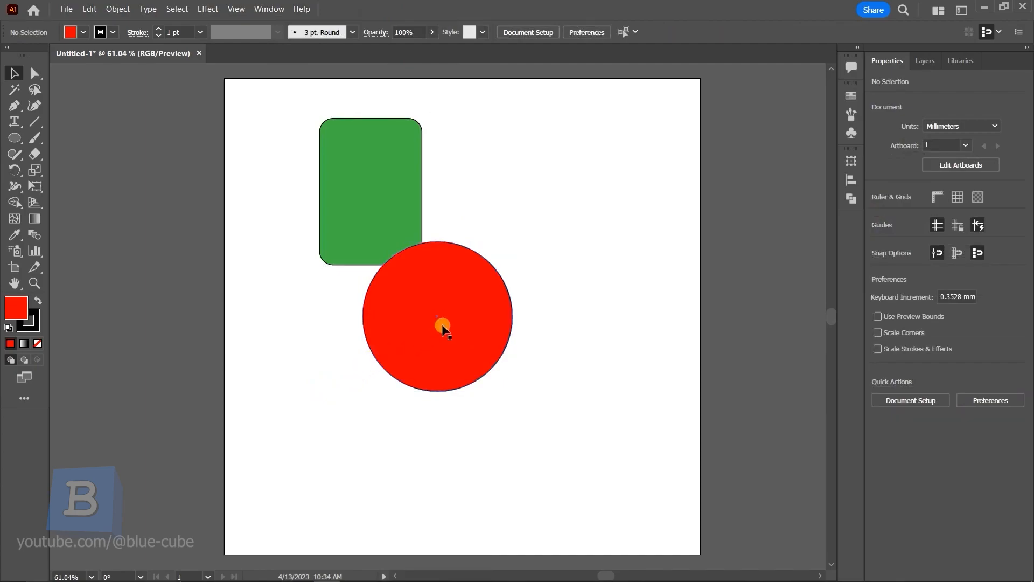
pyautogui.click(441, 329)
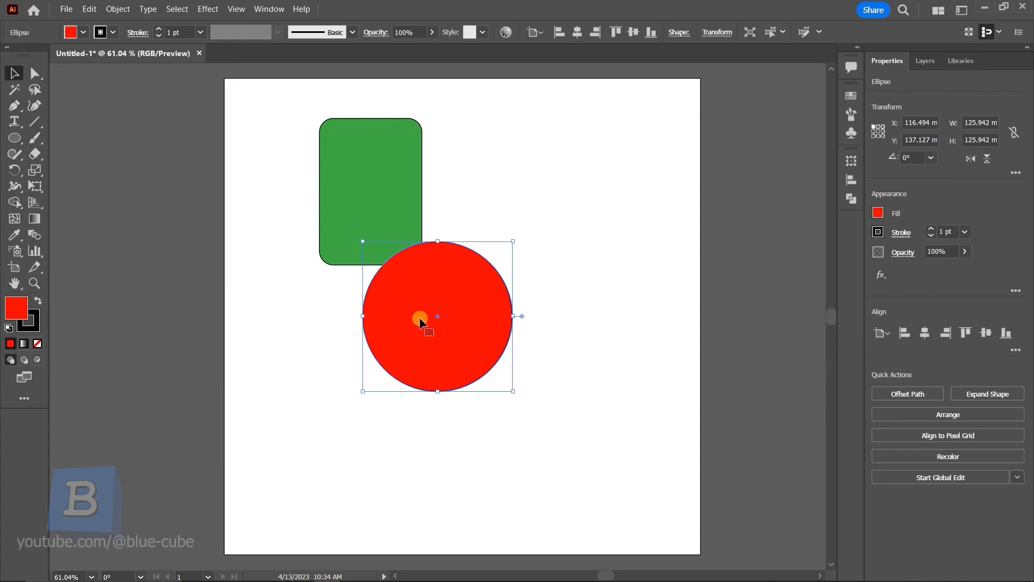
pyautogui.moveTo(420, 316); pyautogui.dragTo(504, 201)
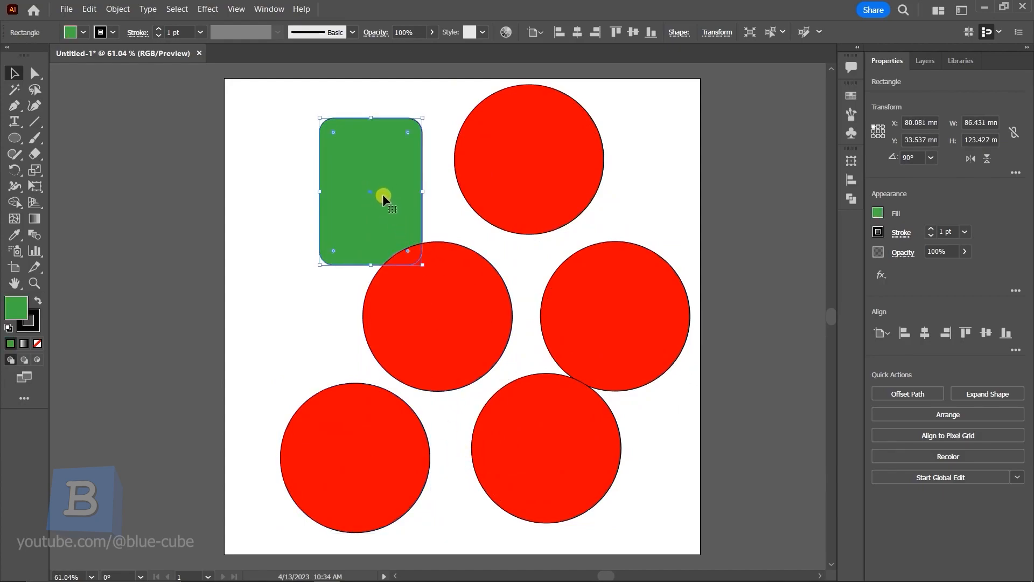
pyautogui.moveTo(384, 199); pyautogui.dragTo(319, 295)
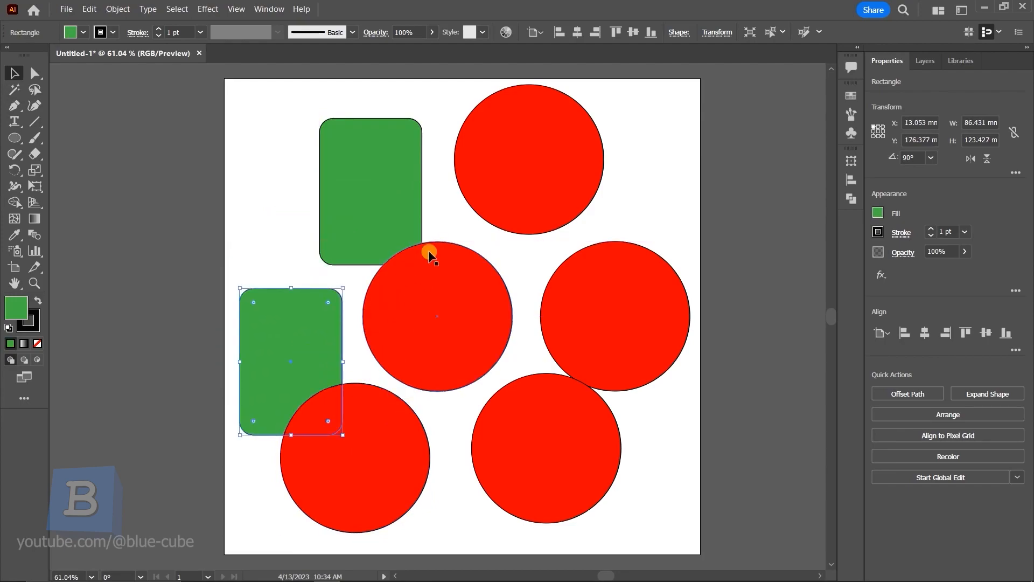
pyautogui.press('ctrl+z')
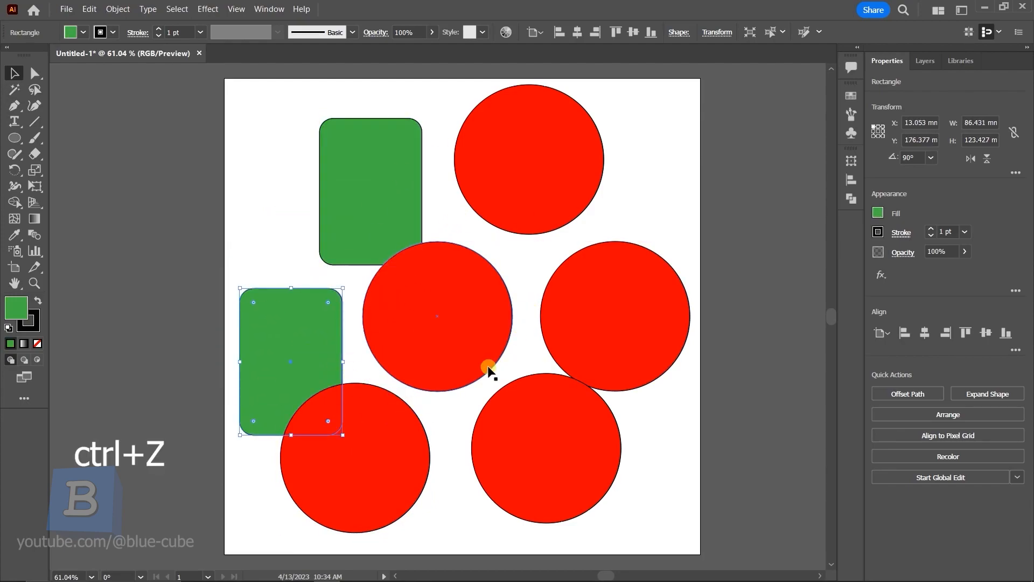